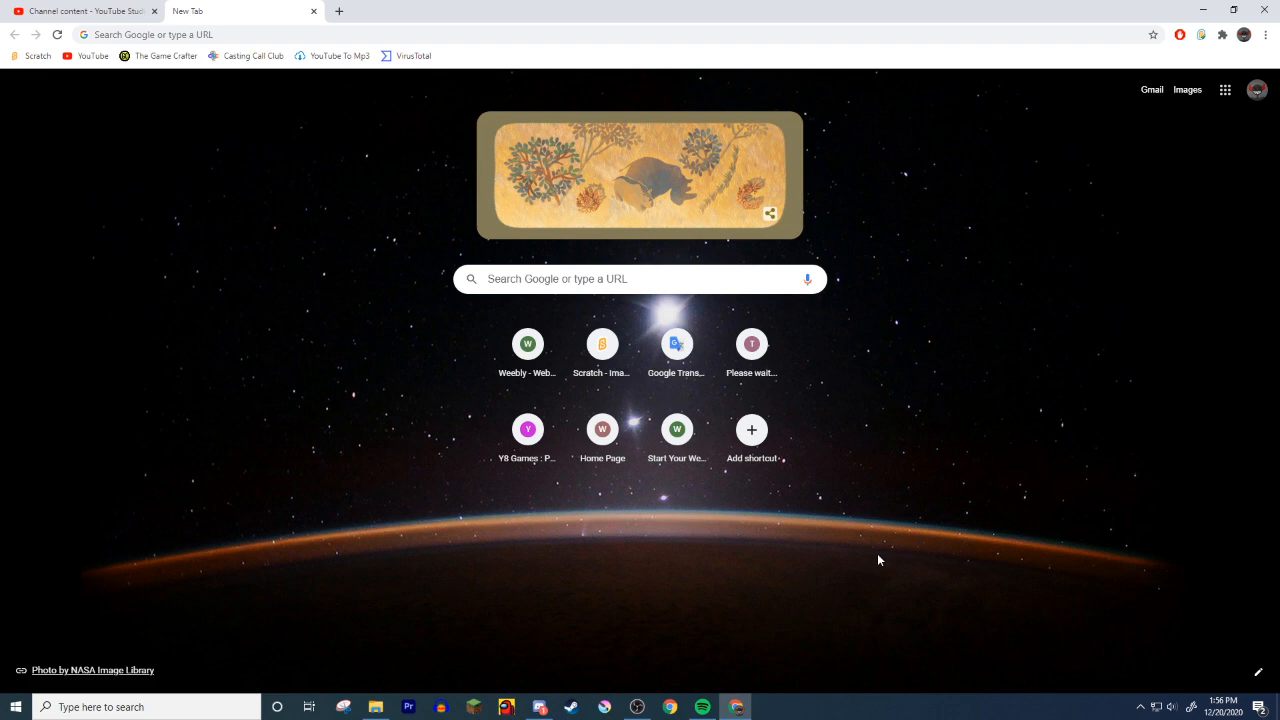
mouse_move(72, 82)
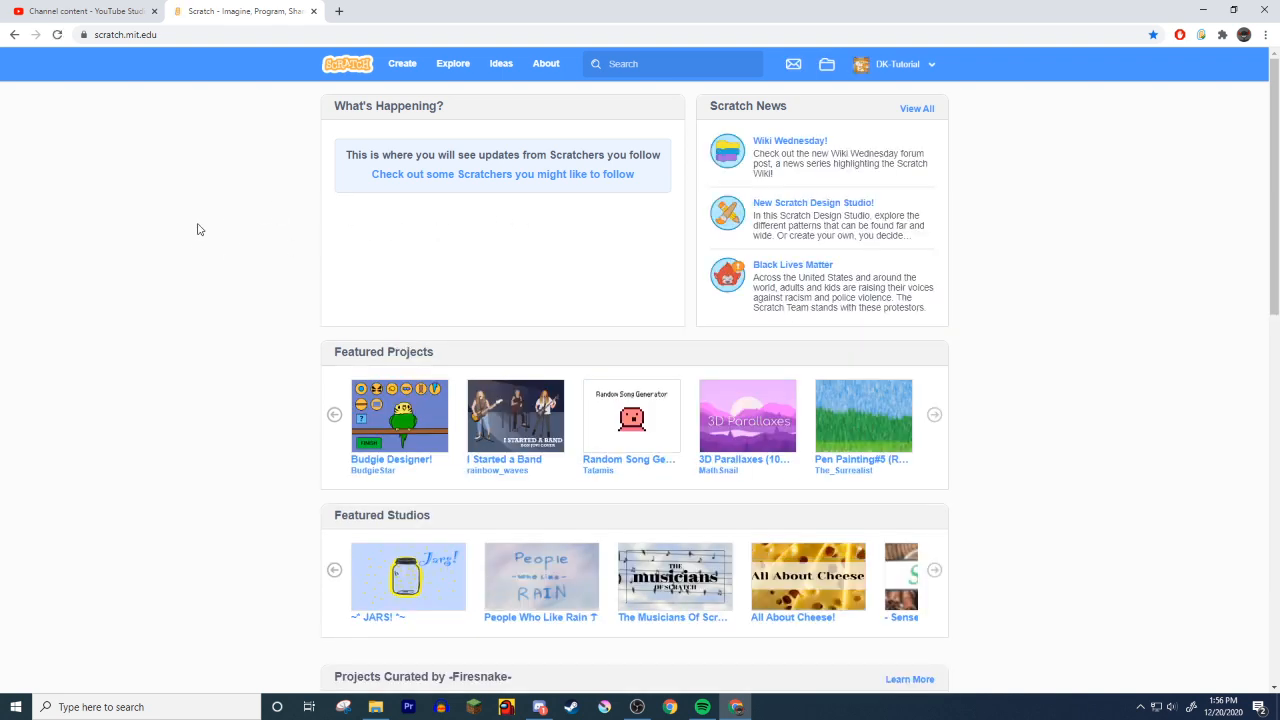
mouse_move(184, 238)
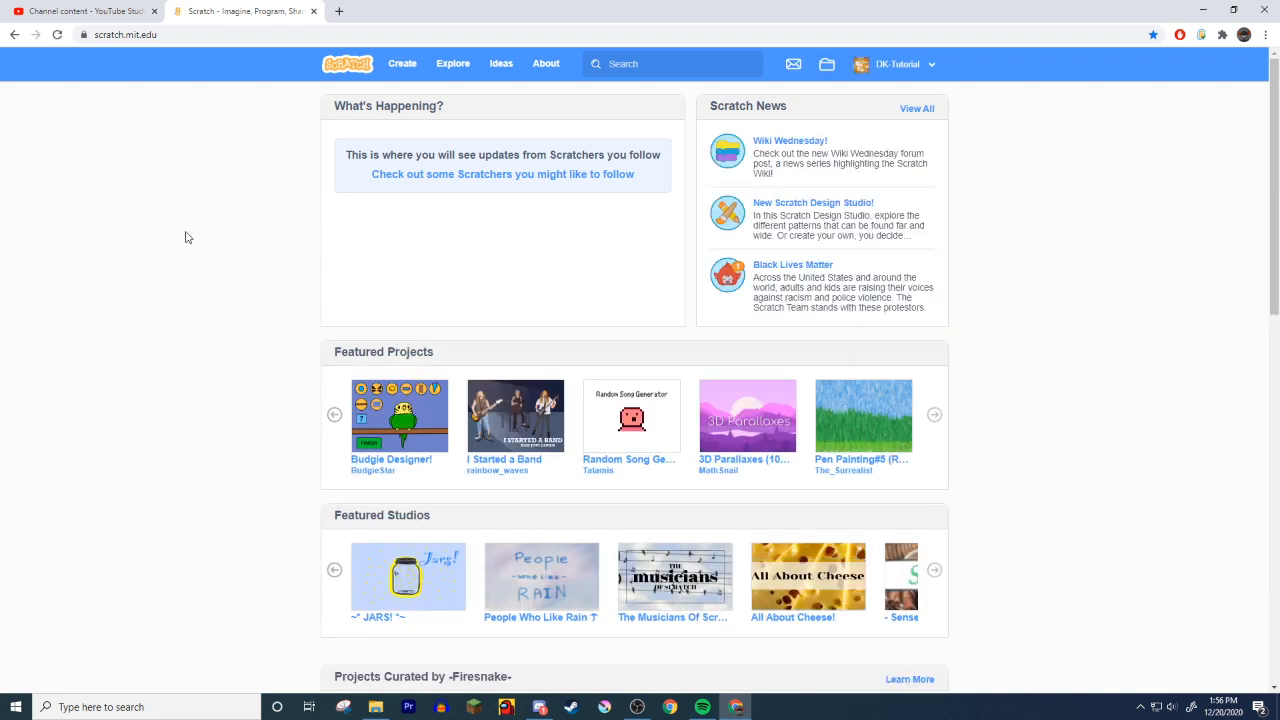
- Go to scratch.mit.edu from the empty new tab
left_click(888, 64)
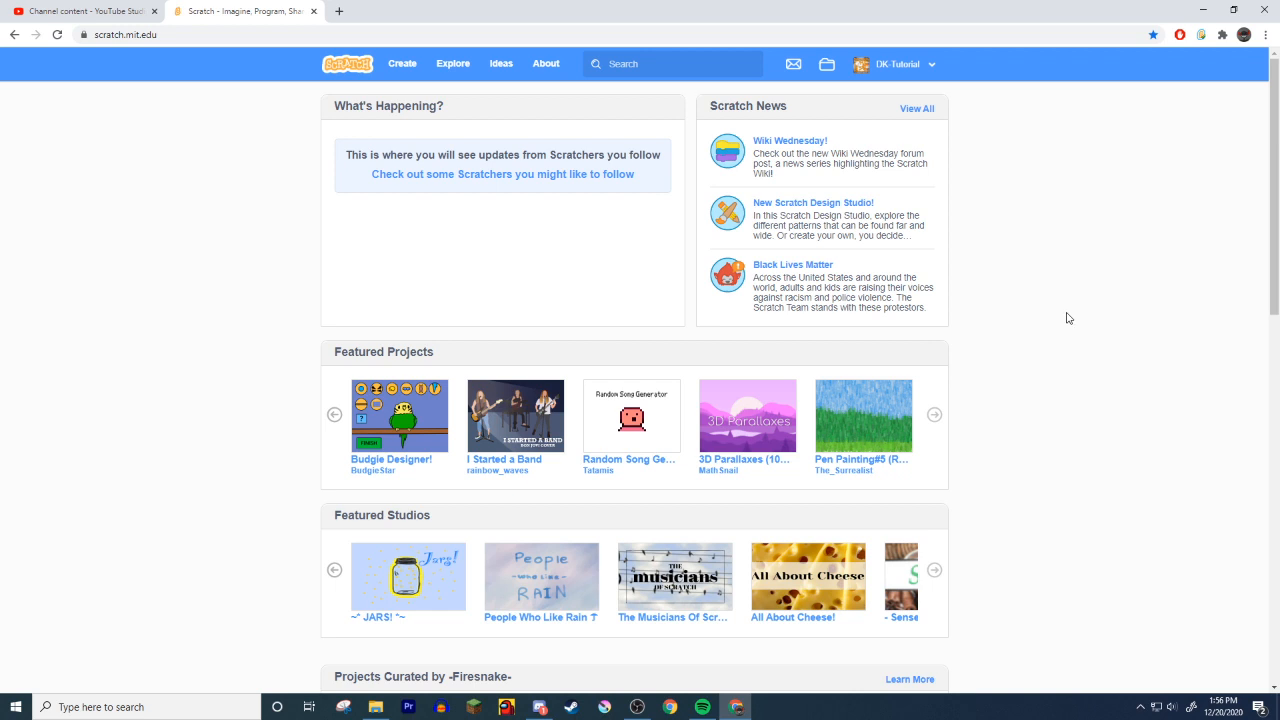
mouse_move(1072, 302)
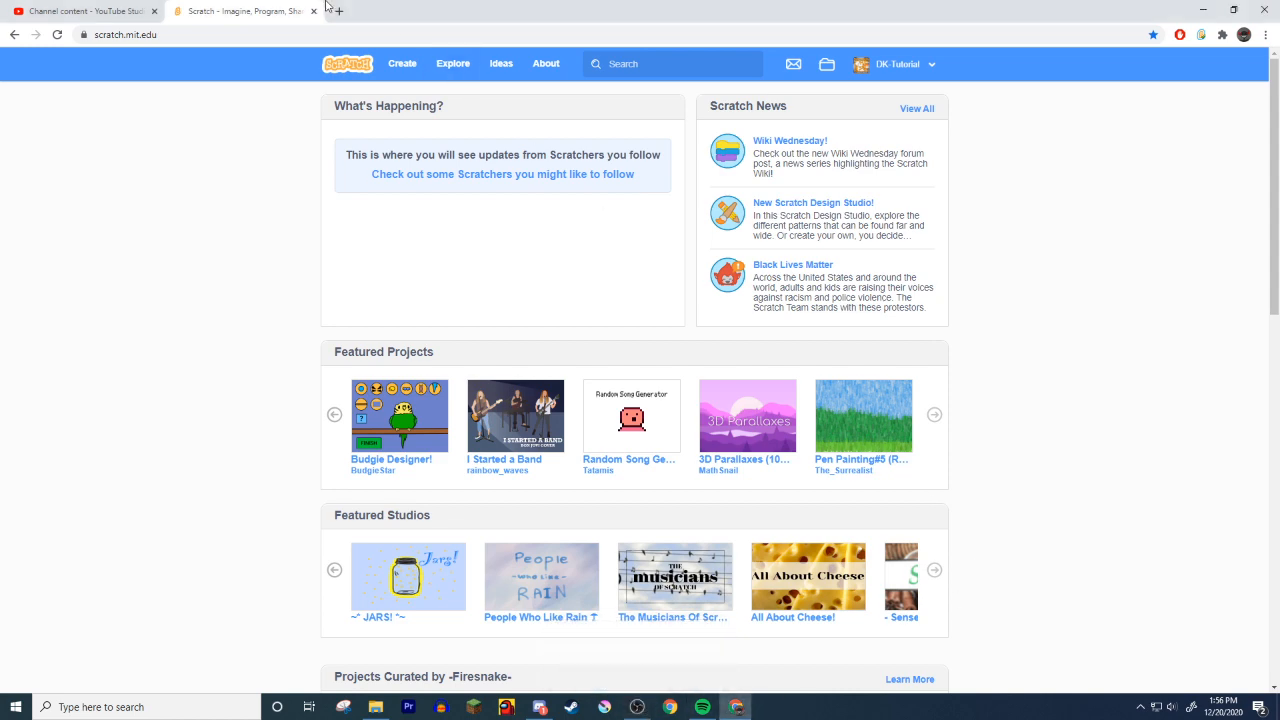
left_click(472, 12)
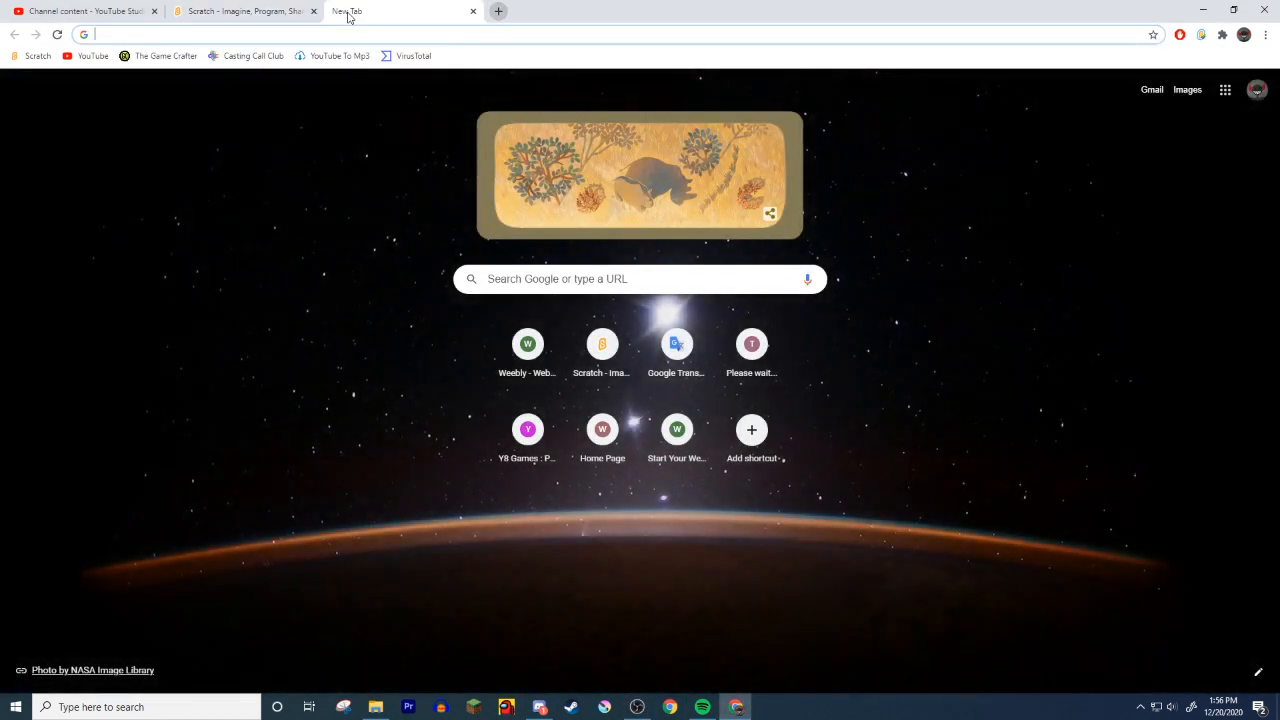
type("obs")
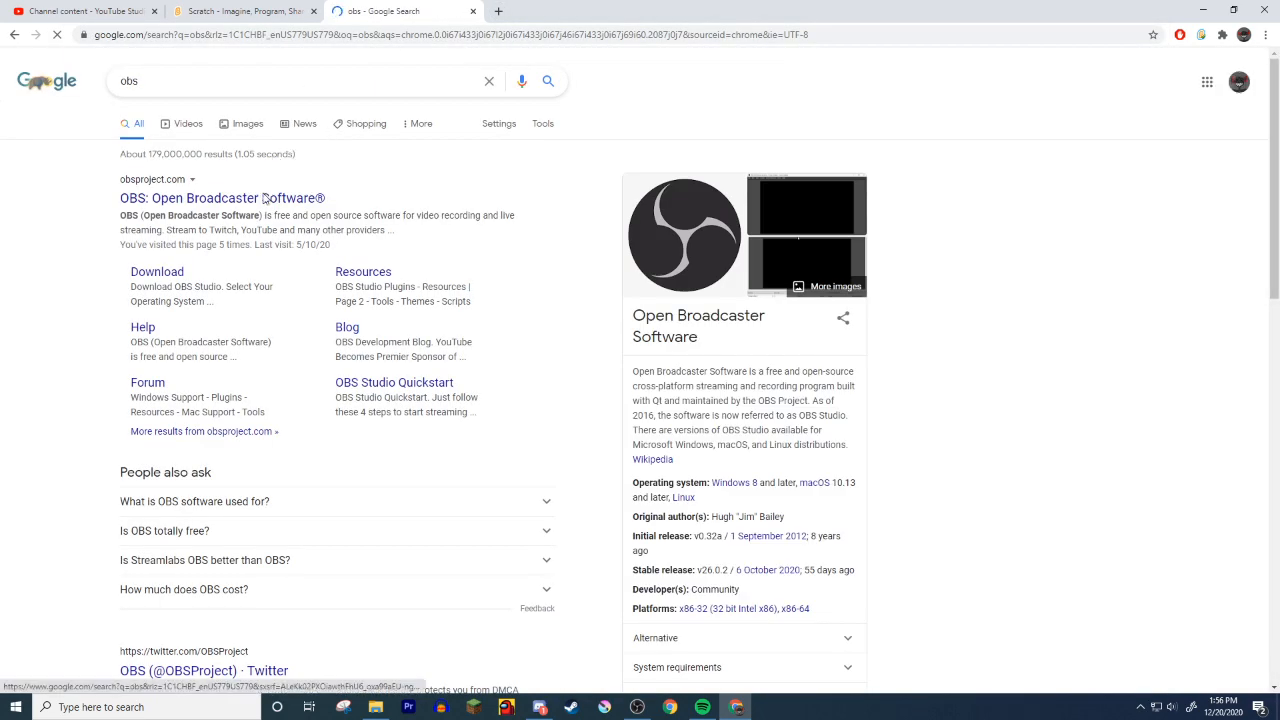
left_click(222, 198)
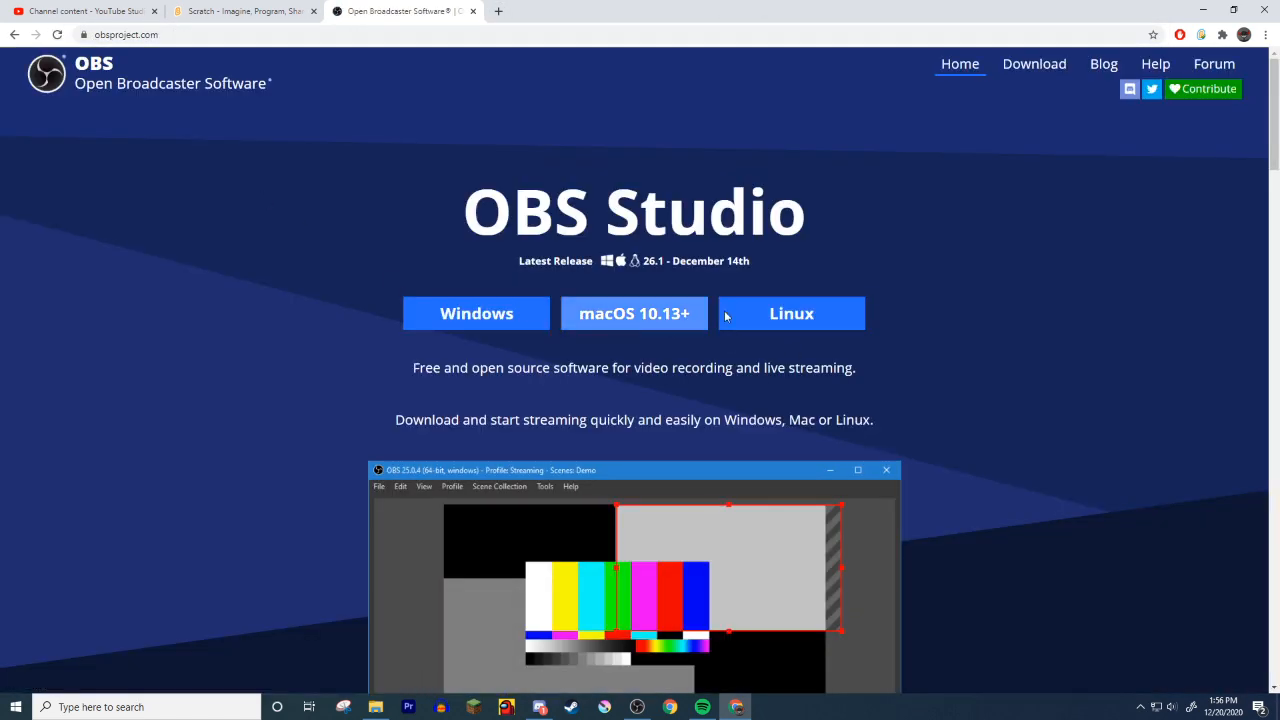
mouse_move(476, 312)
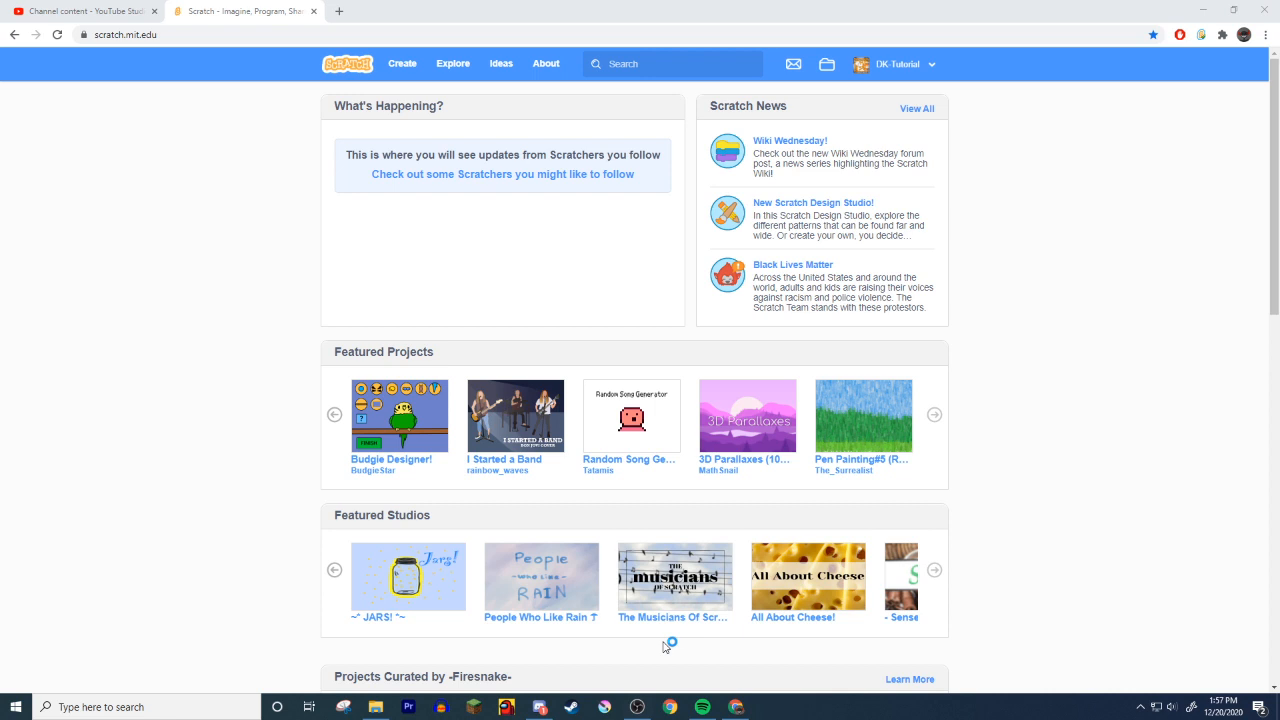
- Launch OBS Studio from the taskbar and dismiss the 'already running' warning
left_click(636, 708)
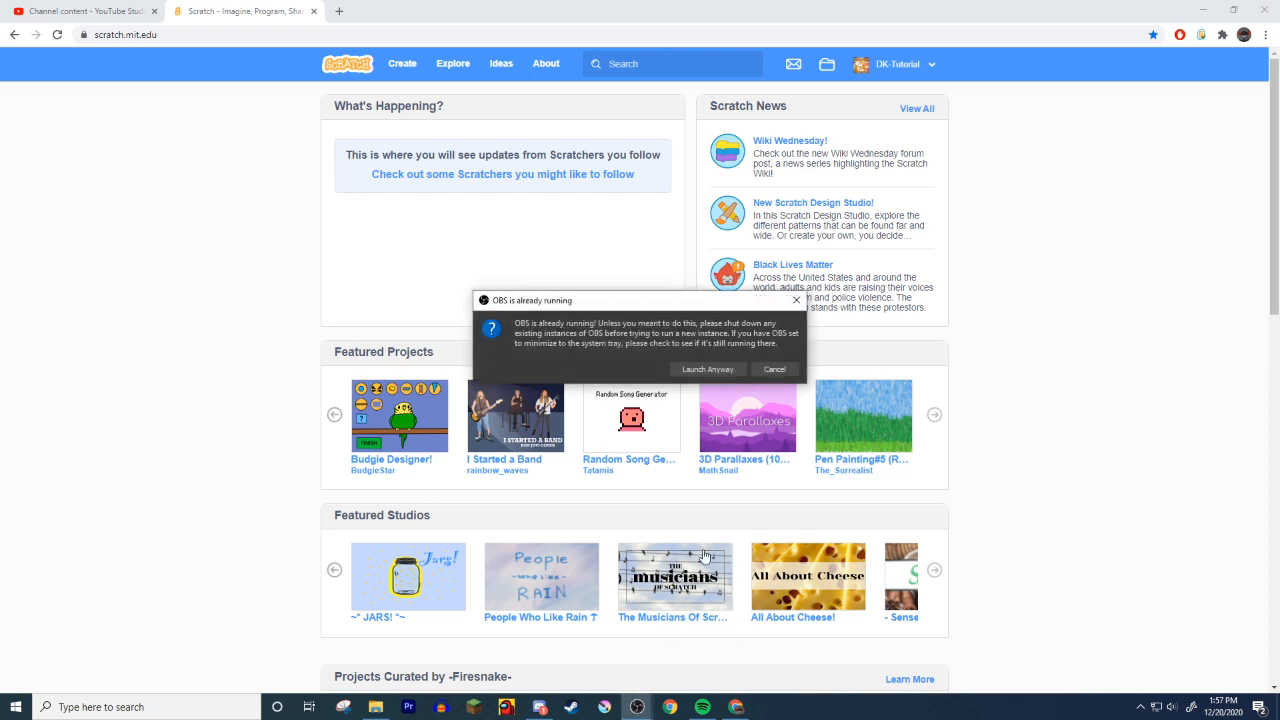
left_click(772, 368)
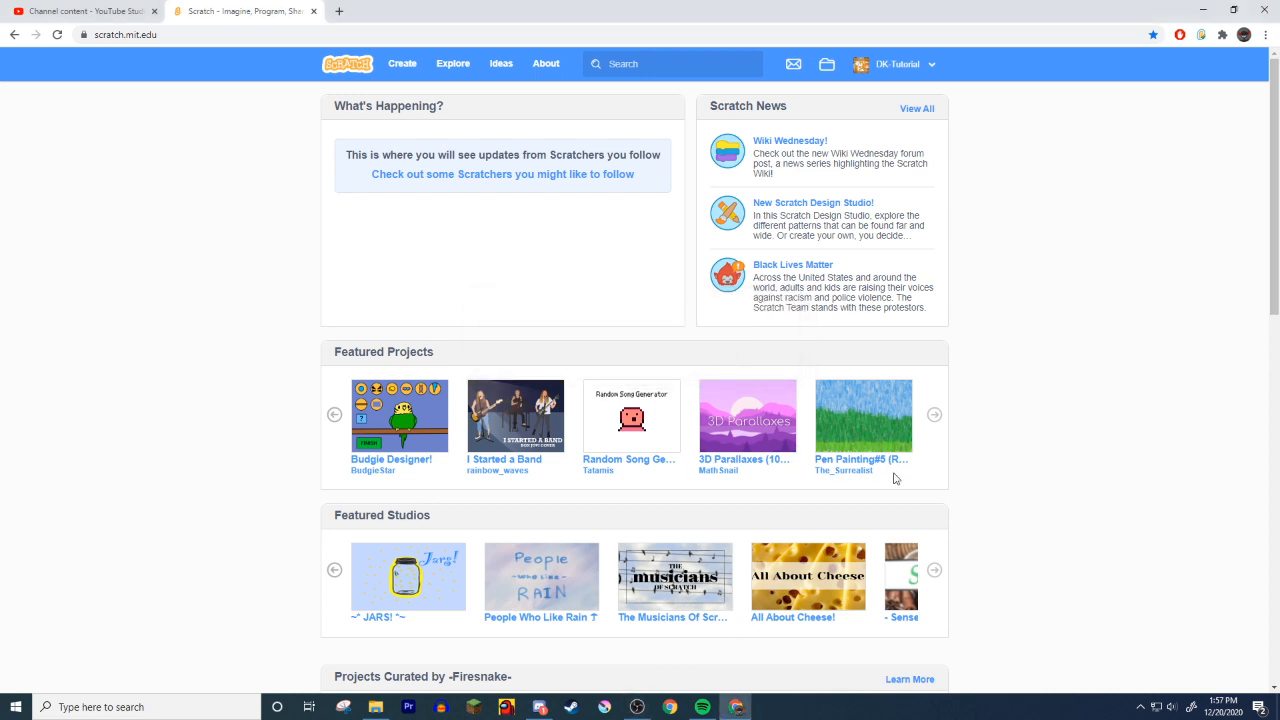
mouse_move(996, 444)
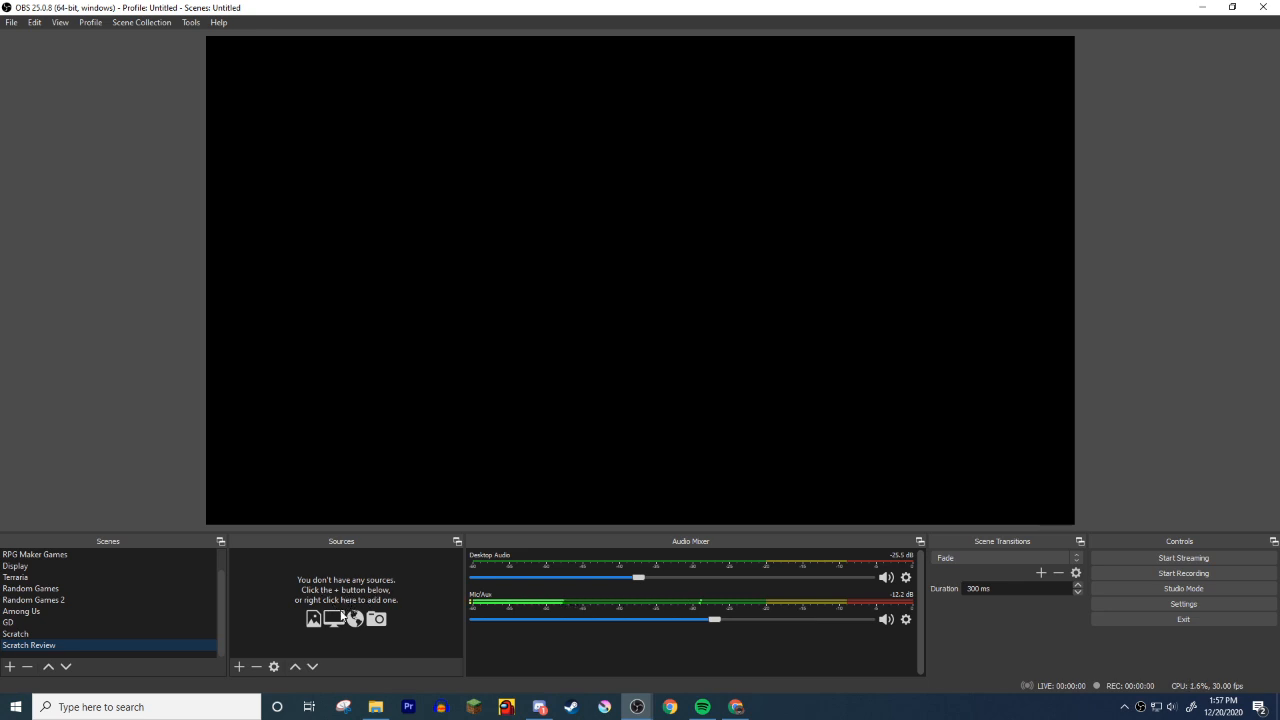
- Add a Window Capture source capturing the Scratch Chrome window to the Scratch Review scene
left_click(238, 668)
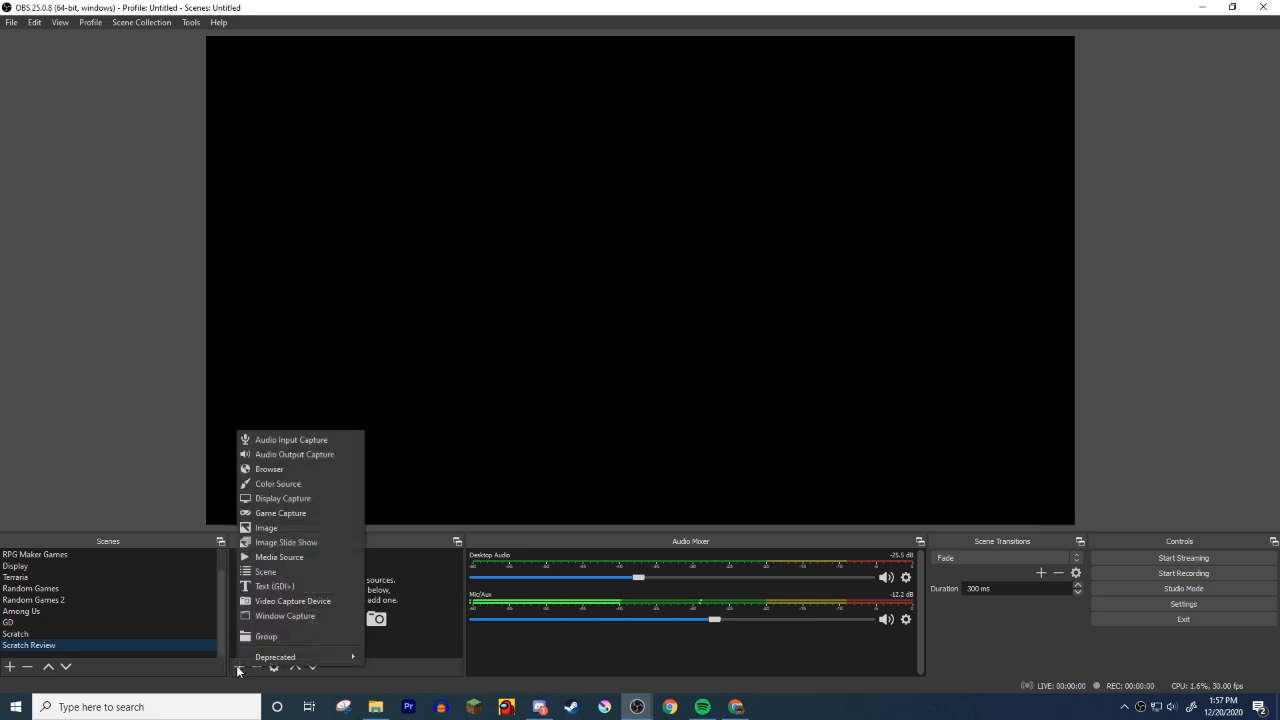
mouse_move(284, 498)
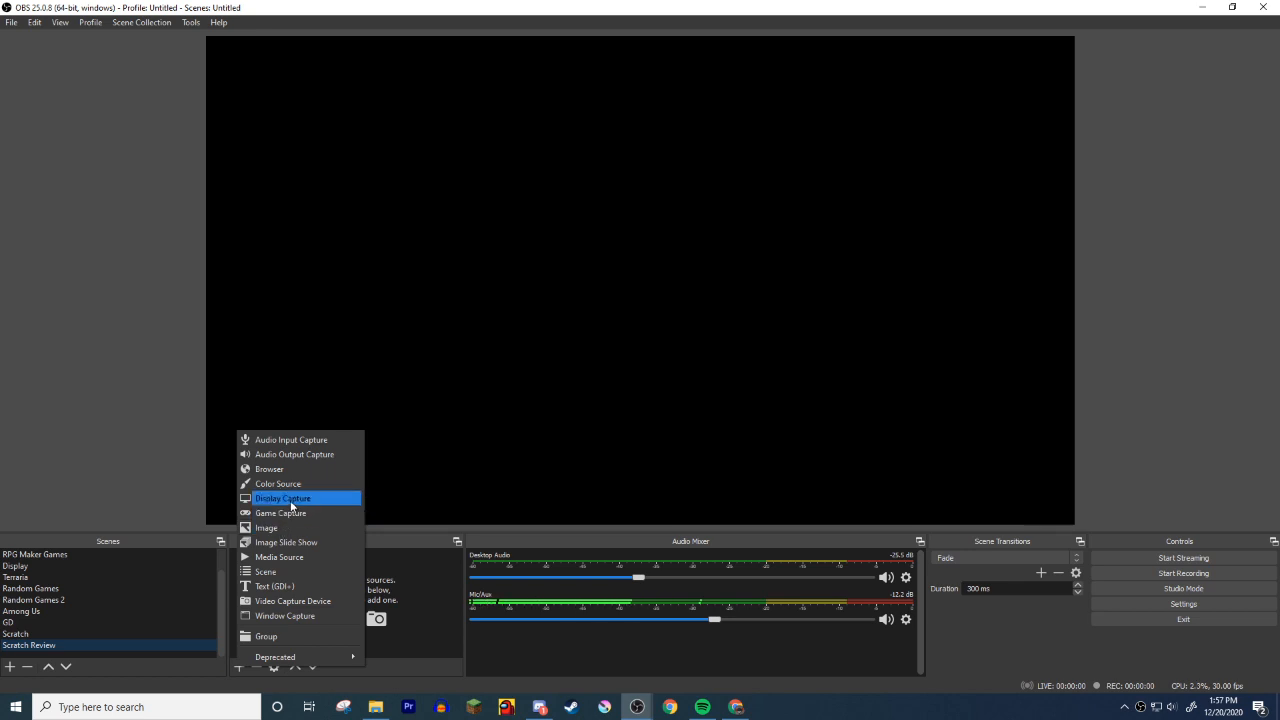
mouse_move(284, 616)
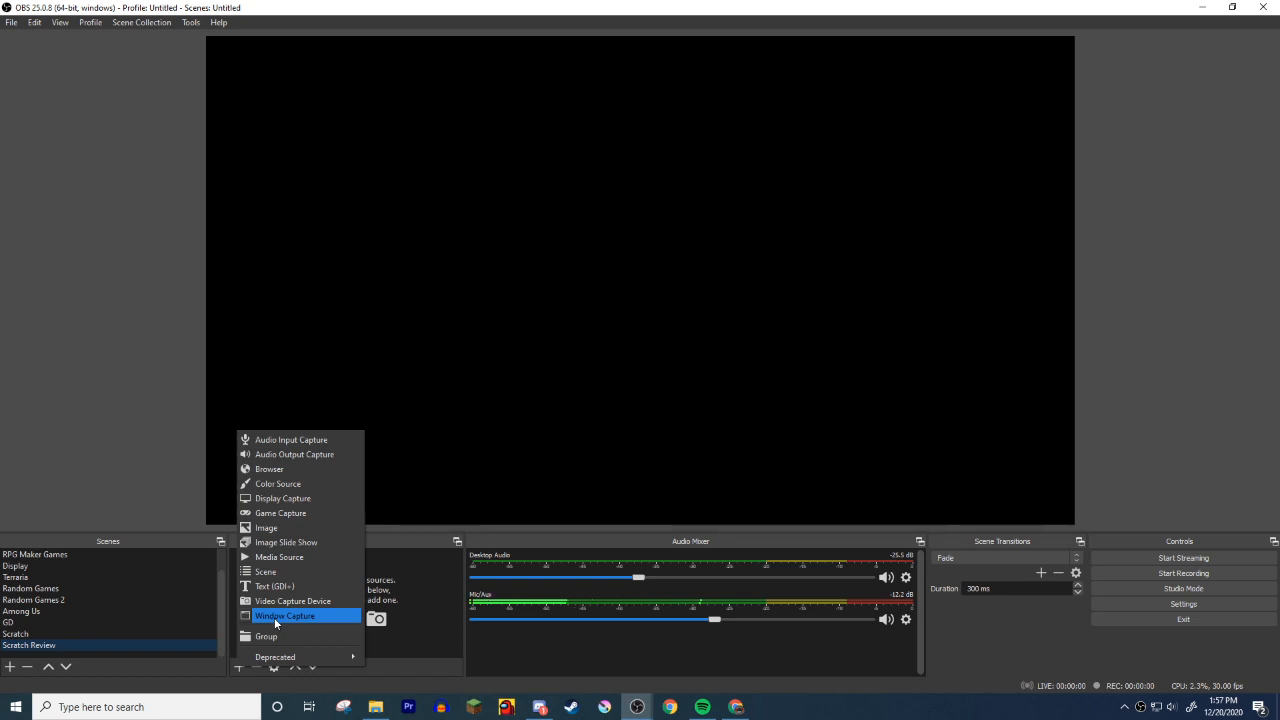
left_click(284, 616)
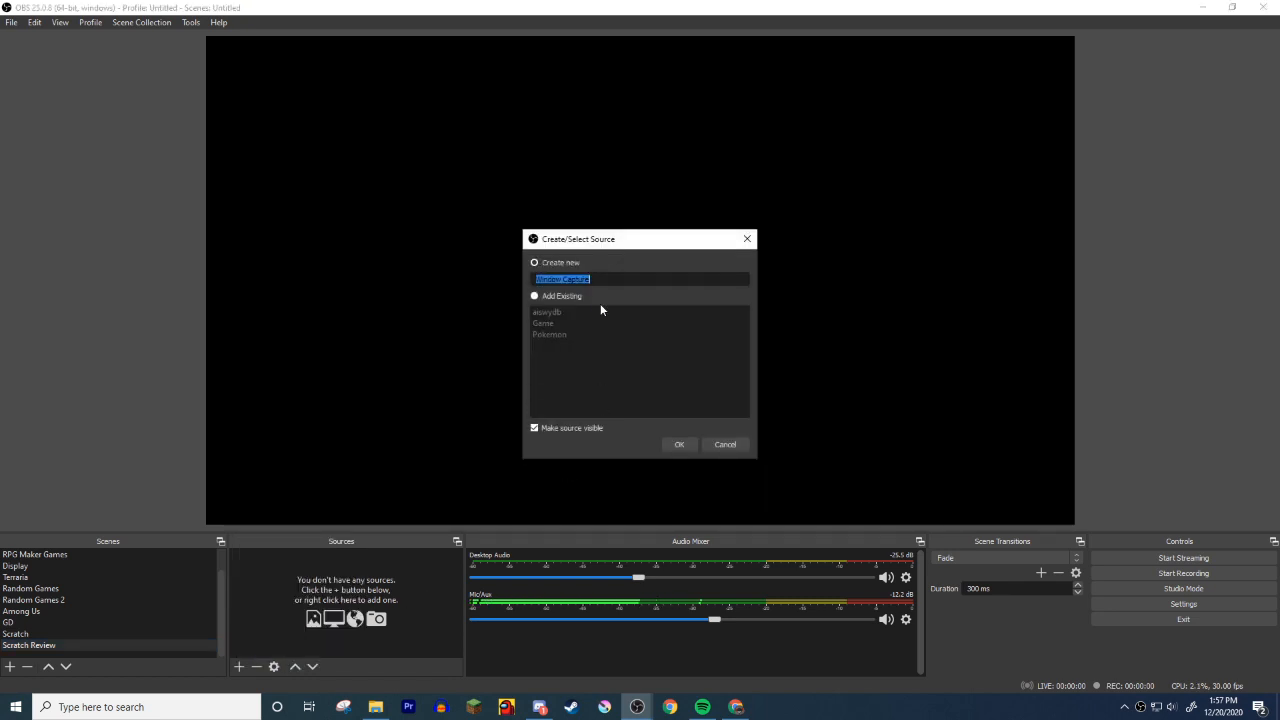
left_click(680, 444)
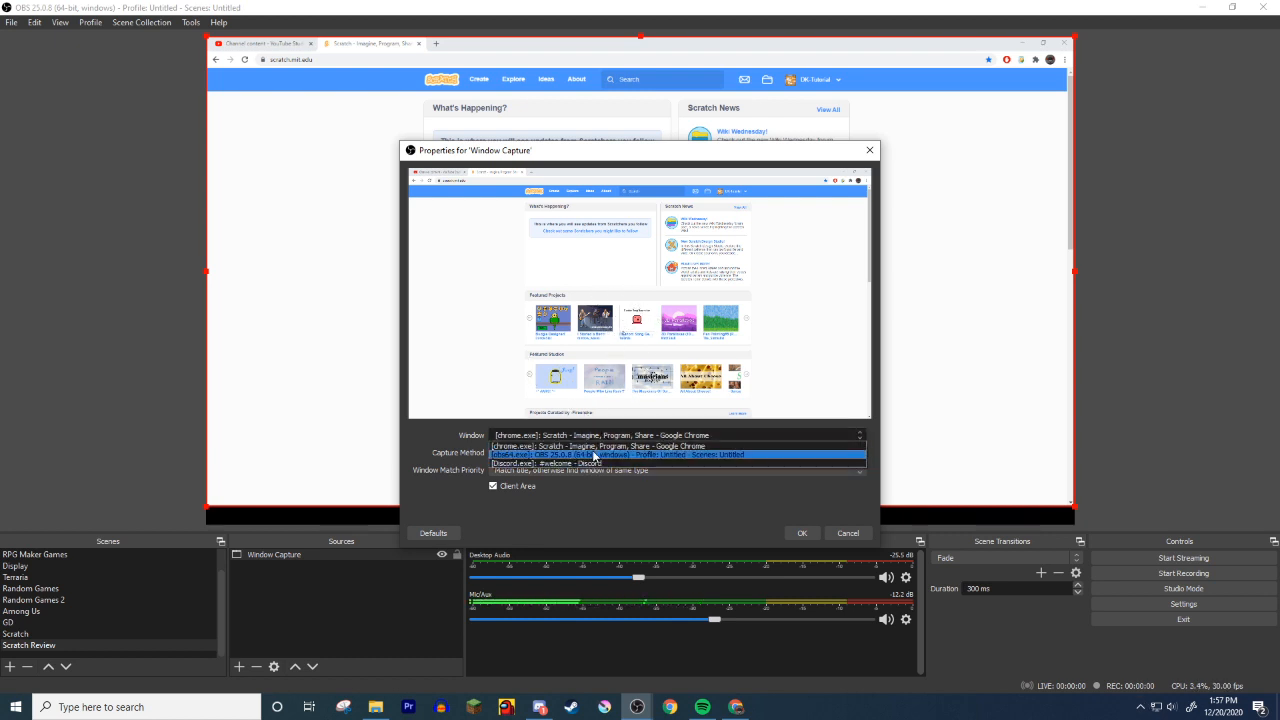
left_click(610, 446)
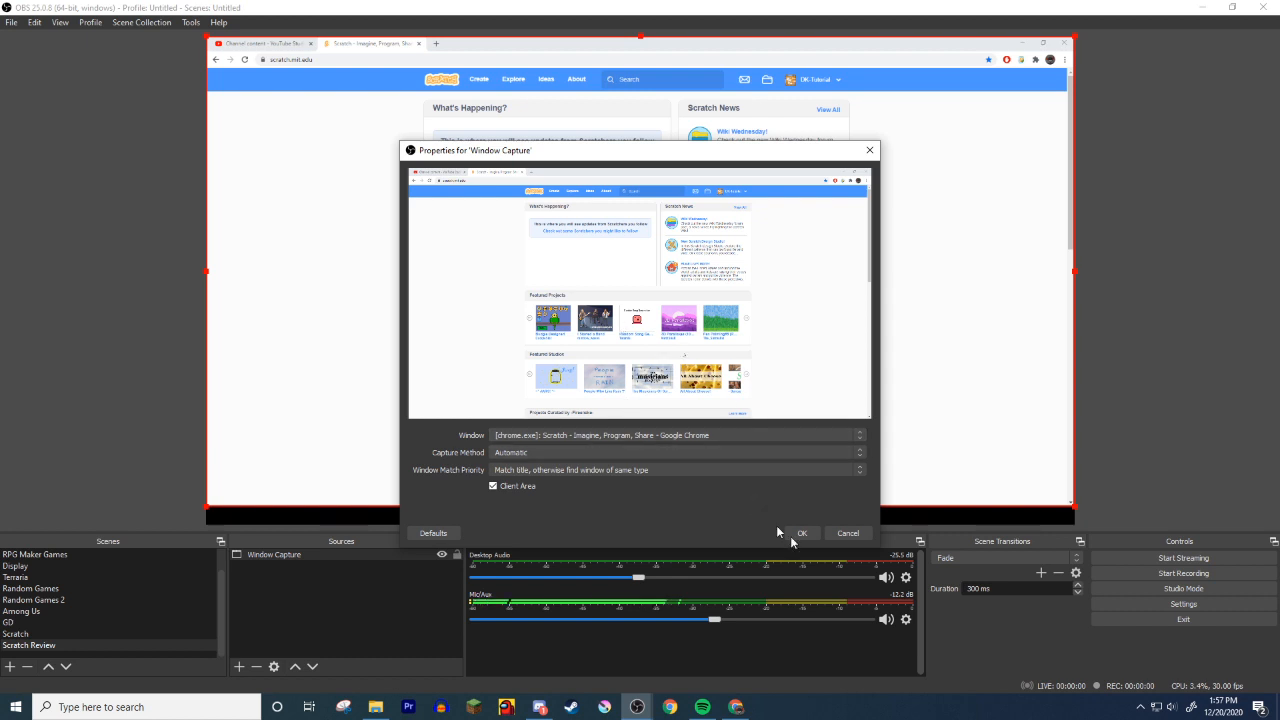
left_click(802, 532)
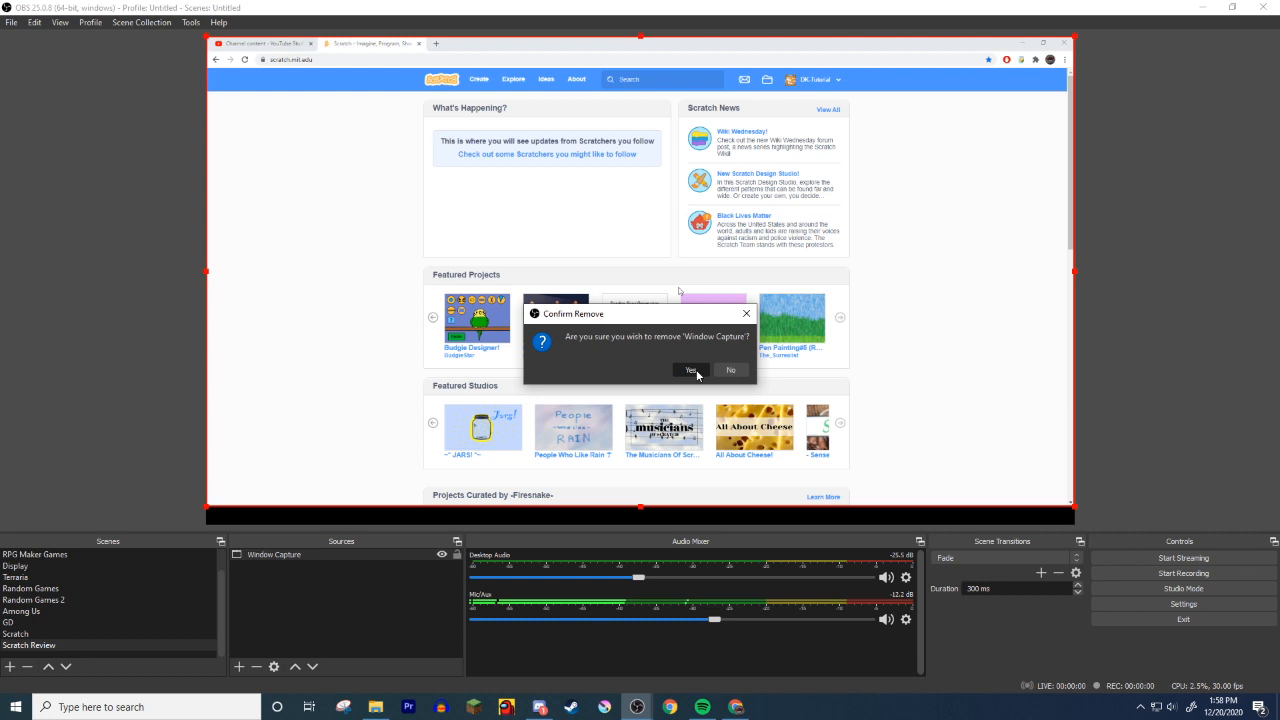
- Confirm removing the Window Capture source from the scene
left_click(692, 370)
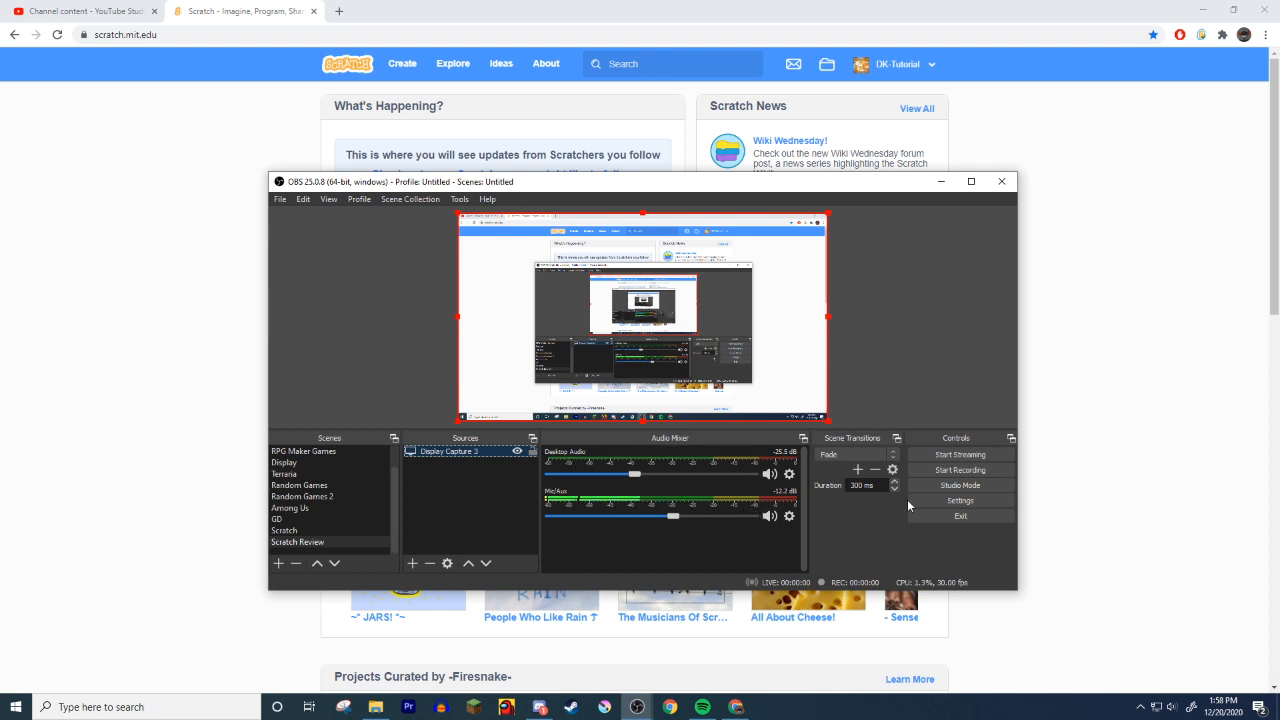
left_click(958, 500)
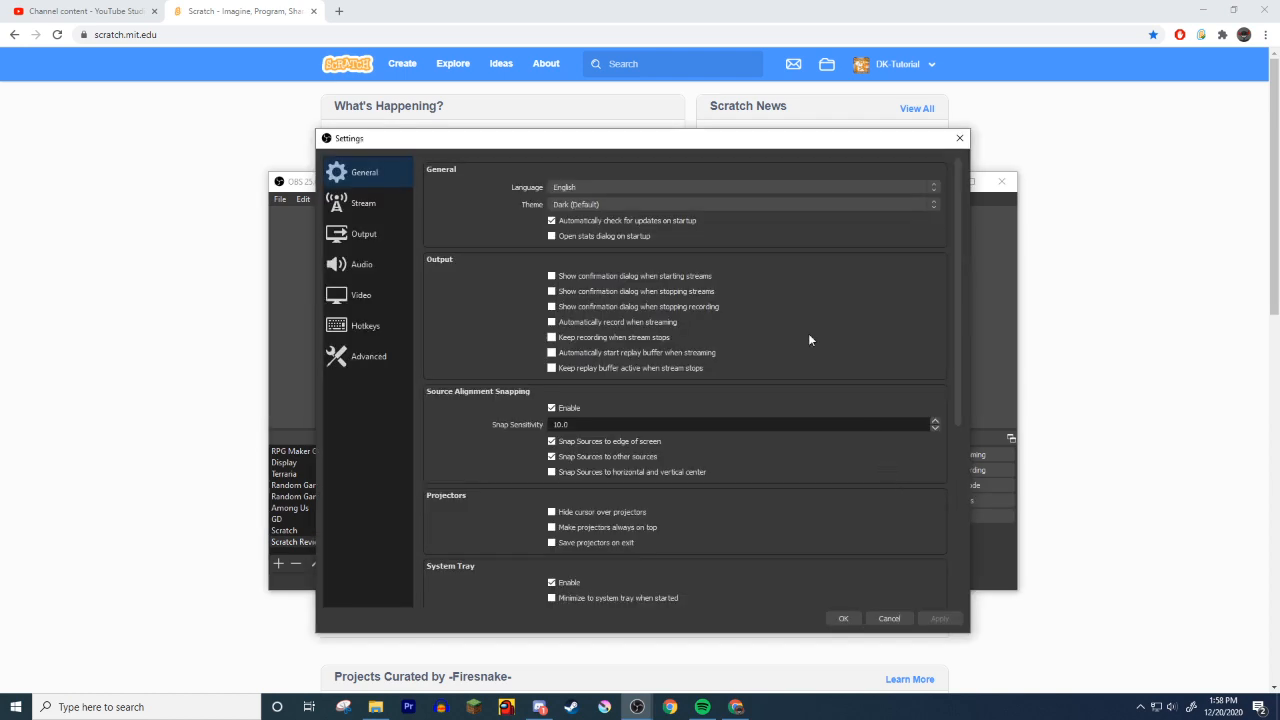
mouse_move(480, 144)
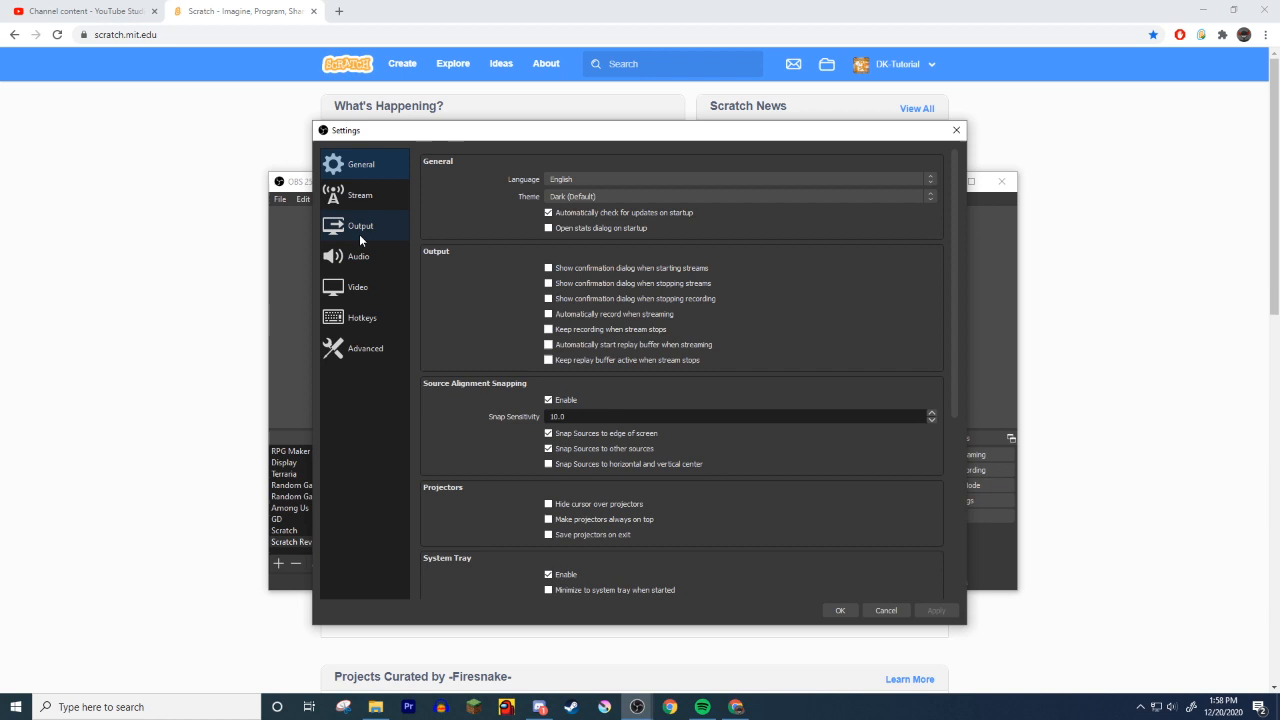
left_click(358, 256)
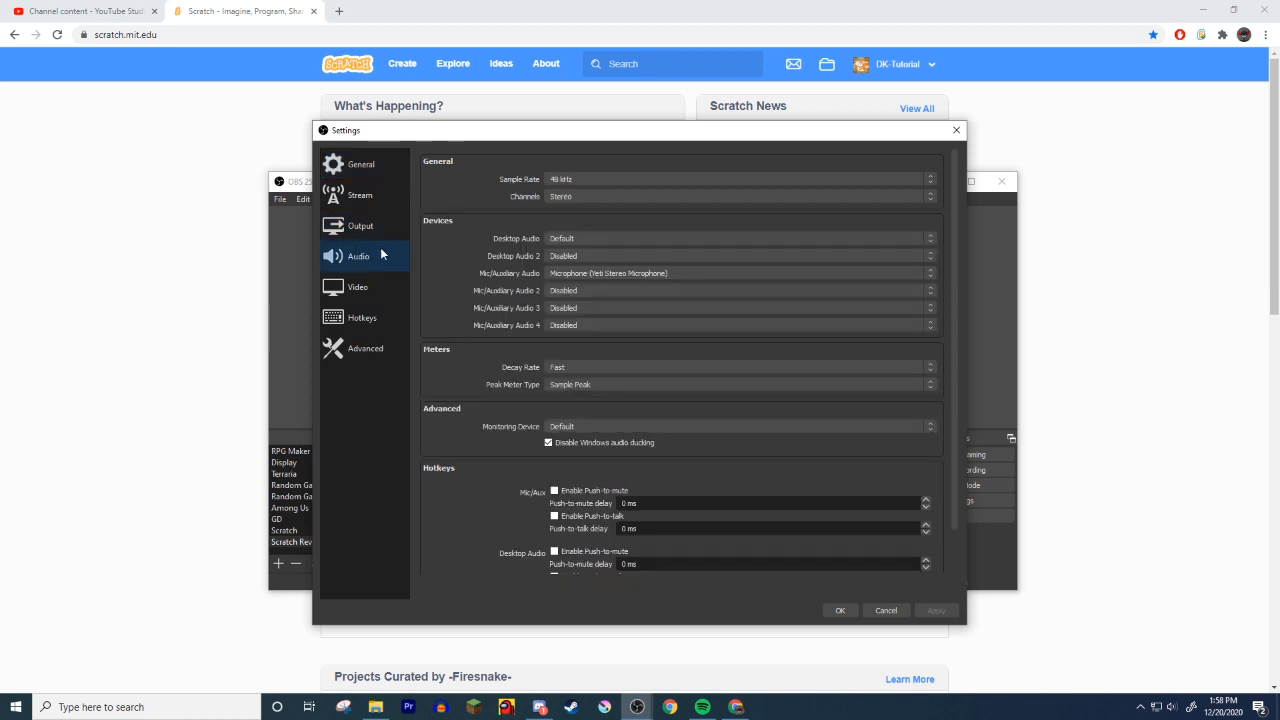
mouse_move(570, 250)
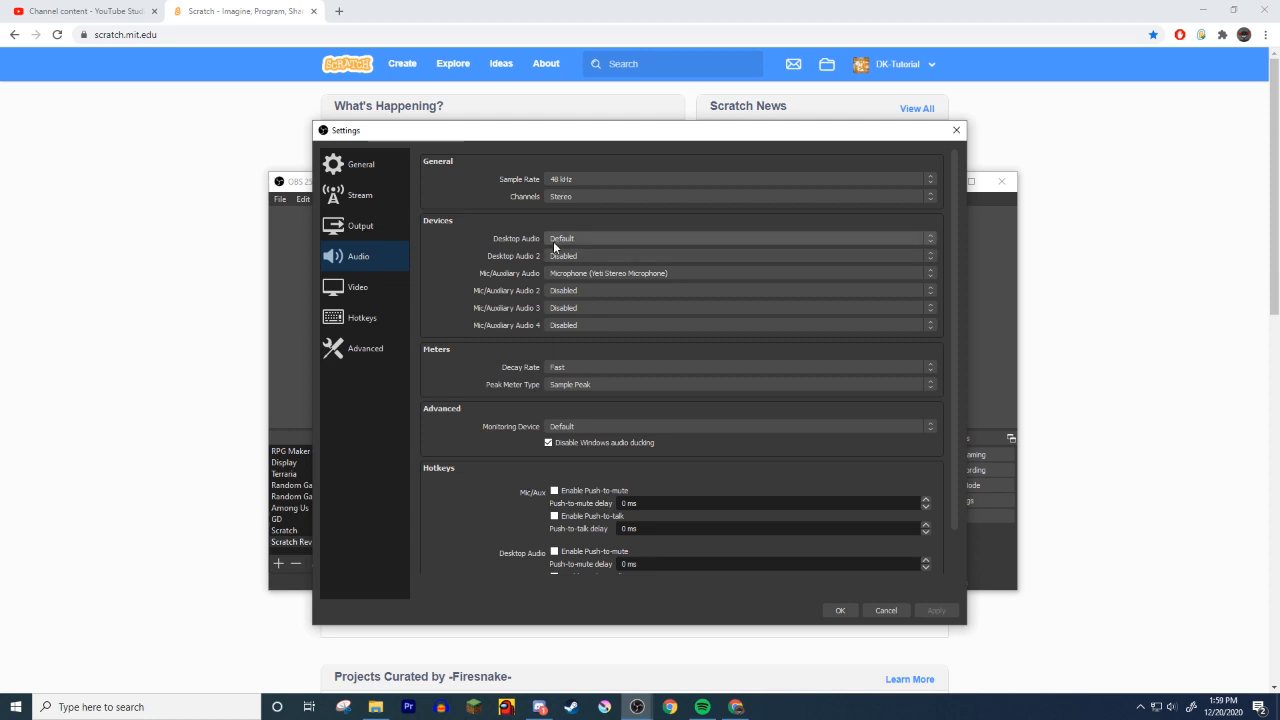
mouse_move(564, 256)
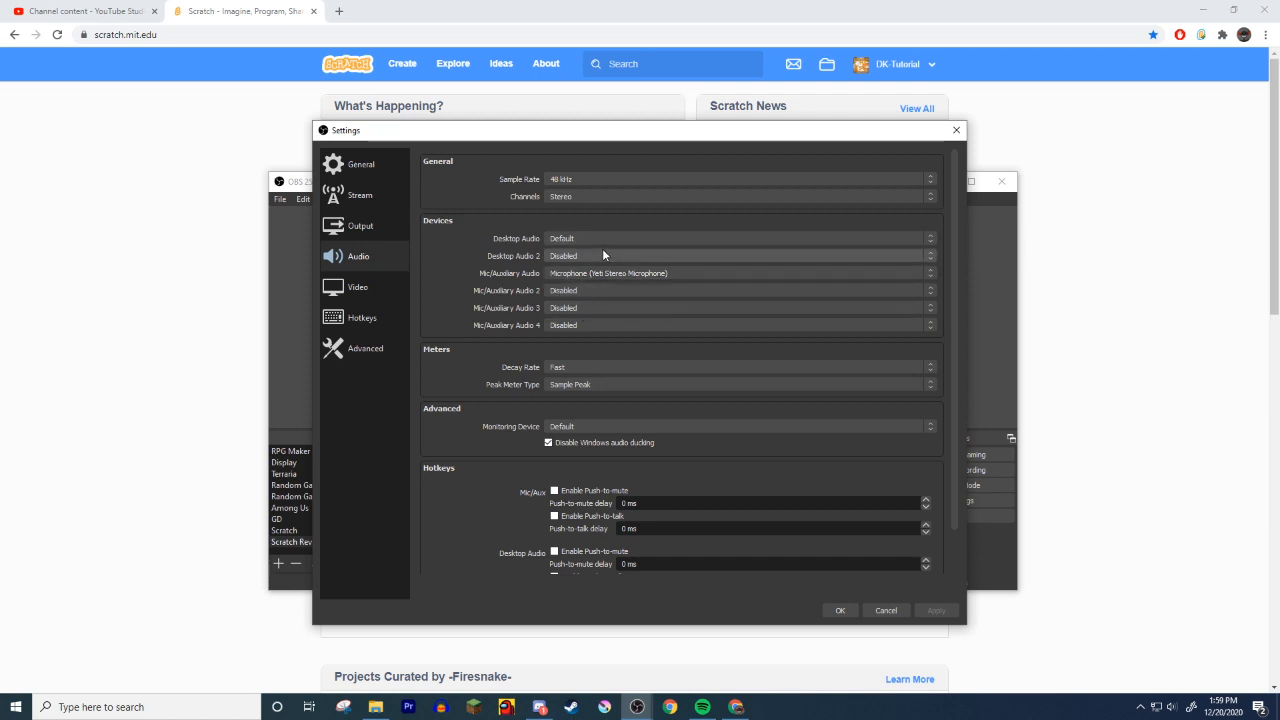
left_click(356, 288)
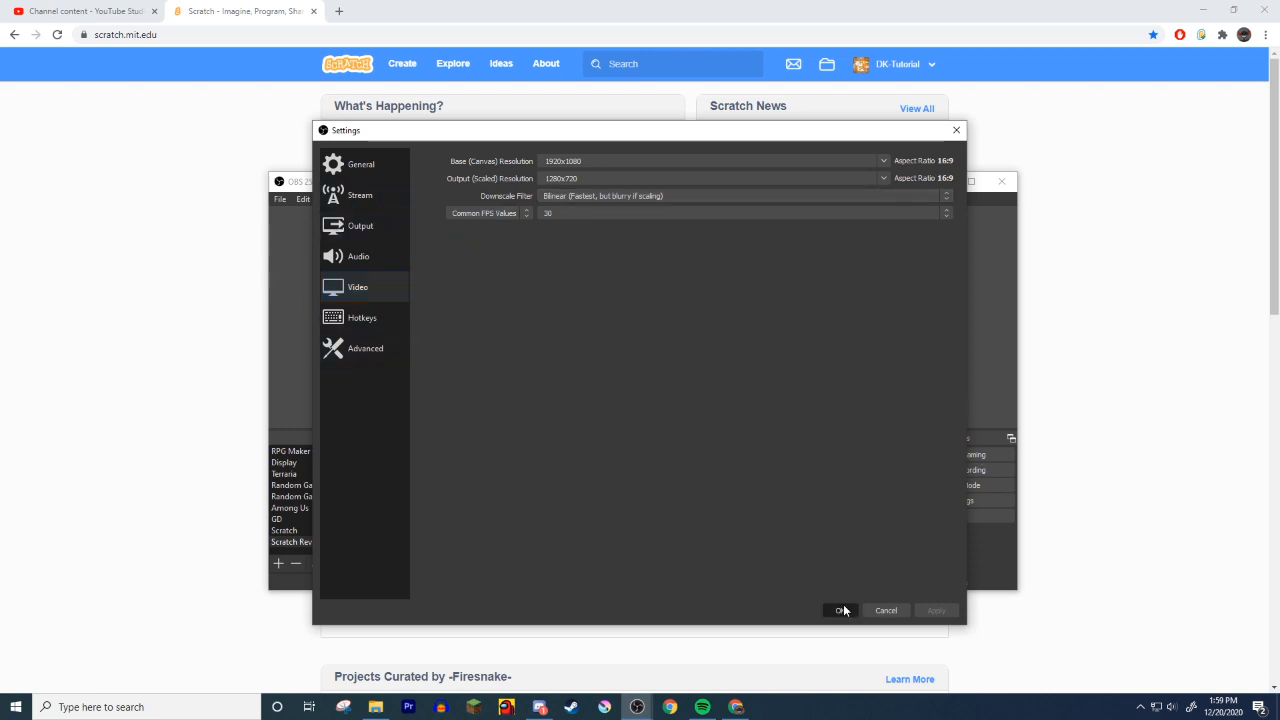
left_click(840, 610)
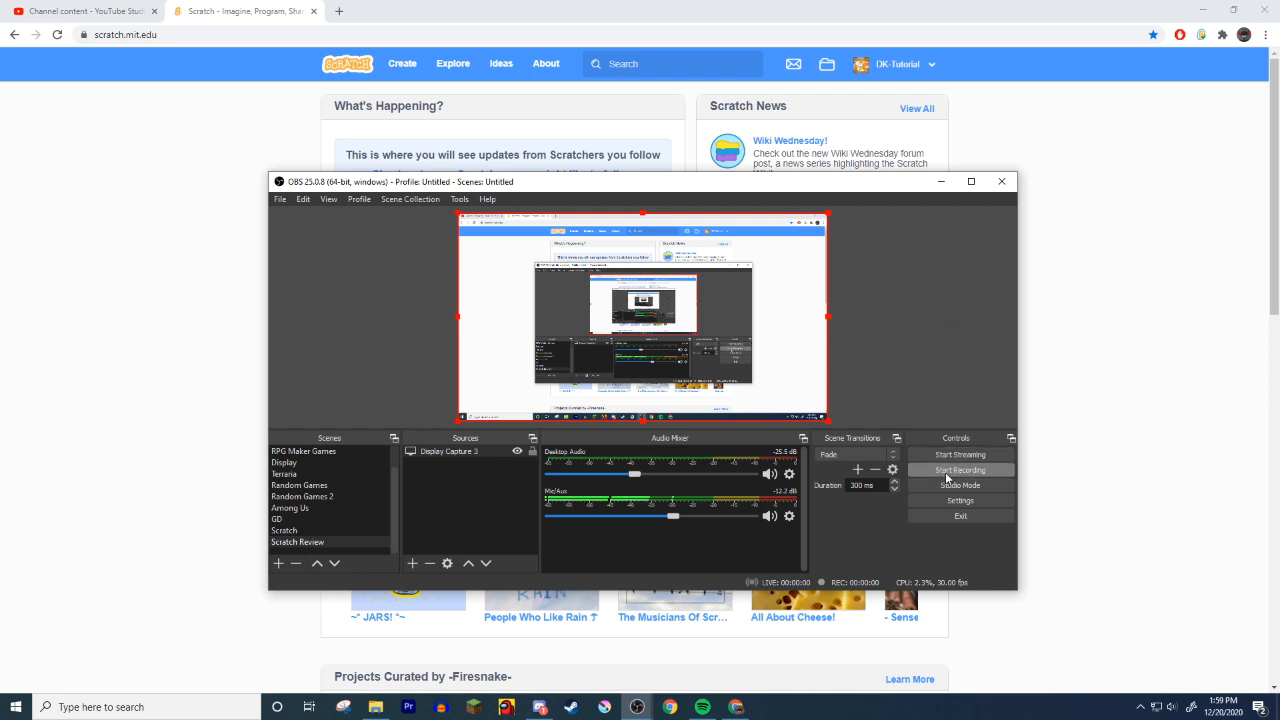
- Start the OBS recording and browse the Scratch Explore page of projects
left_click(958, 470)
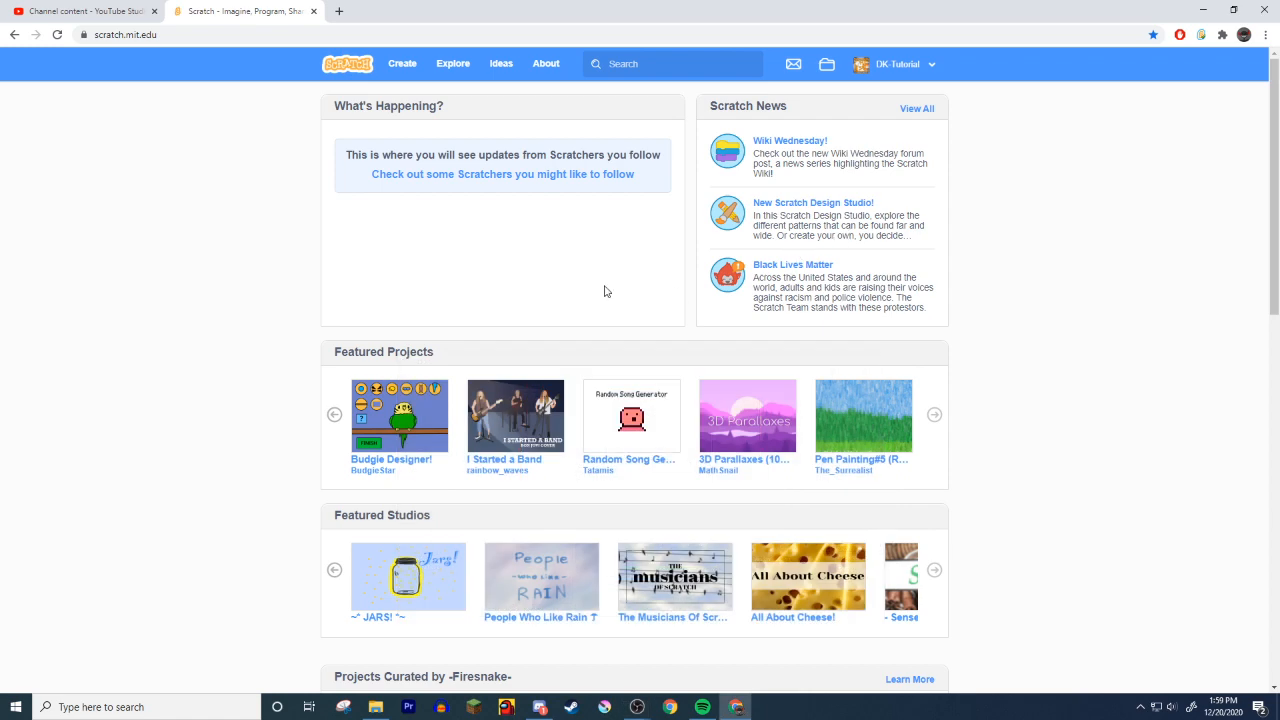
left_click(452, 62)
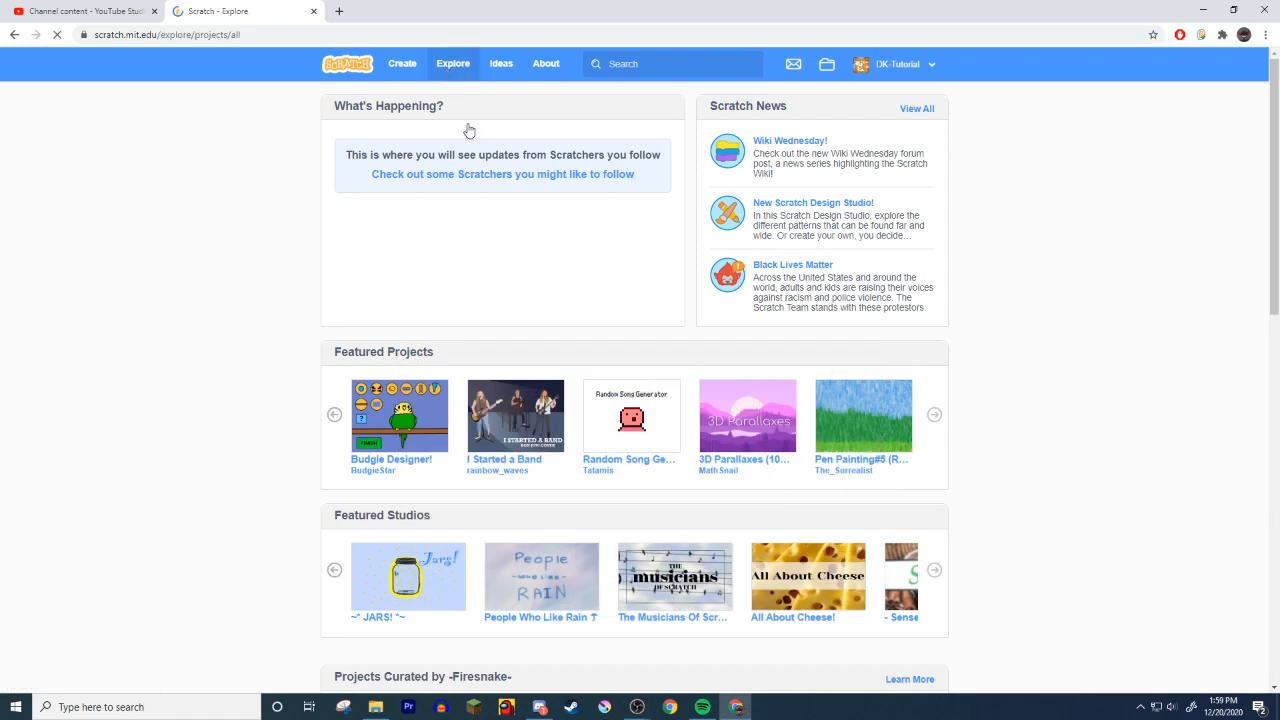
scroll("down", 3)
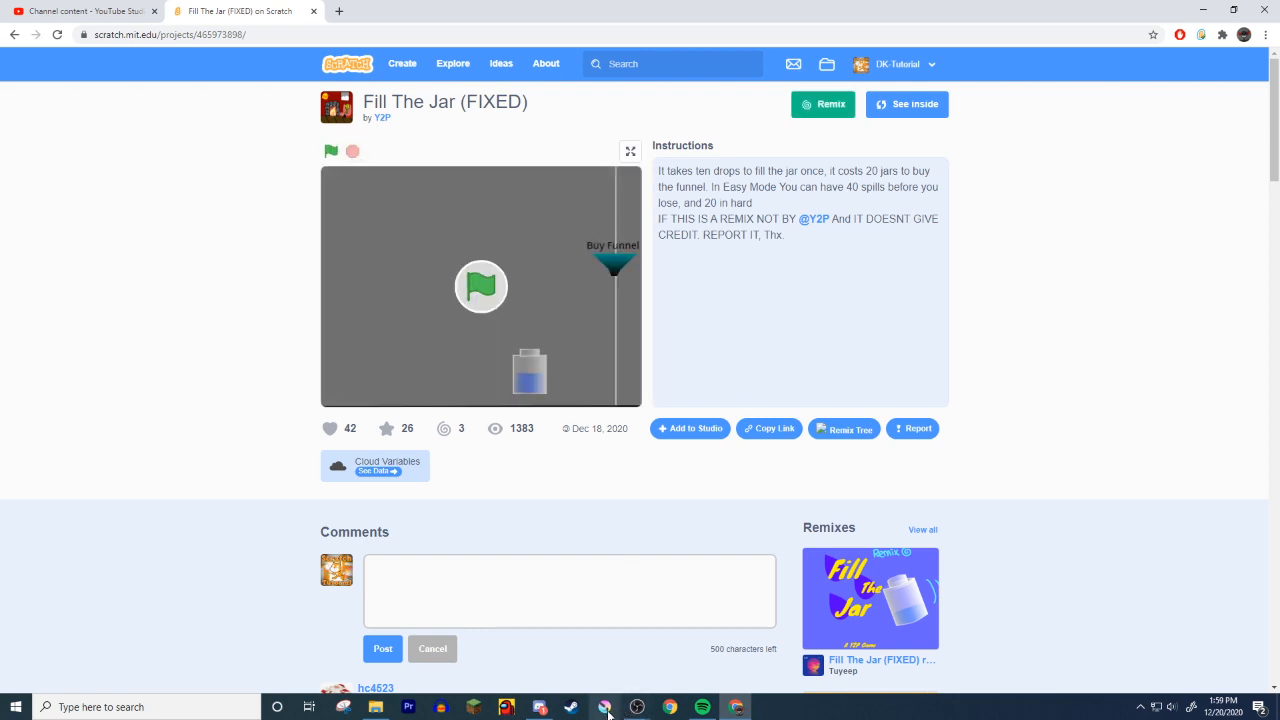
mouse_move(604, 708)
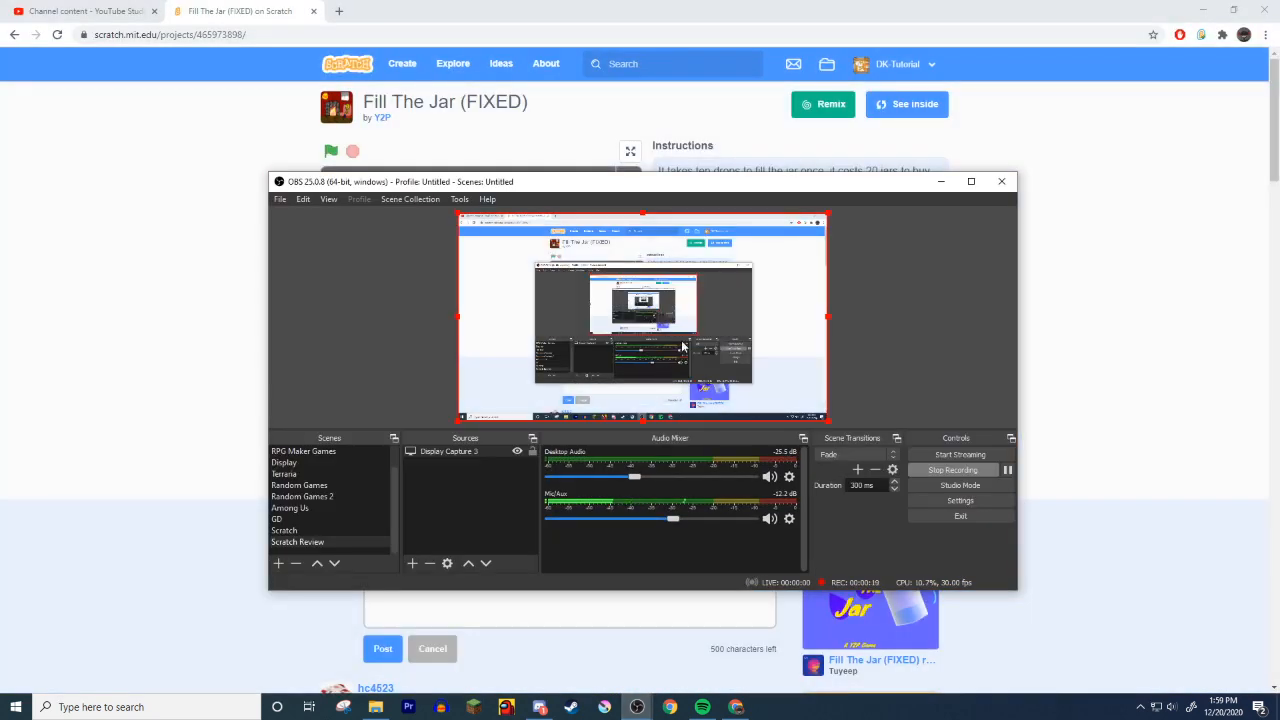
- Stop the recording and bring up the Recording output settings in OBS
left_click(952, 470)
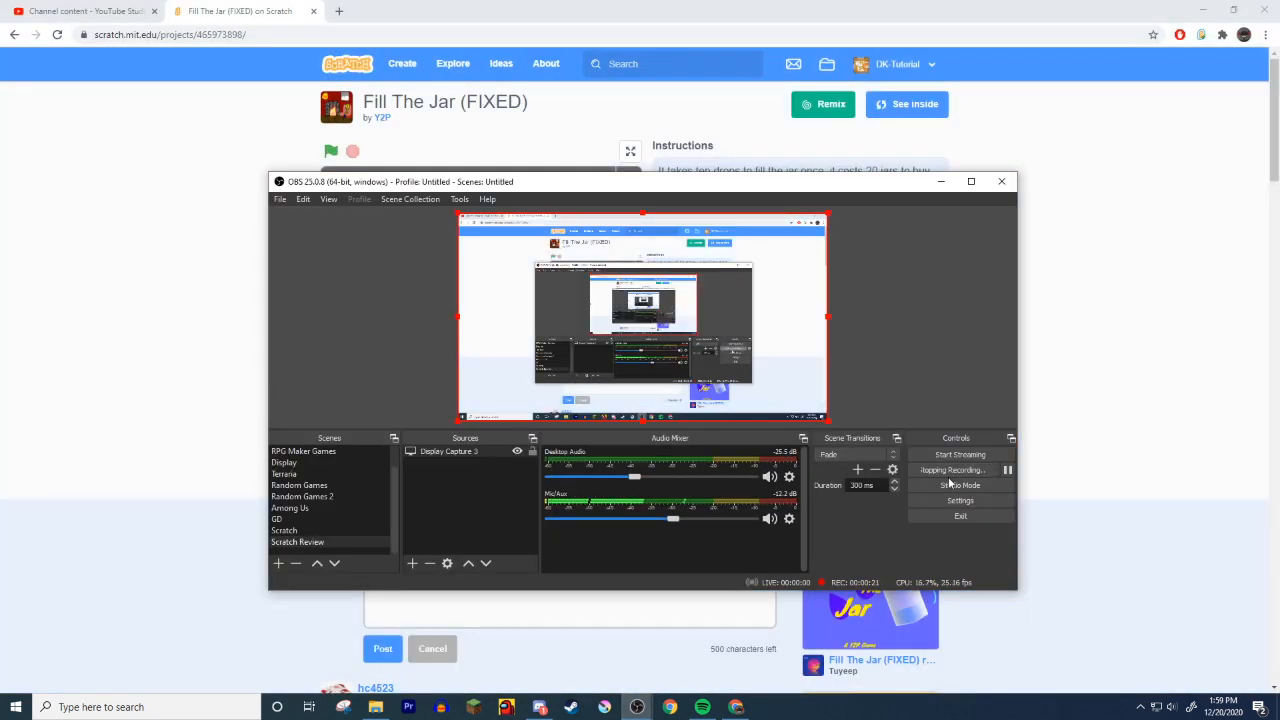
right_click(788, 518)
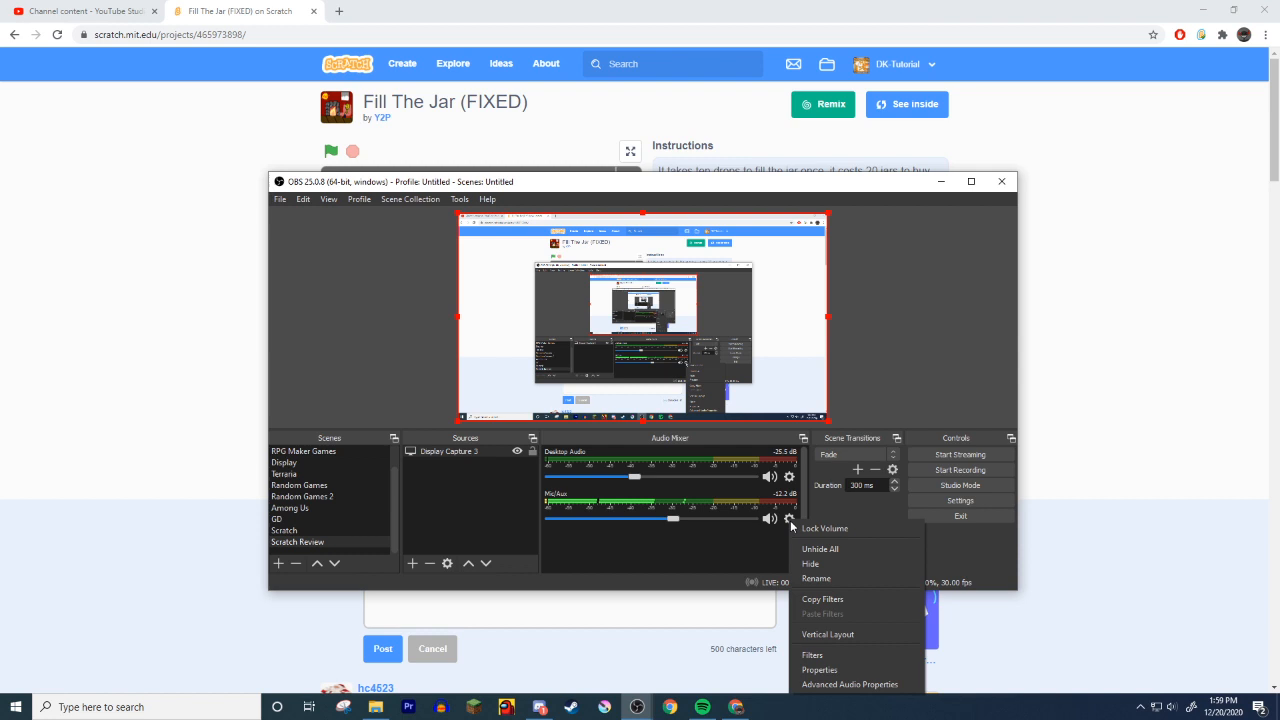
left_click(960, 500)
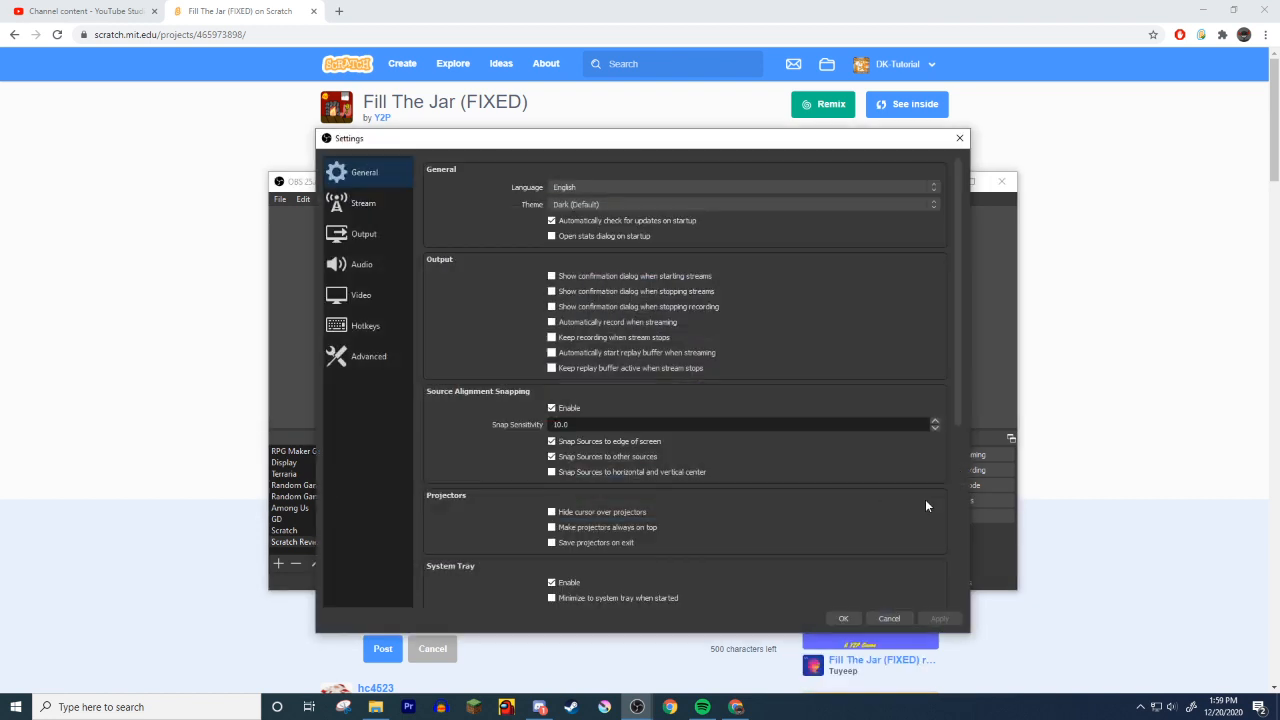
mouse_move(884, 484)
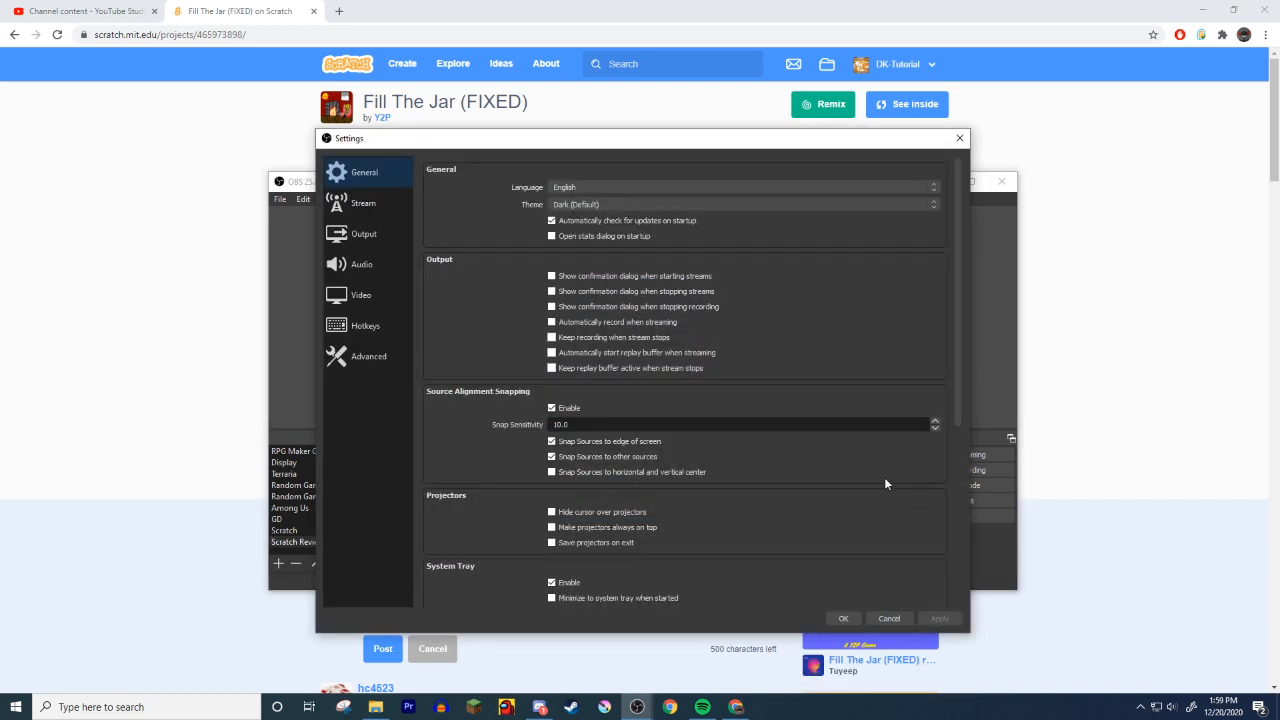
left_click(364, 232)
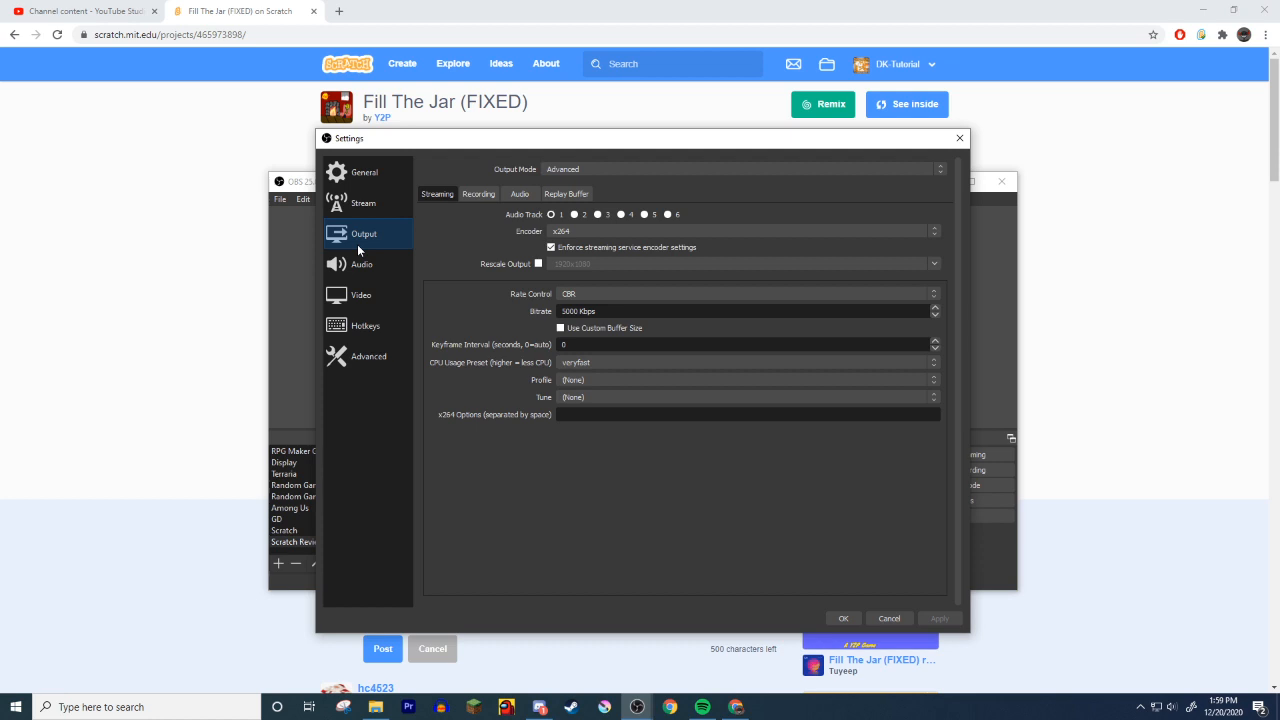
left_click(480, 192)
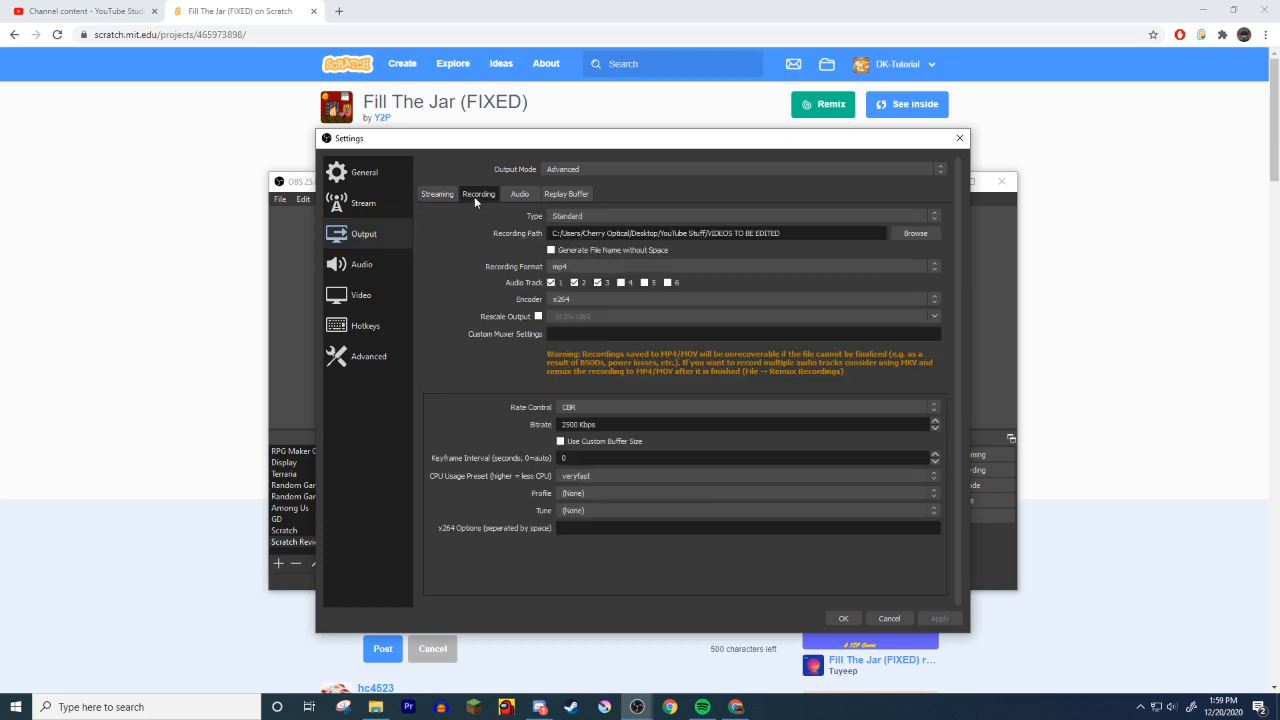
- Set the recording path to the VIDEOS TO BE EDITED folder and view it in File Explorer
triple_click(664, 232)
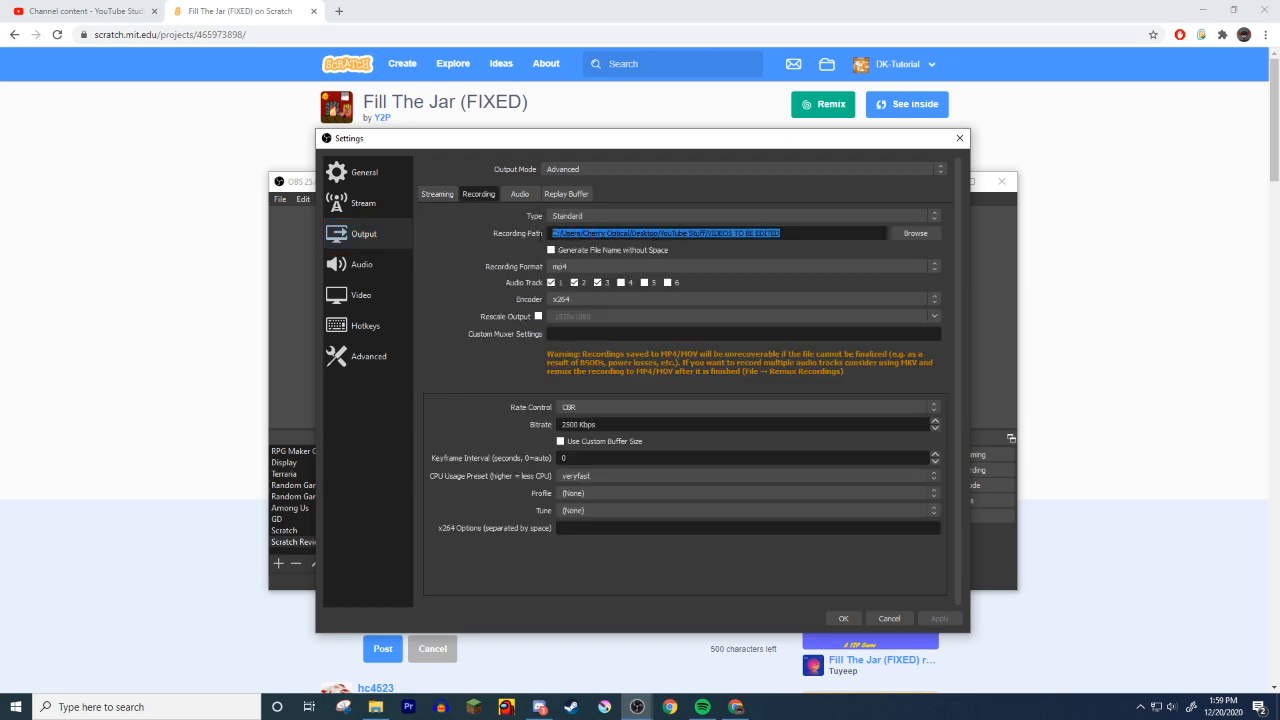
left_click(914, 232)
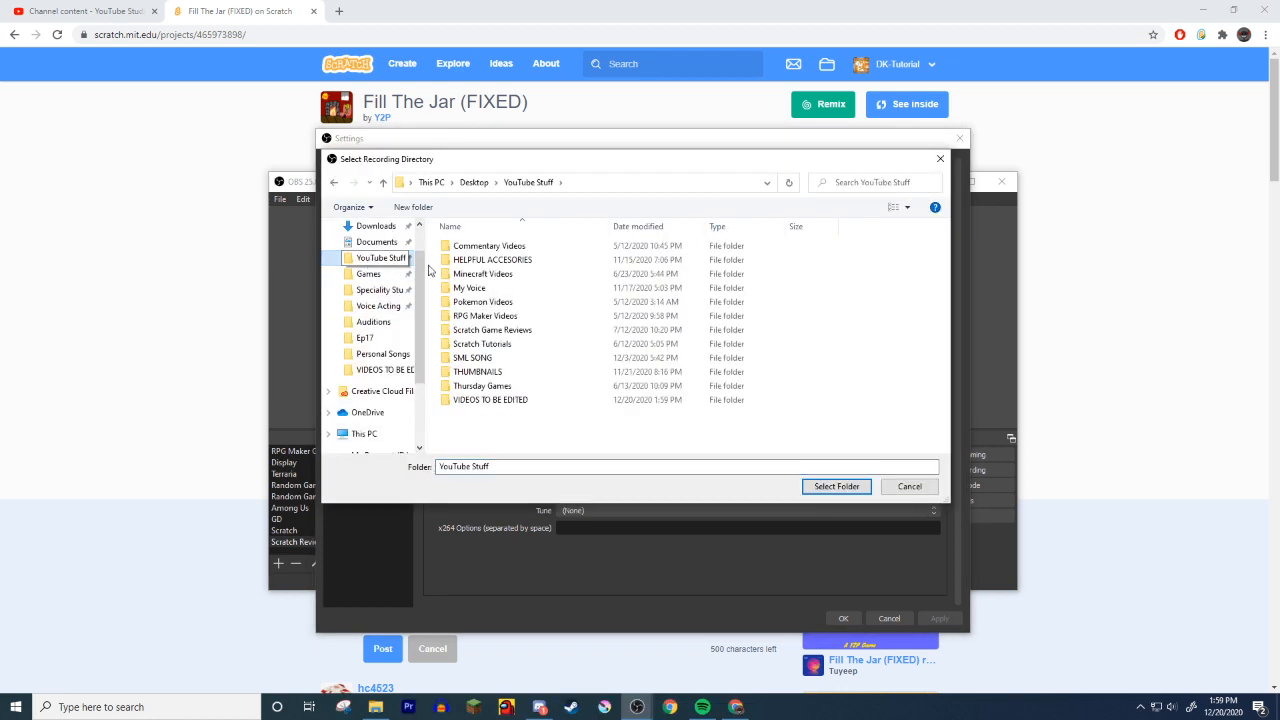
double_click(490, 400)
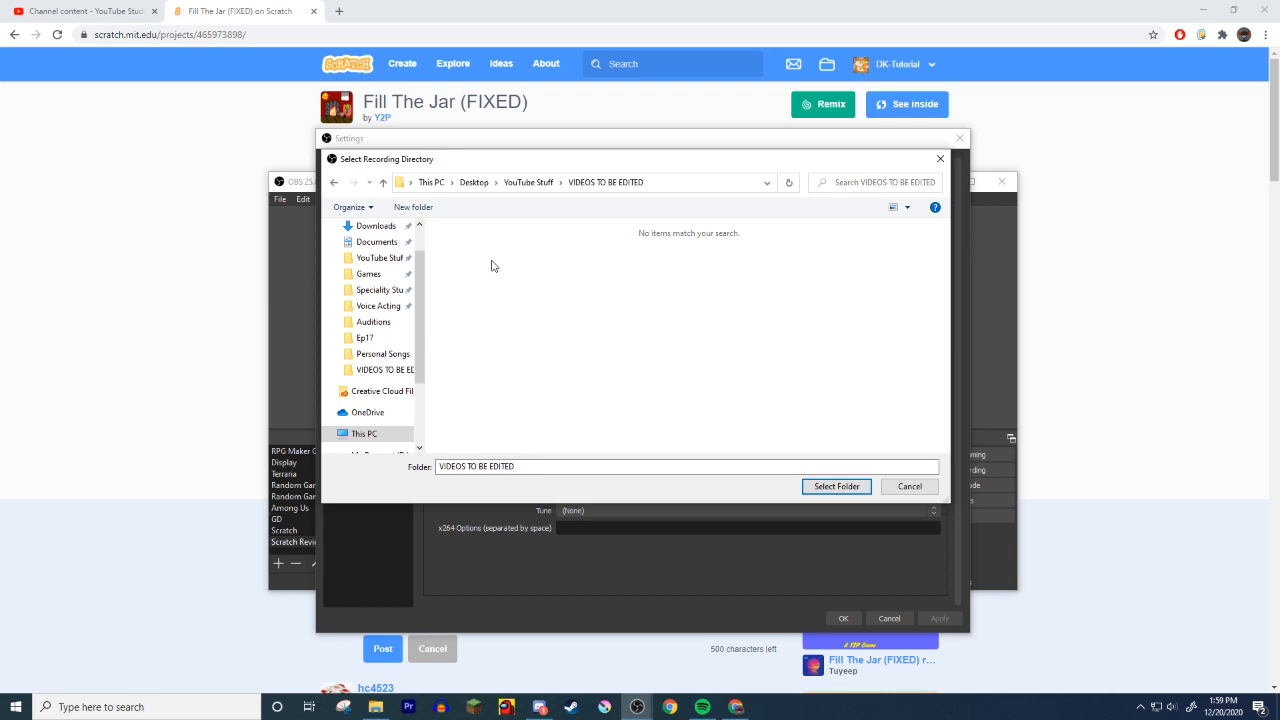
mouse_move(736, 382)
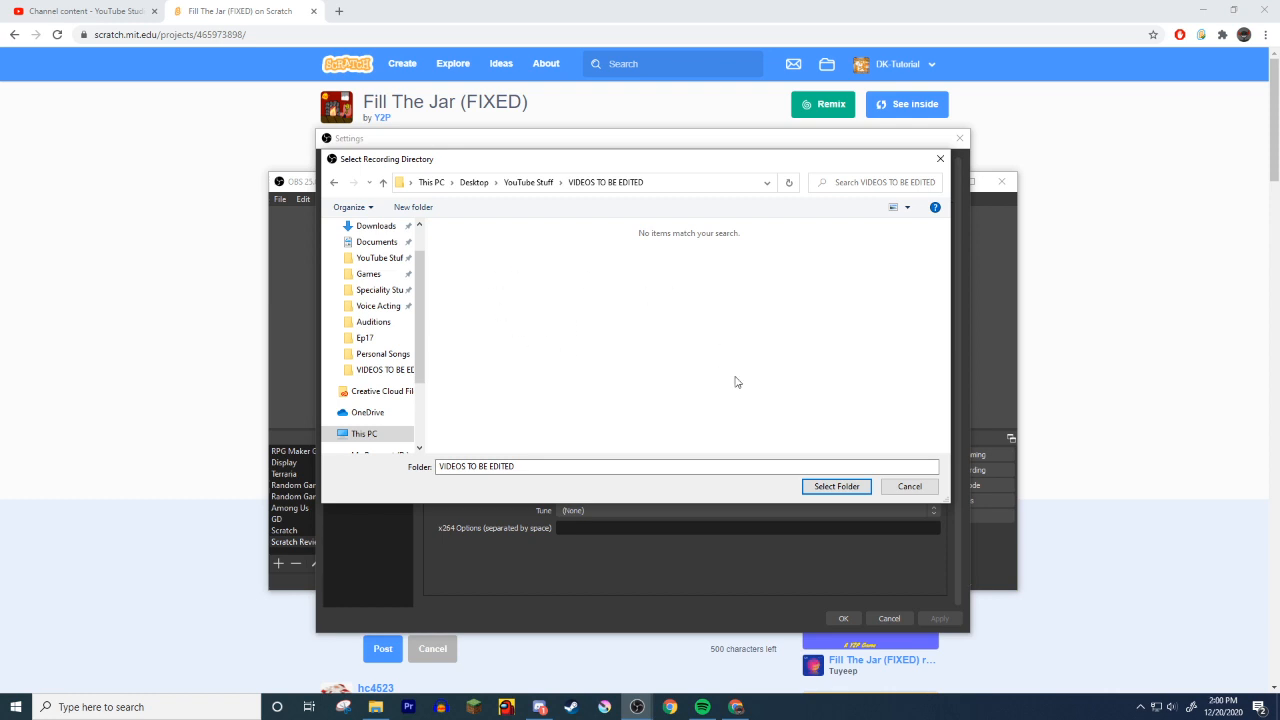
left_click(836, 486)
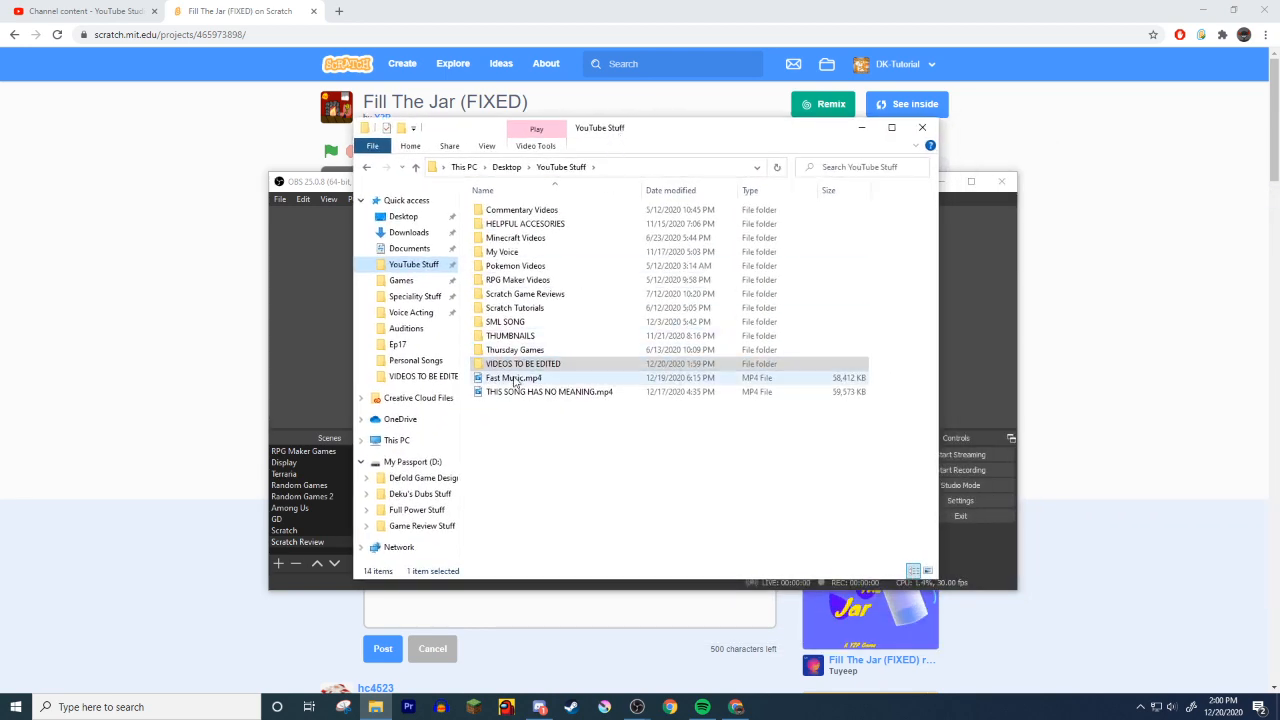
double_click(524, 364)
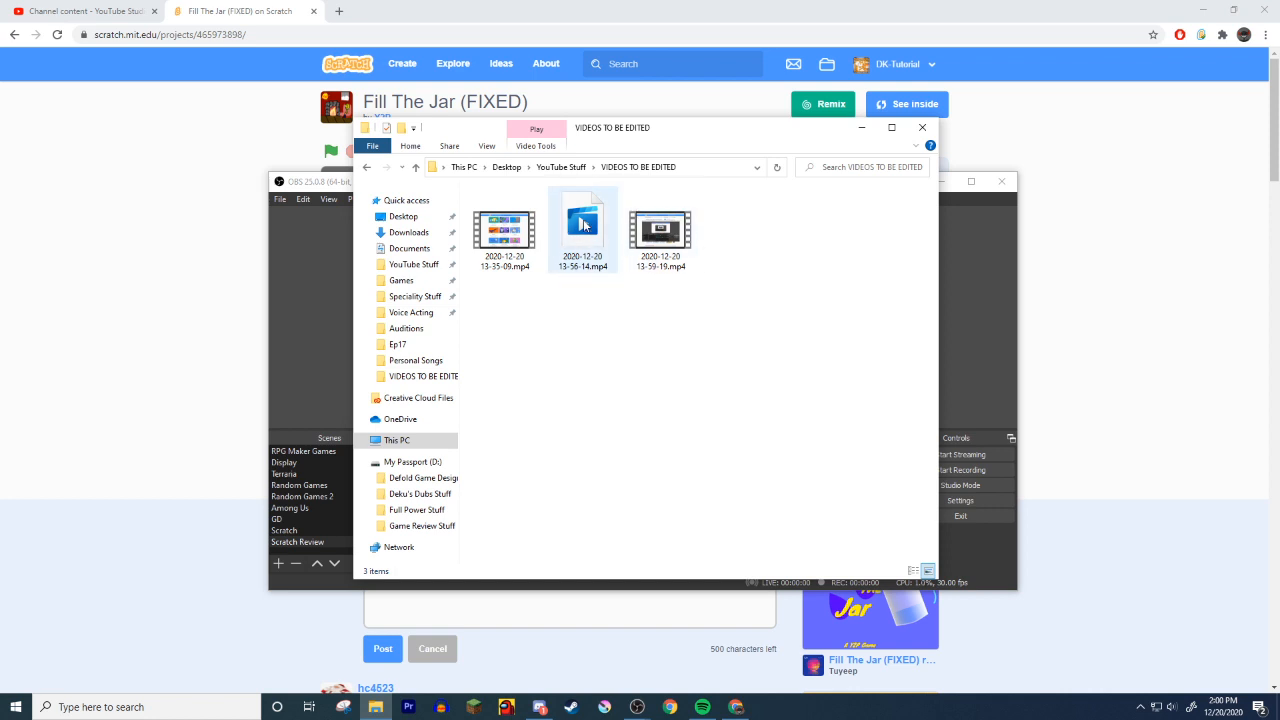
- Play the first MP4 recording from the VIDEOS TO BE EDITED folder
left_click(504, 228)
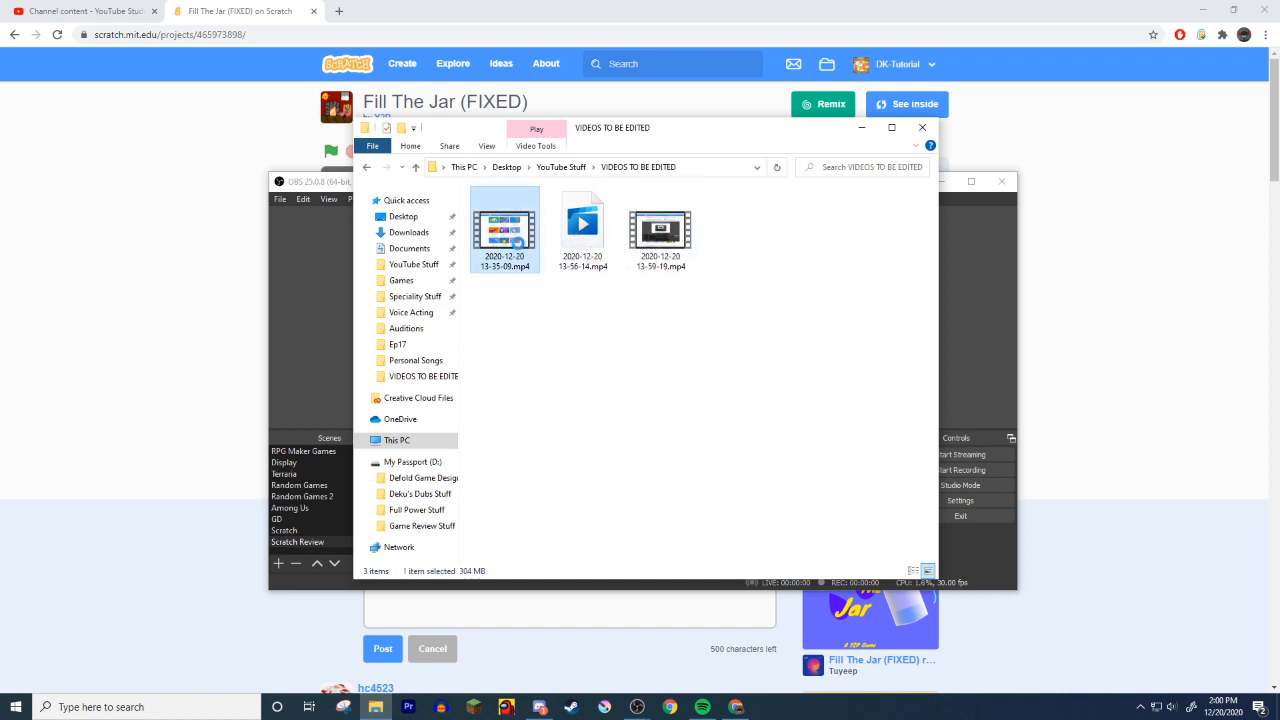
left_click(660, 228)
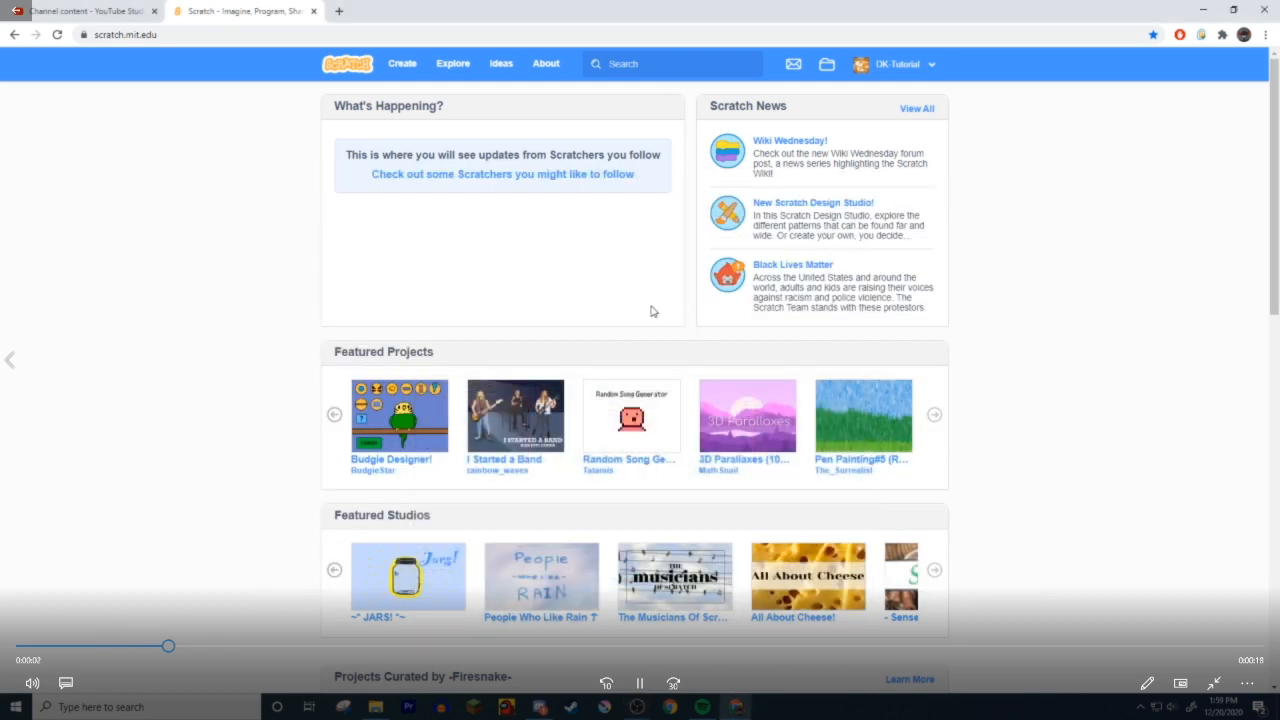
- Play back the recording in Movies & TV and scroll through it
left_click(452, 62)
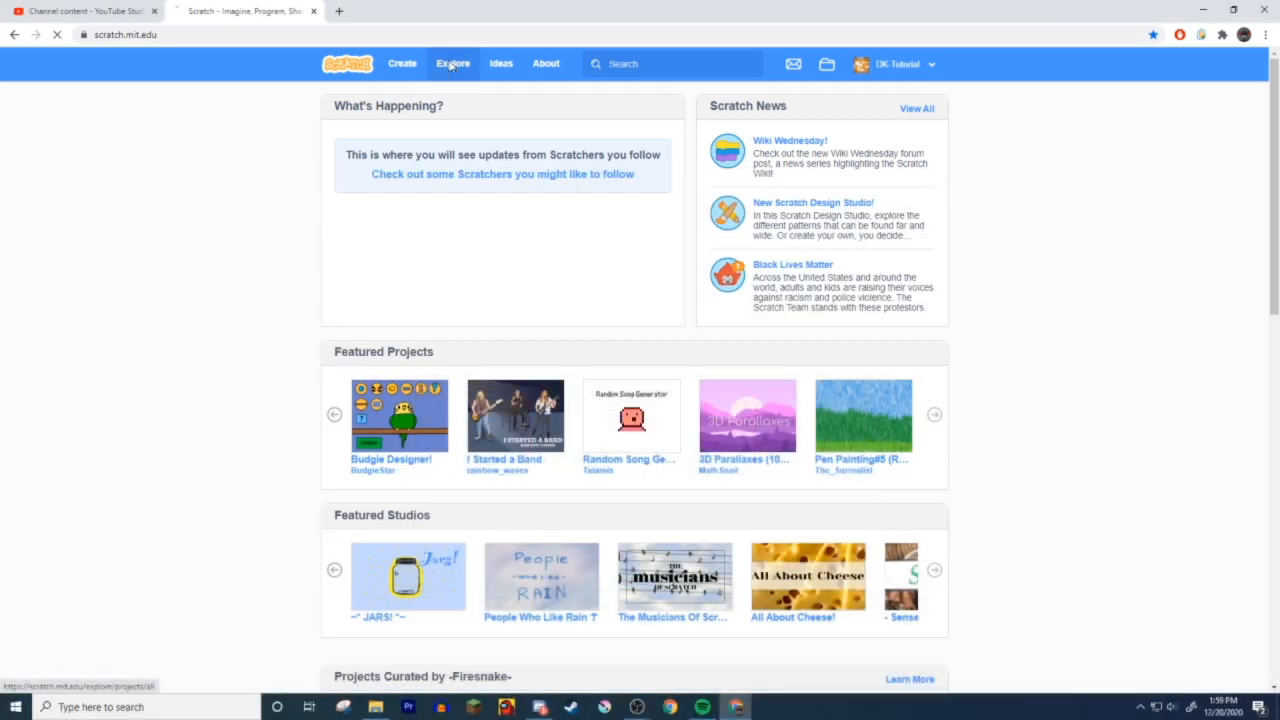
left_click(452, 62)
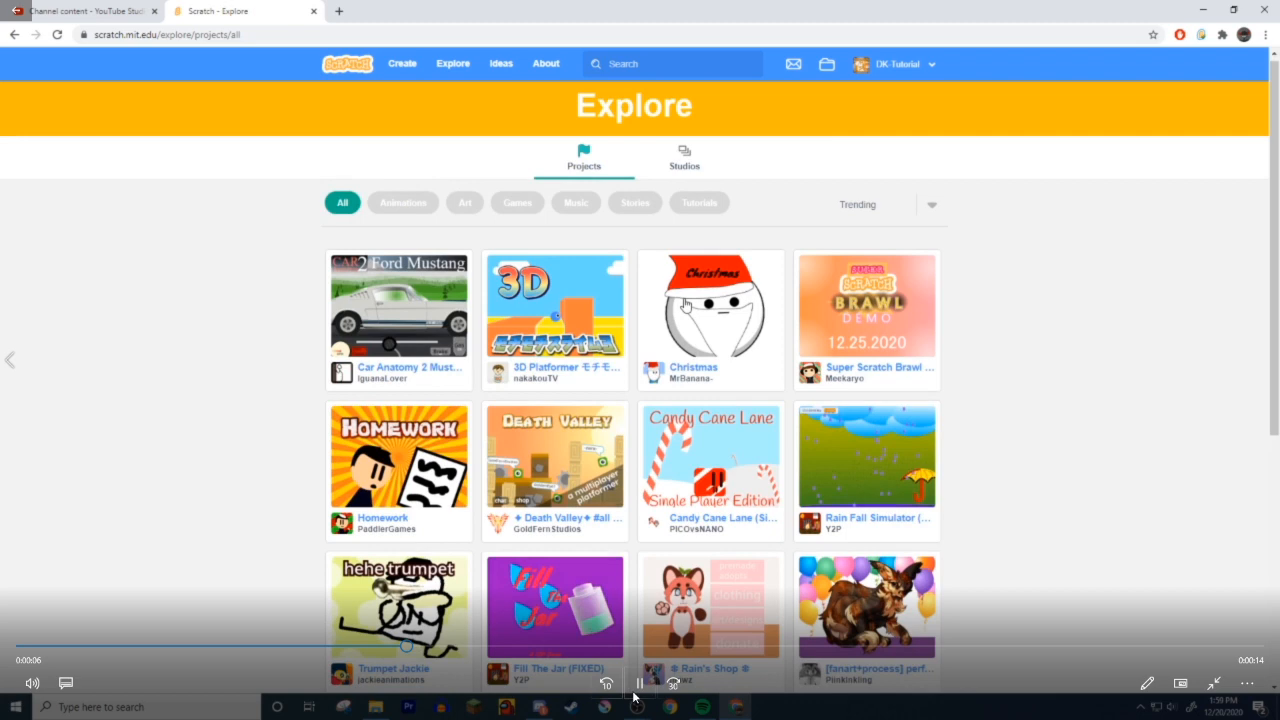
scroll("down", 3)
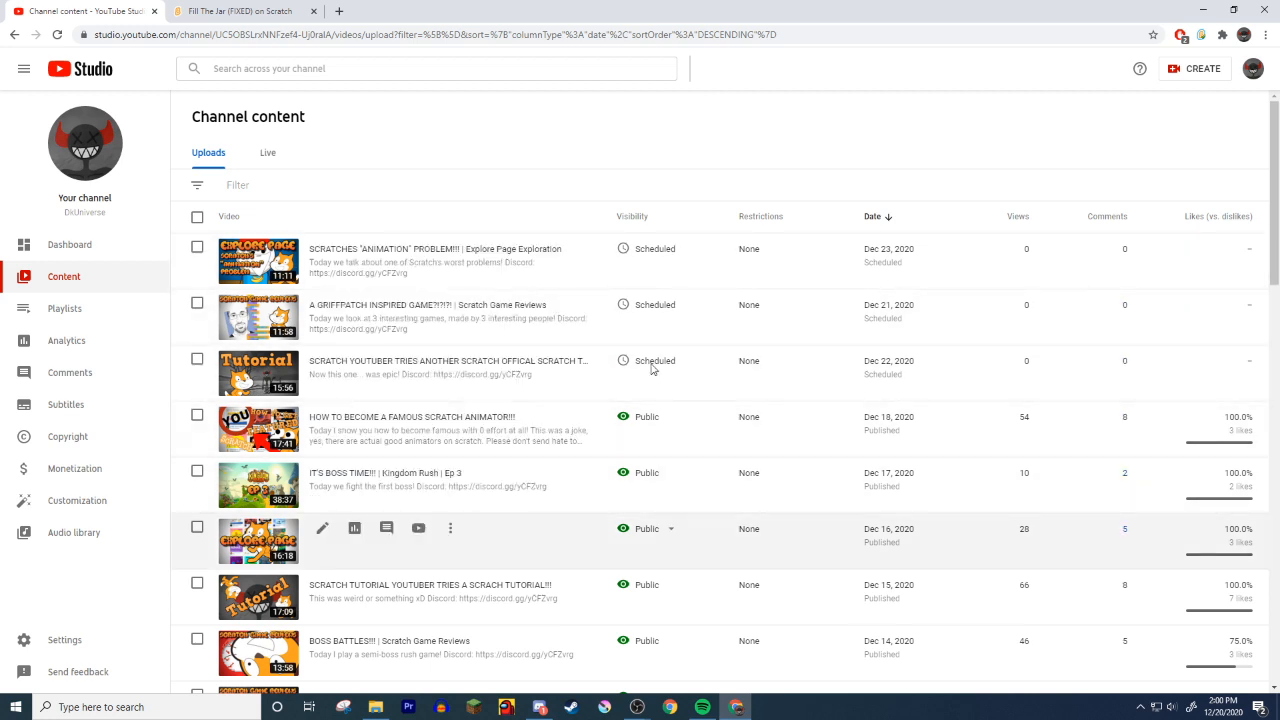
mouse_move(714, 288)
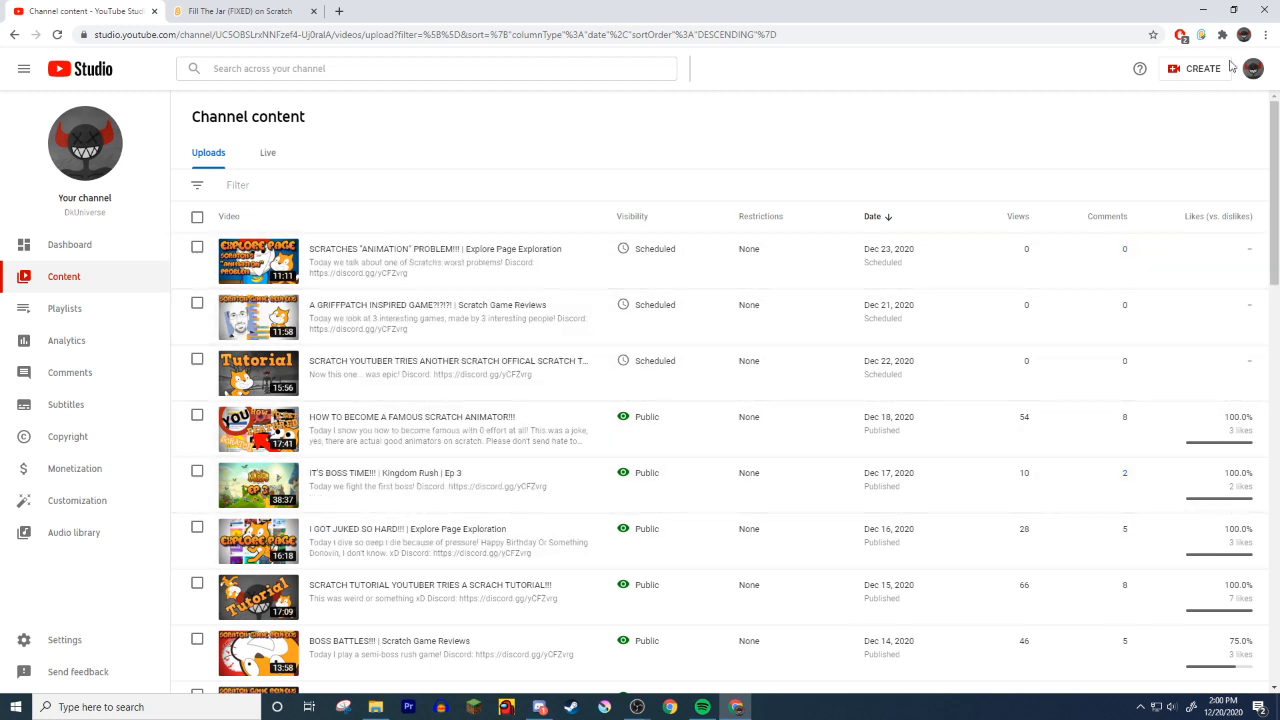
- Start a new upload in YouTube Studio and pick the recorded video file
left_click(1196, 68)
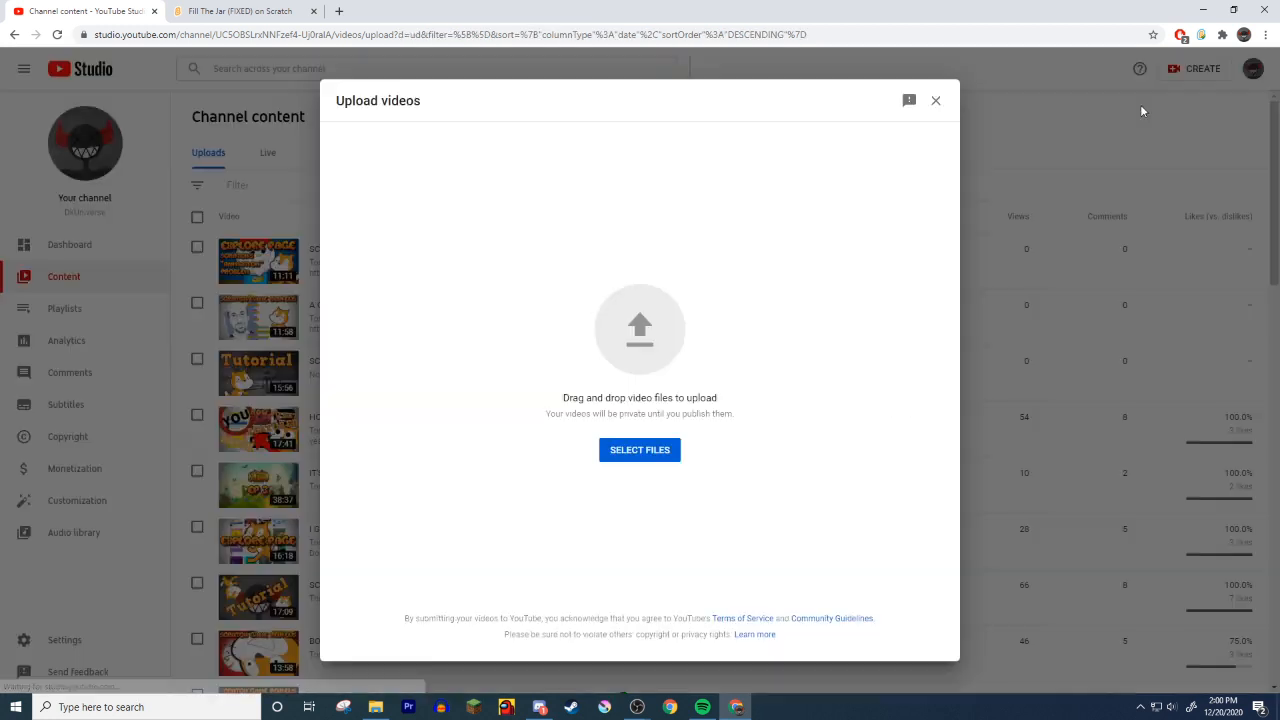
left_click(640, 448)
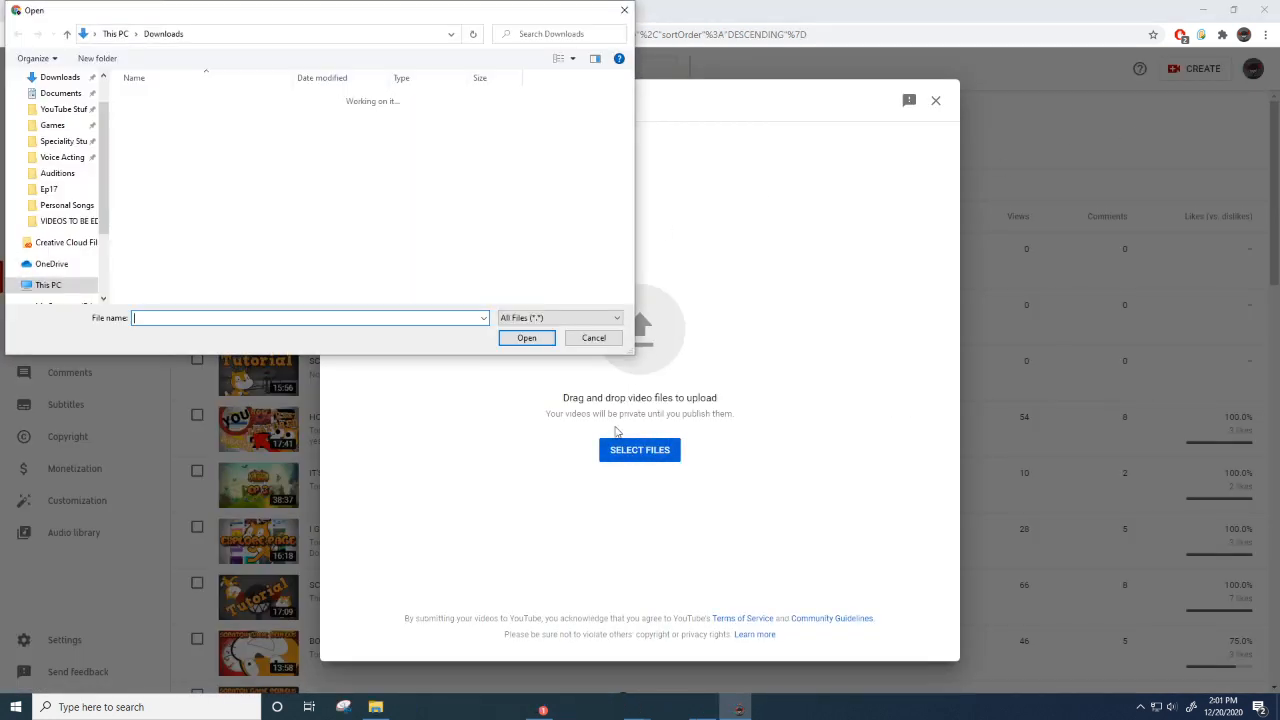
left_click(62, 108)
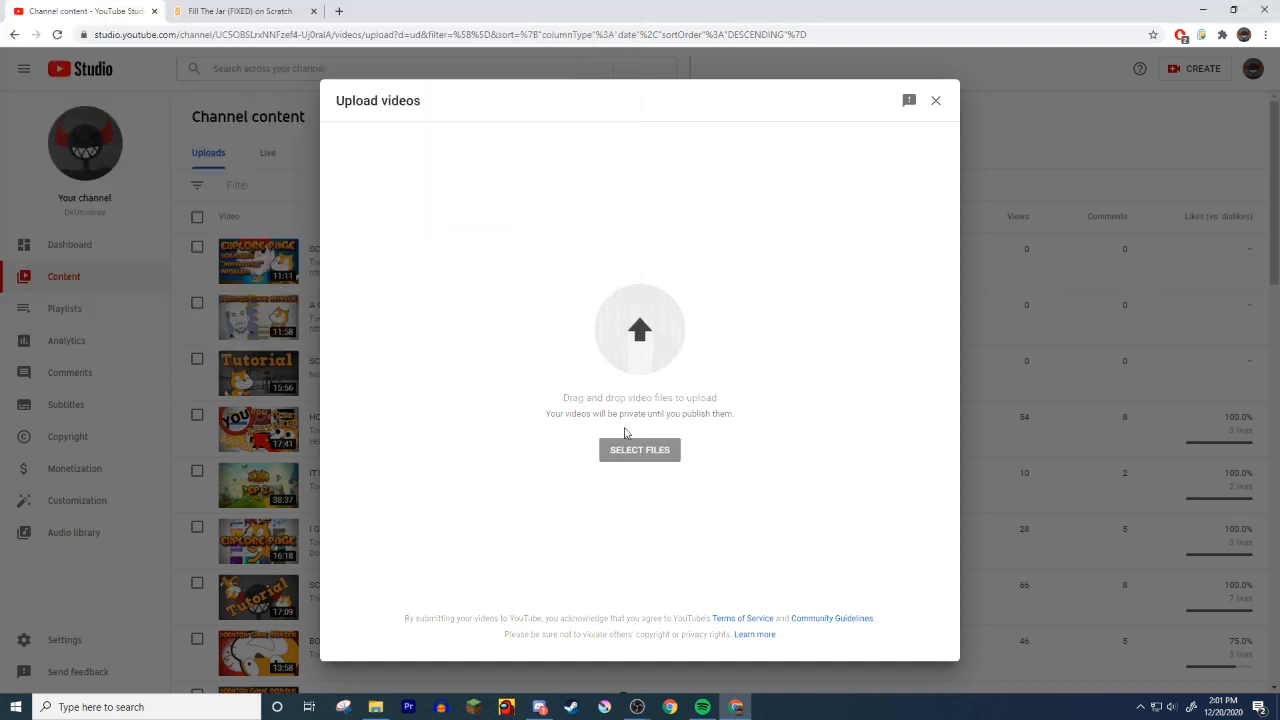
- Title the upload 'AMAZING GAME LOL!!! | Emplore Page Exploration'
left_click(640, 448)
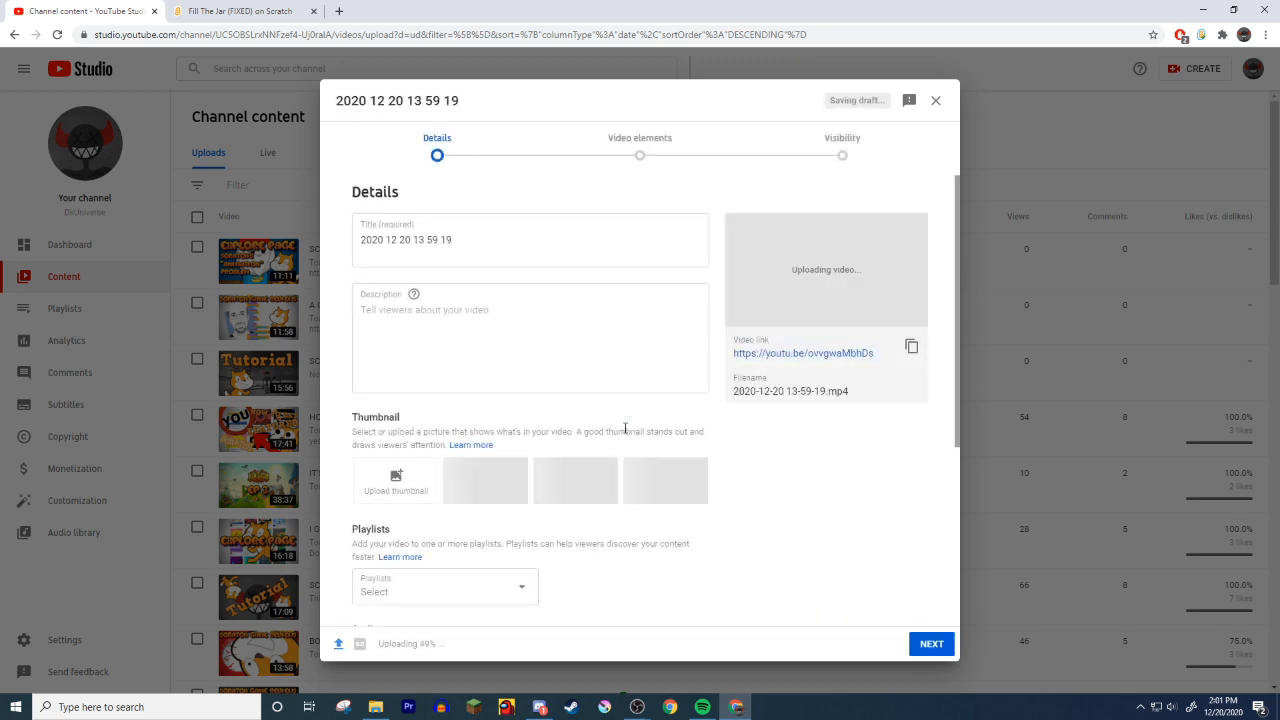
triple_click(404, 240)
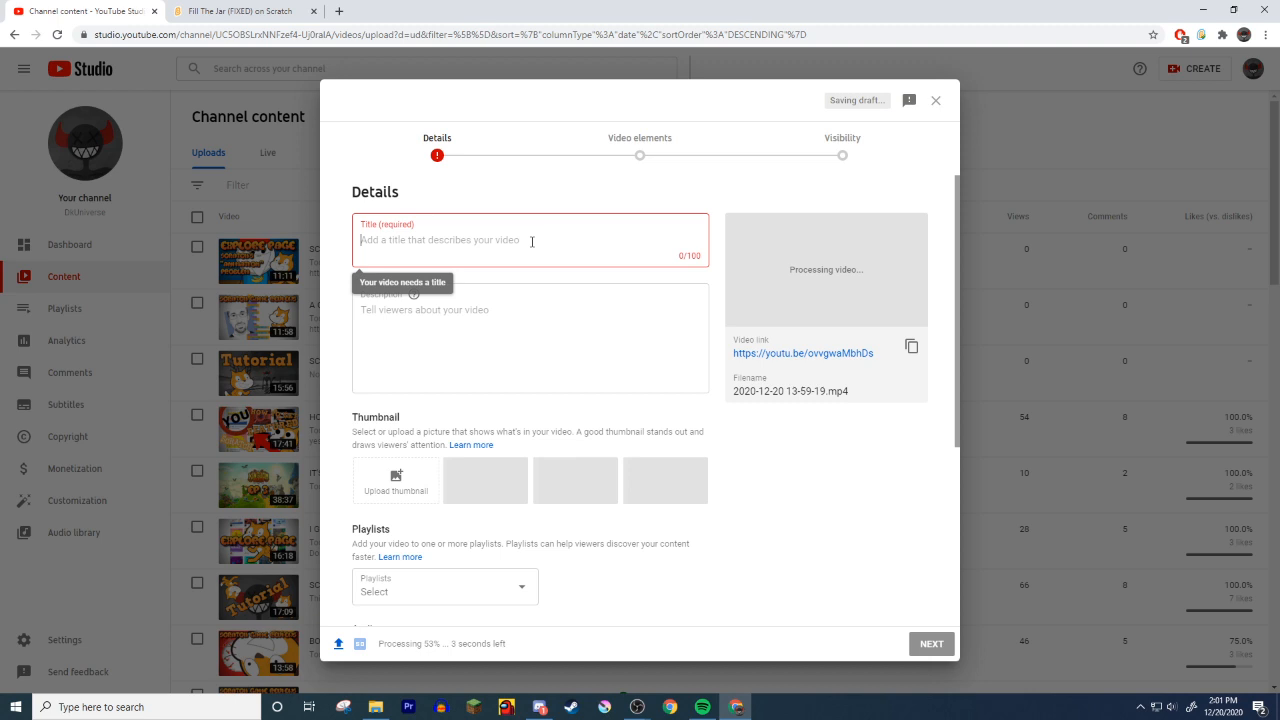
type("AMAZING")
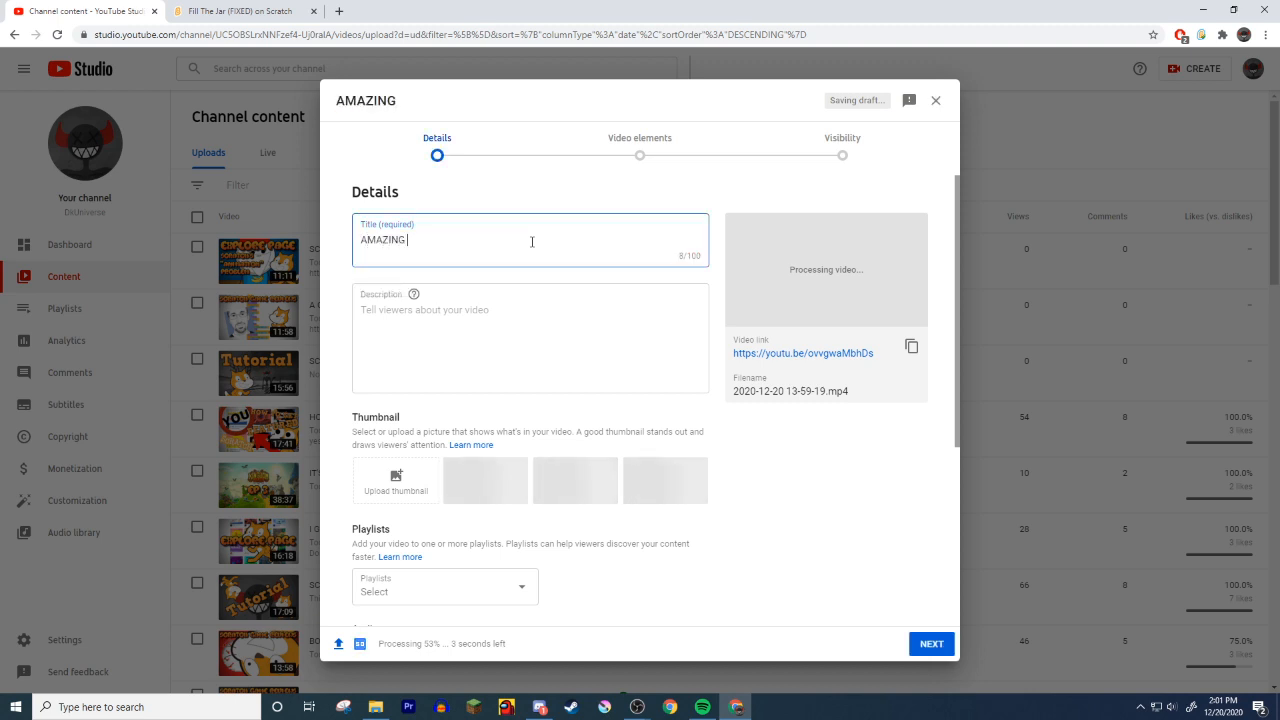
type("GAME LOL!!! | Emplore Page Ex")
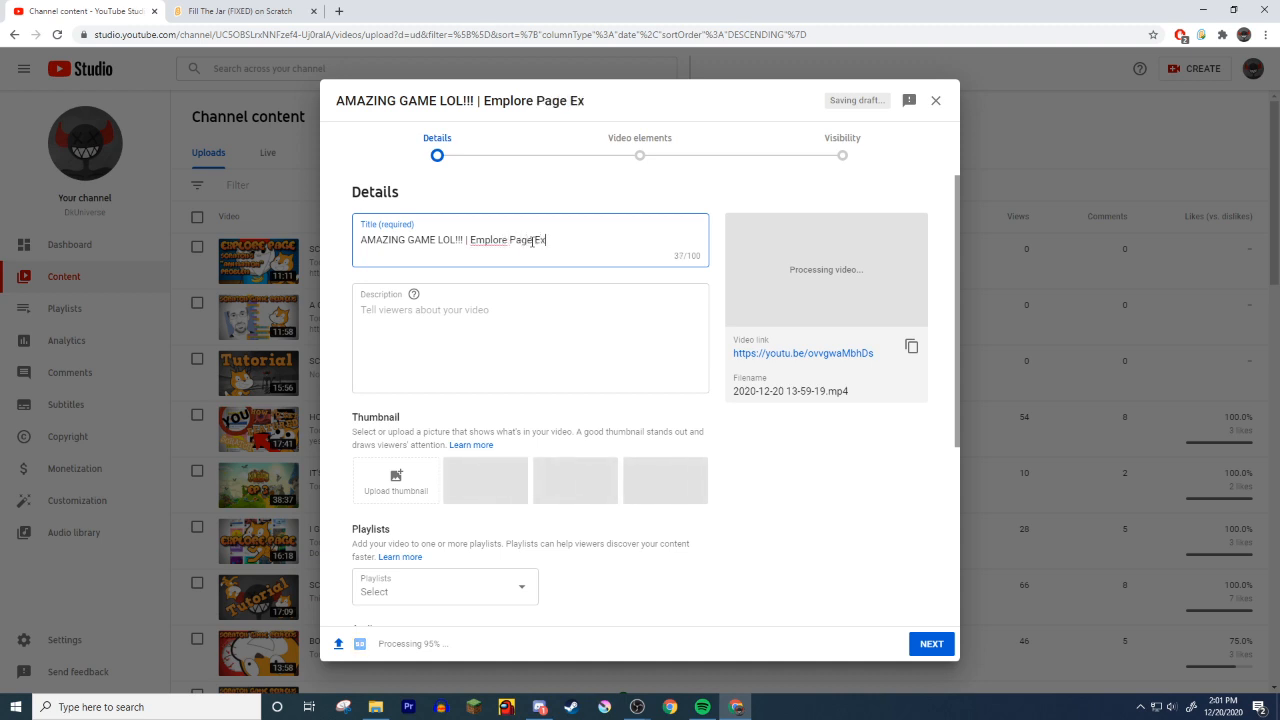
type("loration")
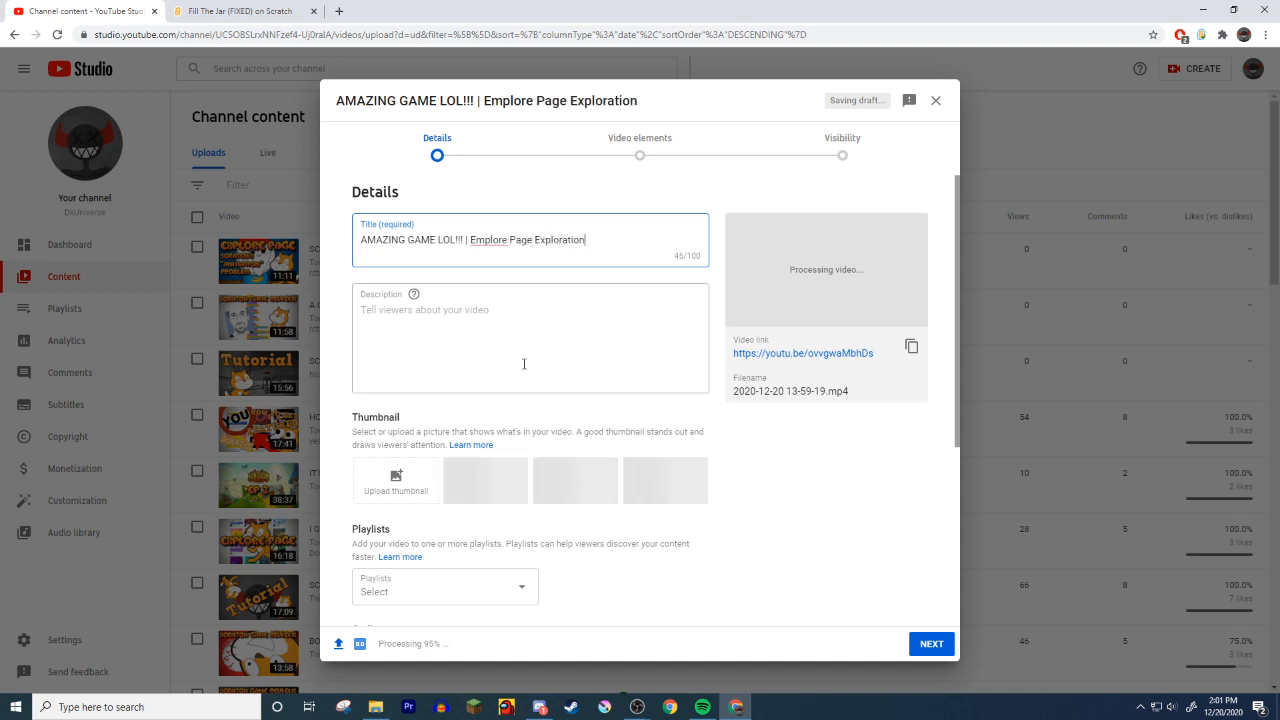
- Add a short description and start a new browser tab for Canva
type("good")
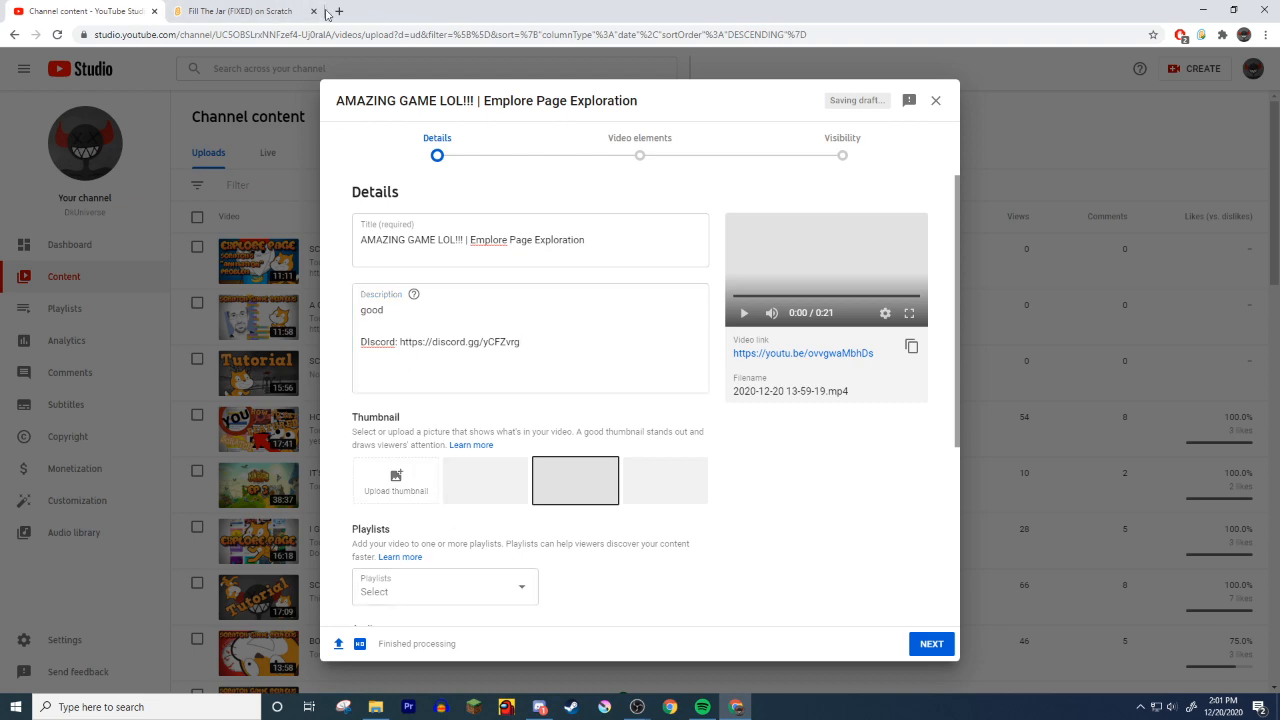
left_click(338, 12)
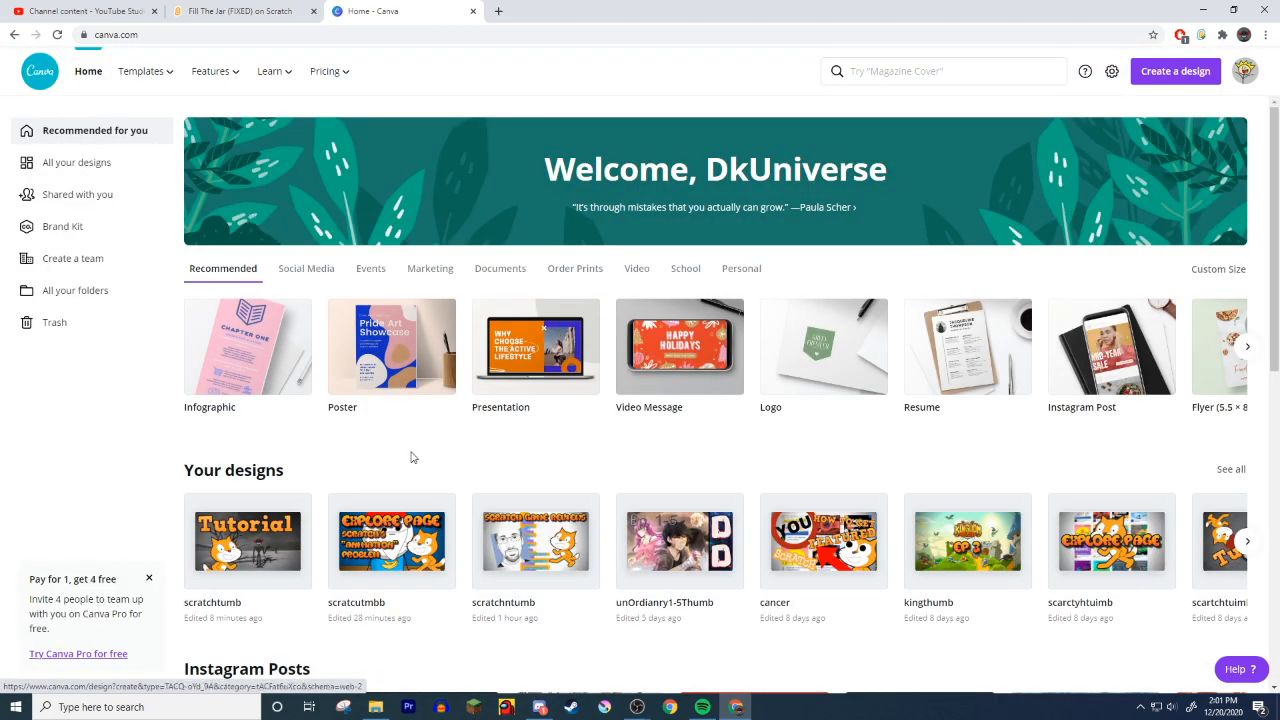
mouse_move(1176, 72)
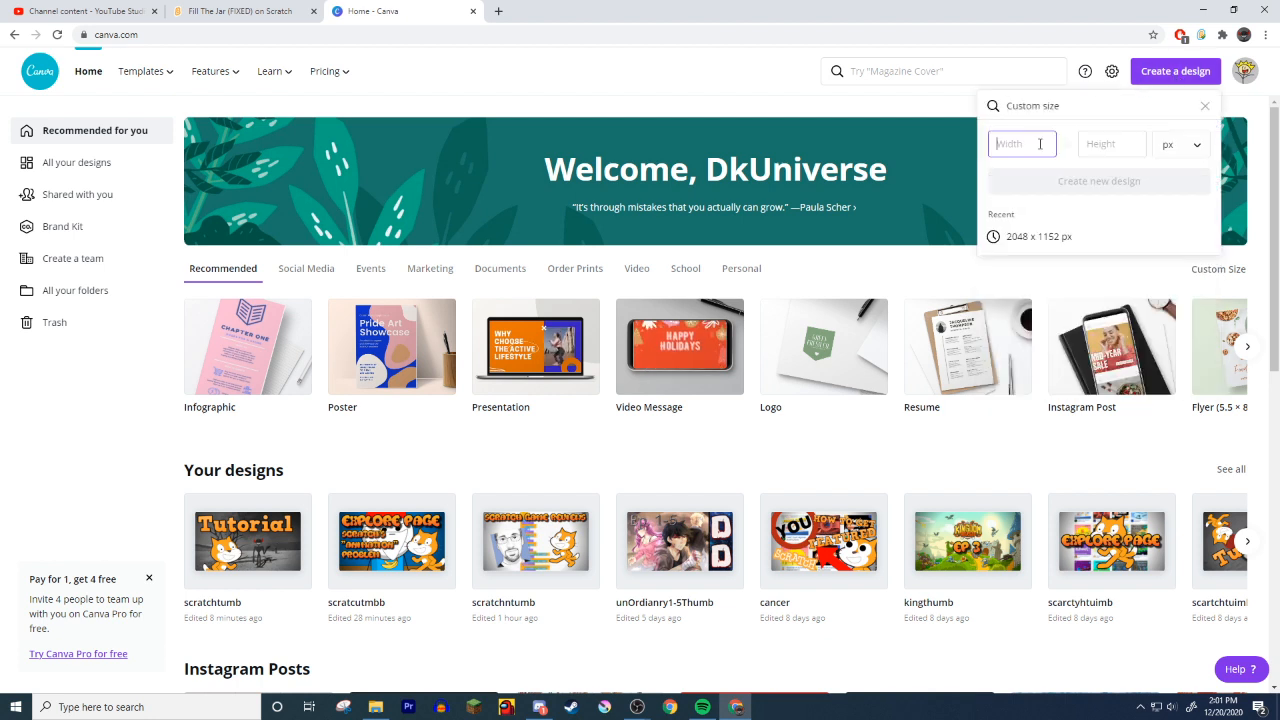
- Try custom dimensions 1920 x 1080 and inspect the existing thumbnail design's background image
type("1920")
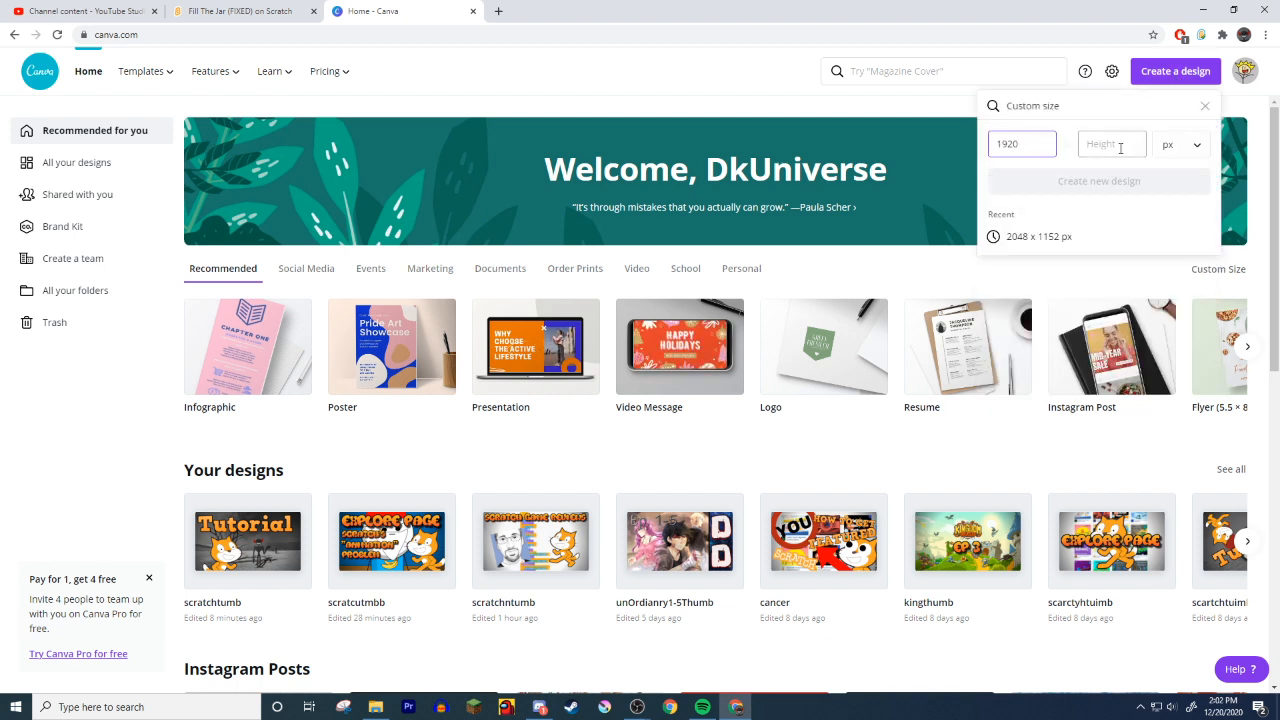
type("1080")
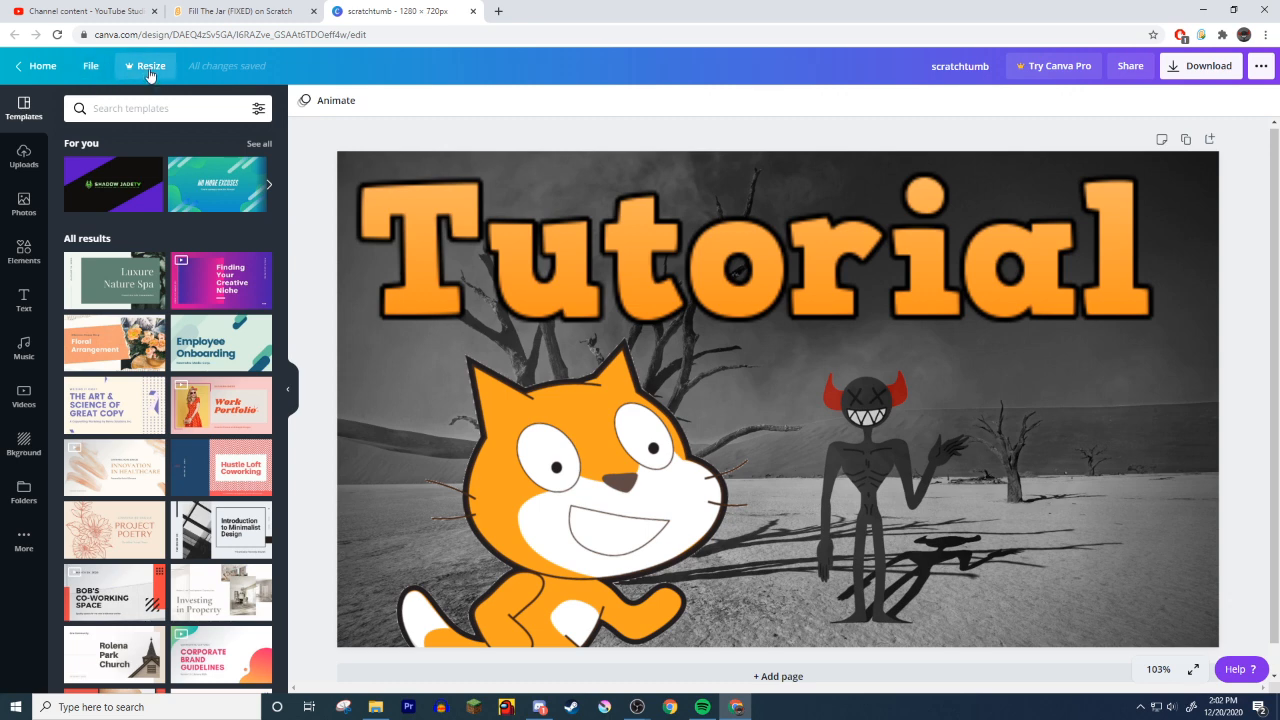
mouse_move(1196, 116)
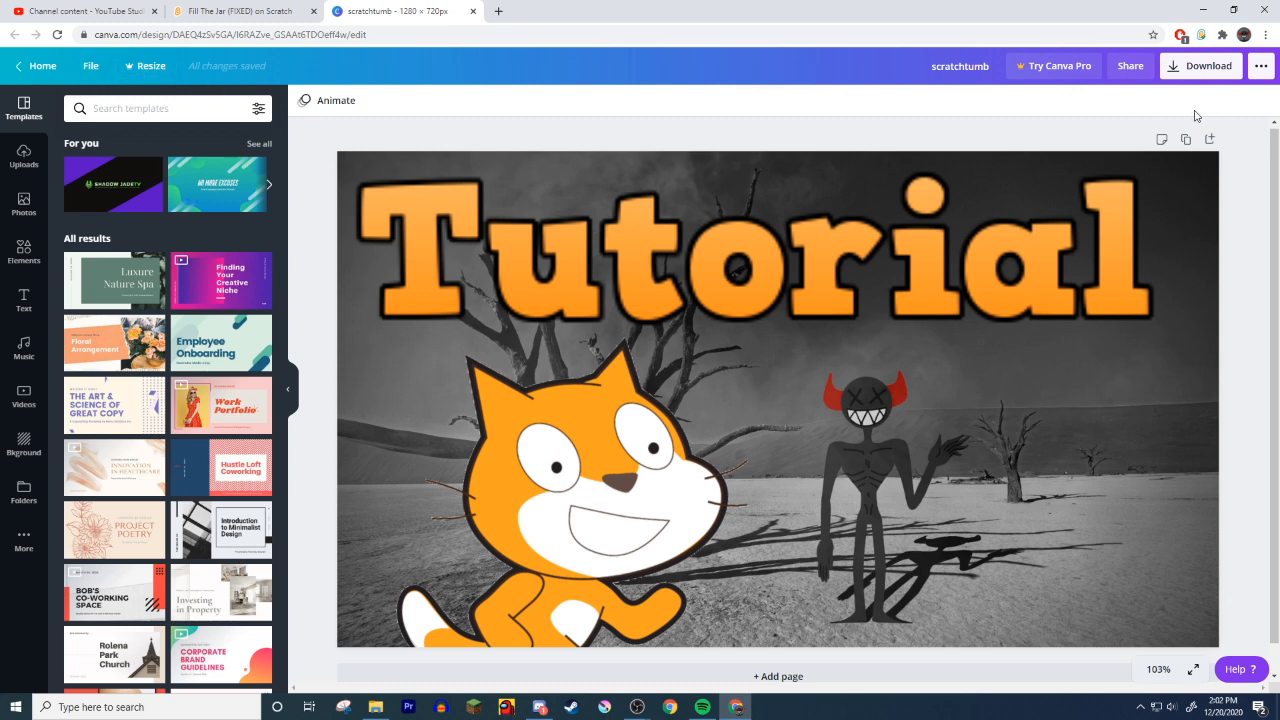
left_click(778, 400)
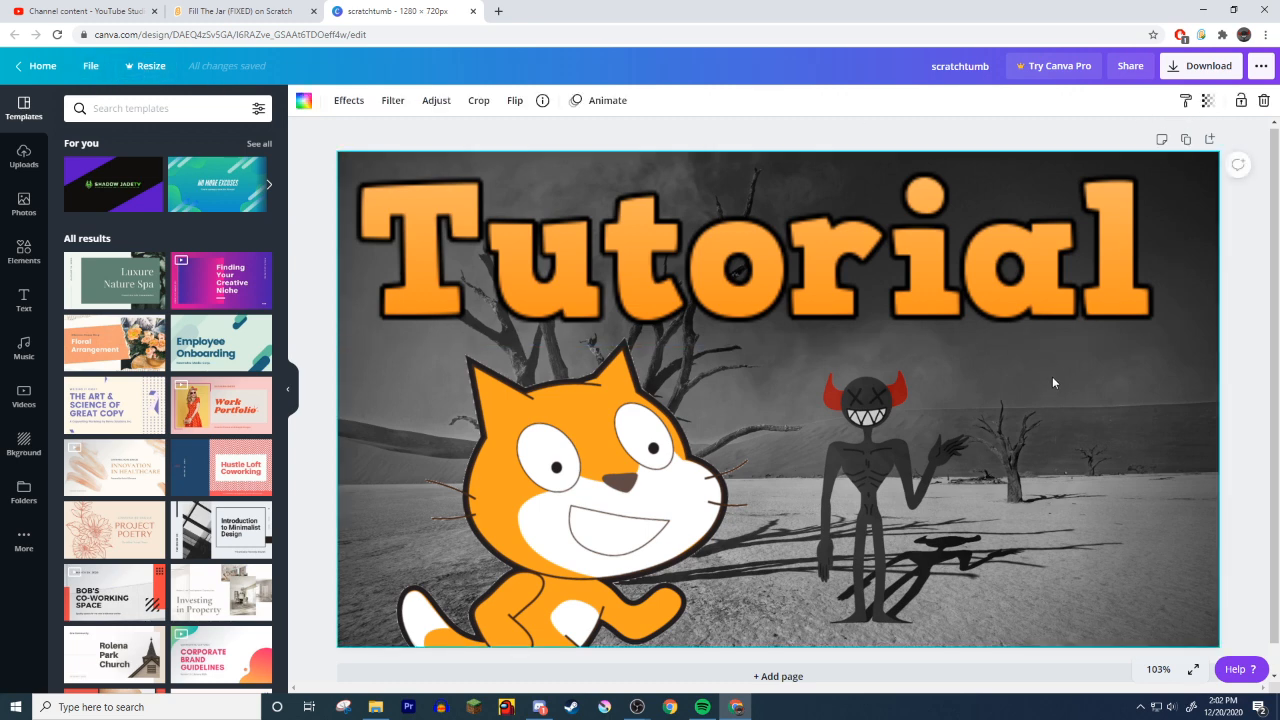
left_click(1208, 64)
type("youtube thub")
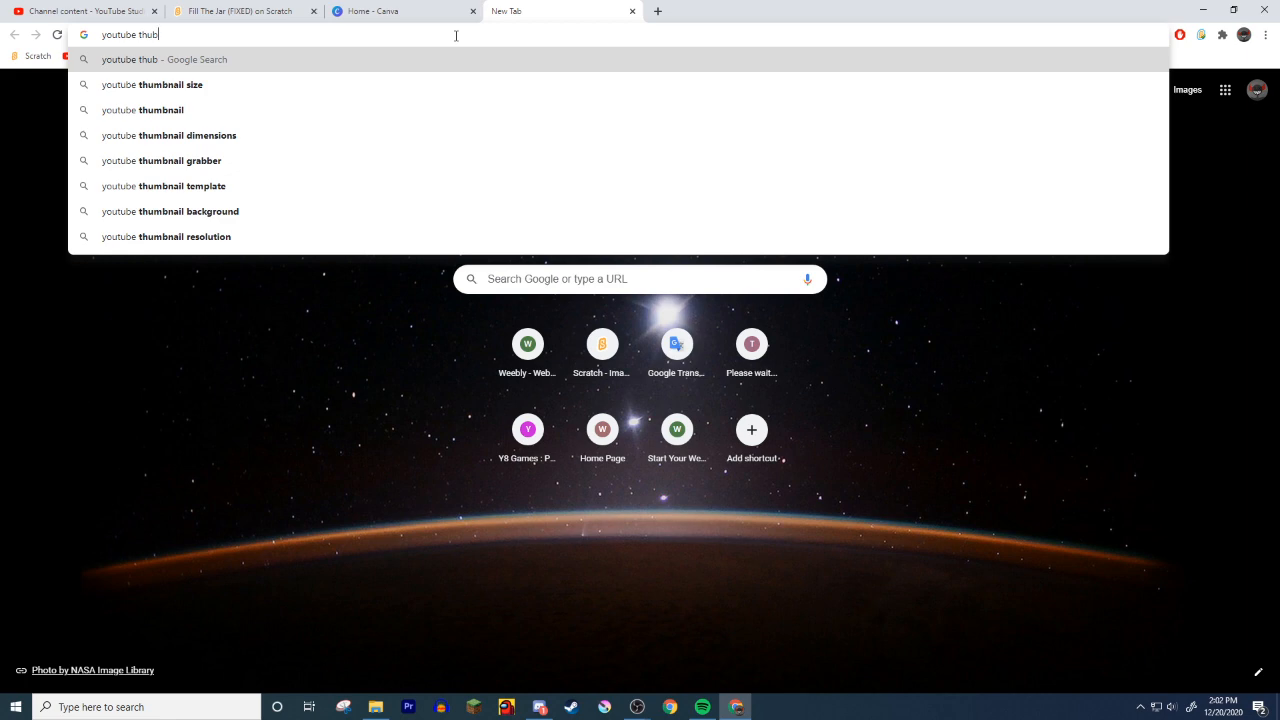
- Confirm via Google that YouTube thumbnails are 1280x720 and return to Canva home
left_click(152, 84)
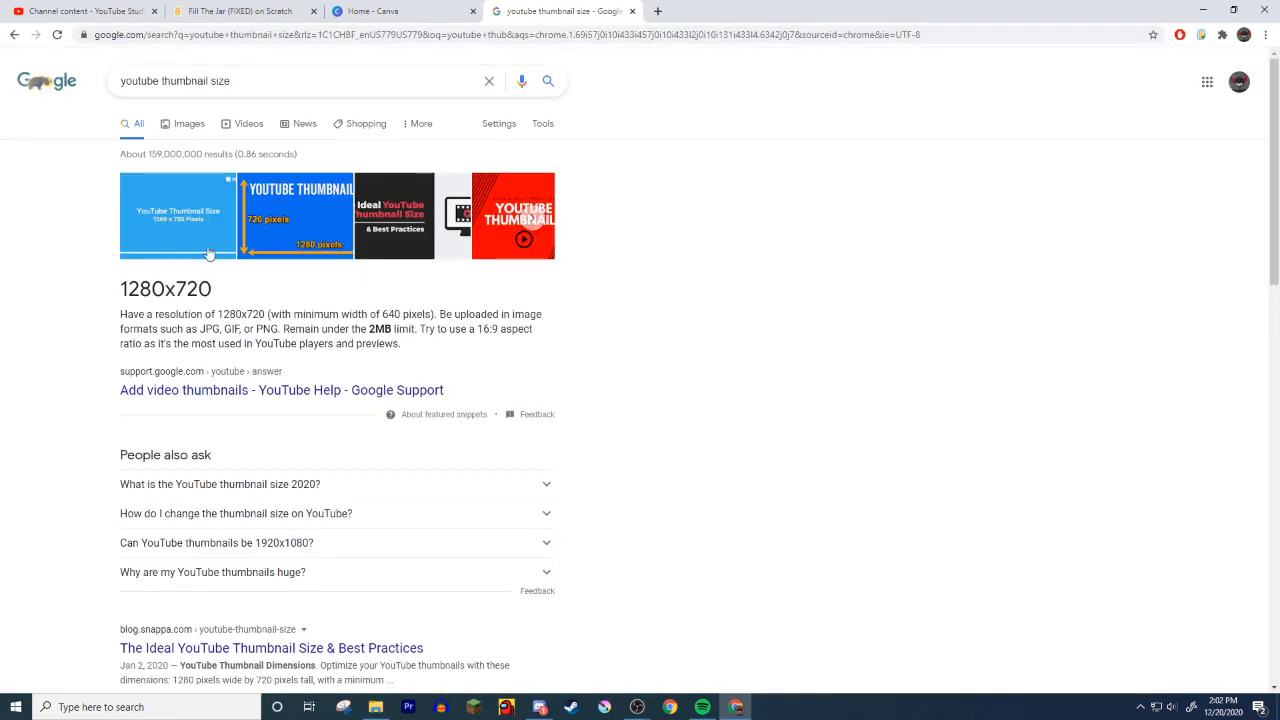
left_click(400, 12)
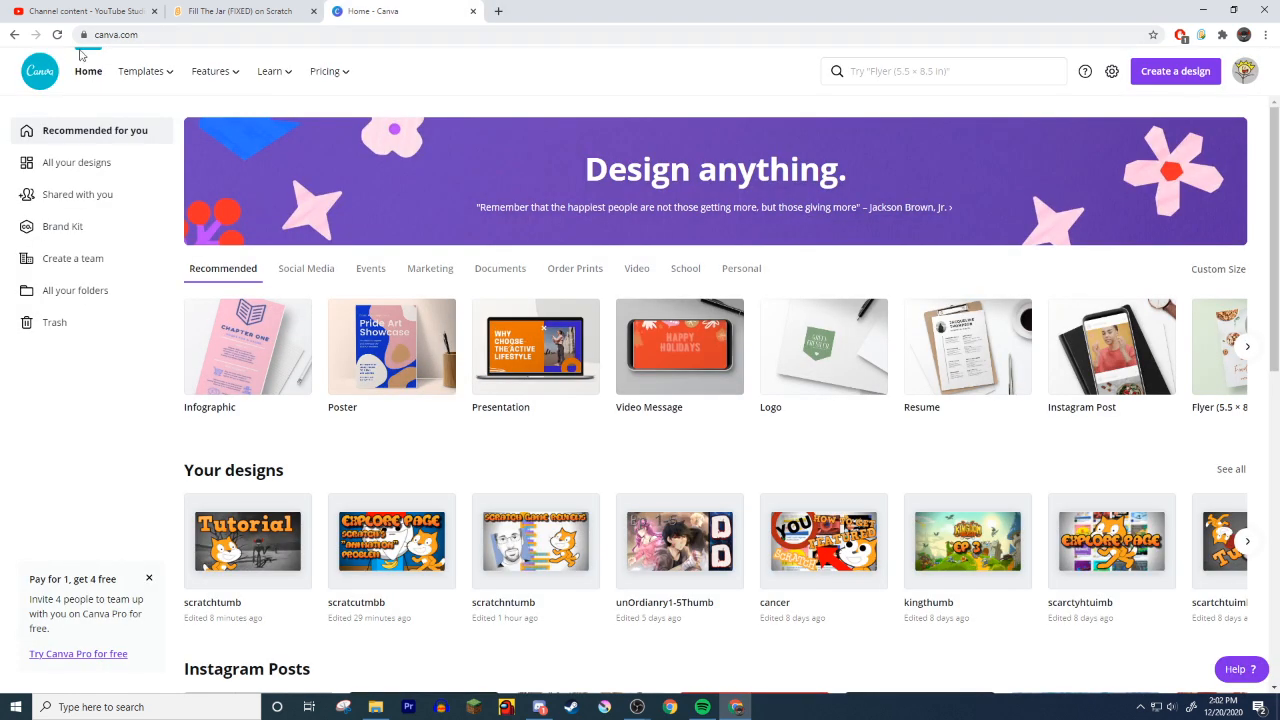
- Create a new custom-size design of 1280 x 720 px
left_click(1218, 268)
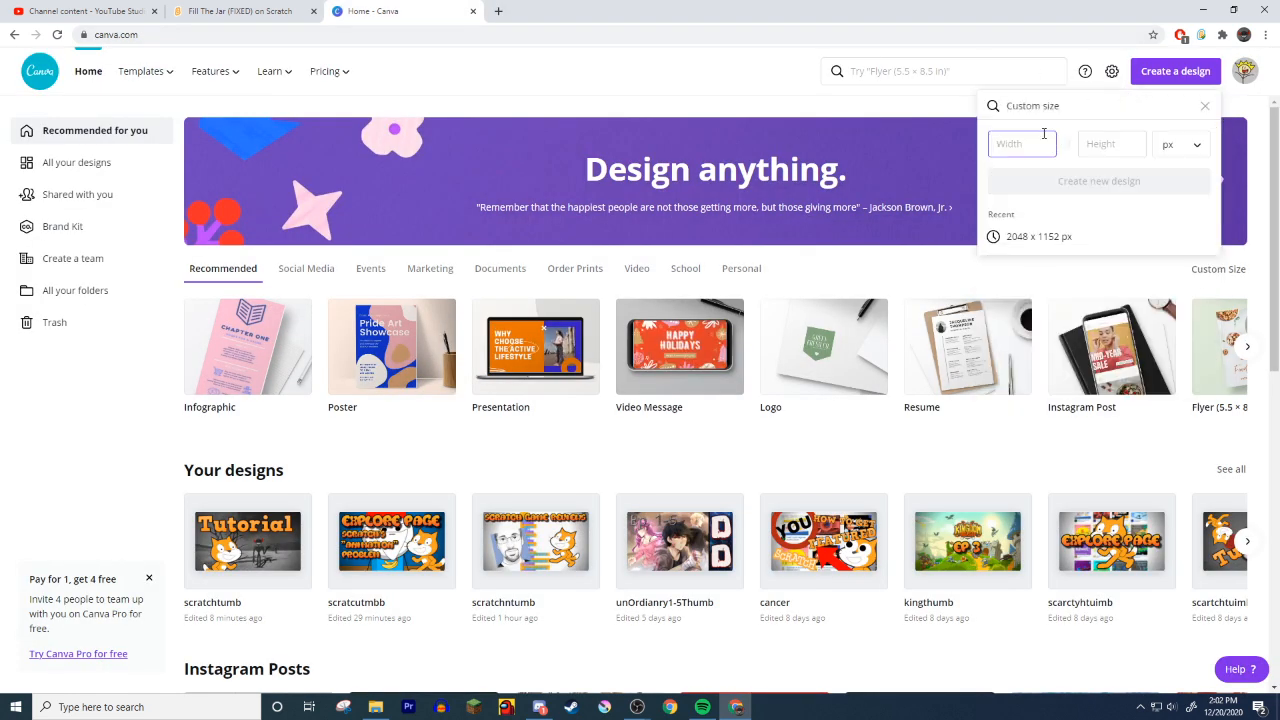
type("1280")
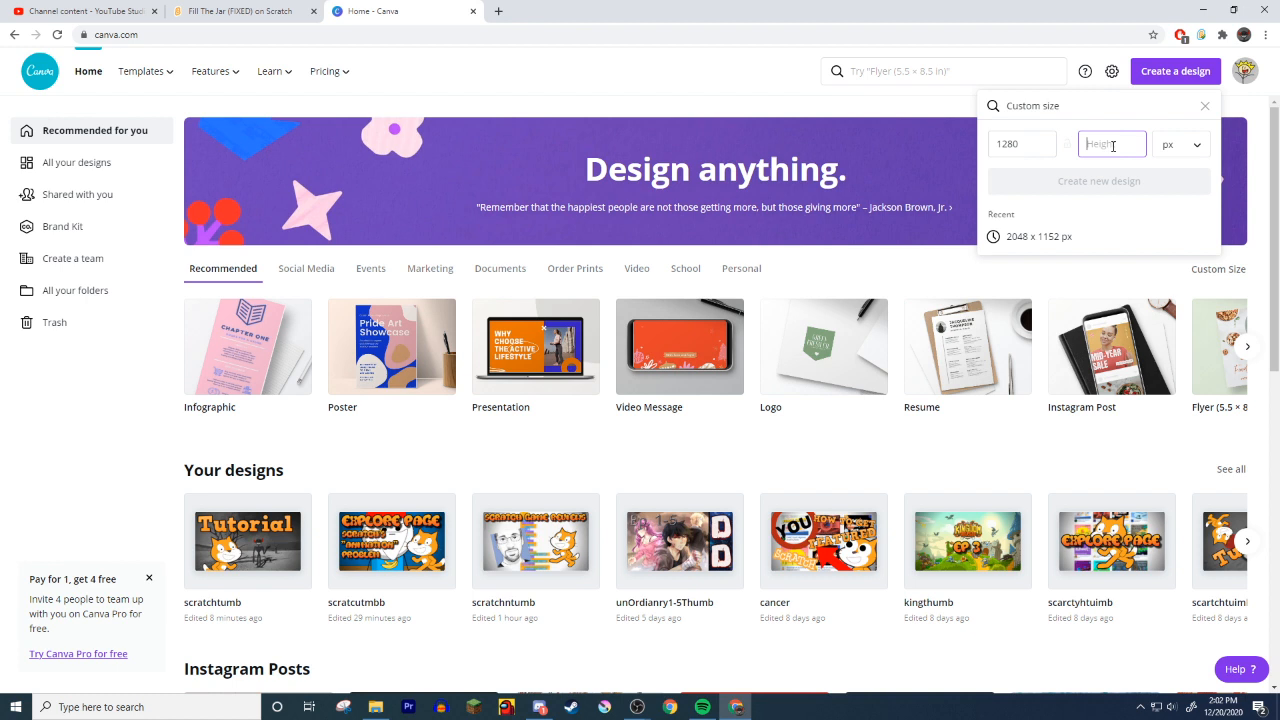
type("720")
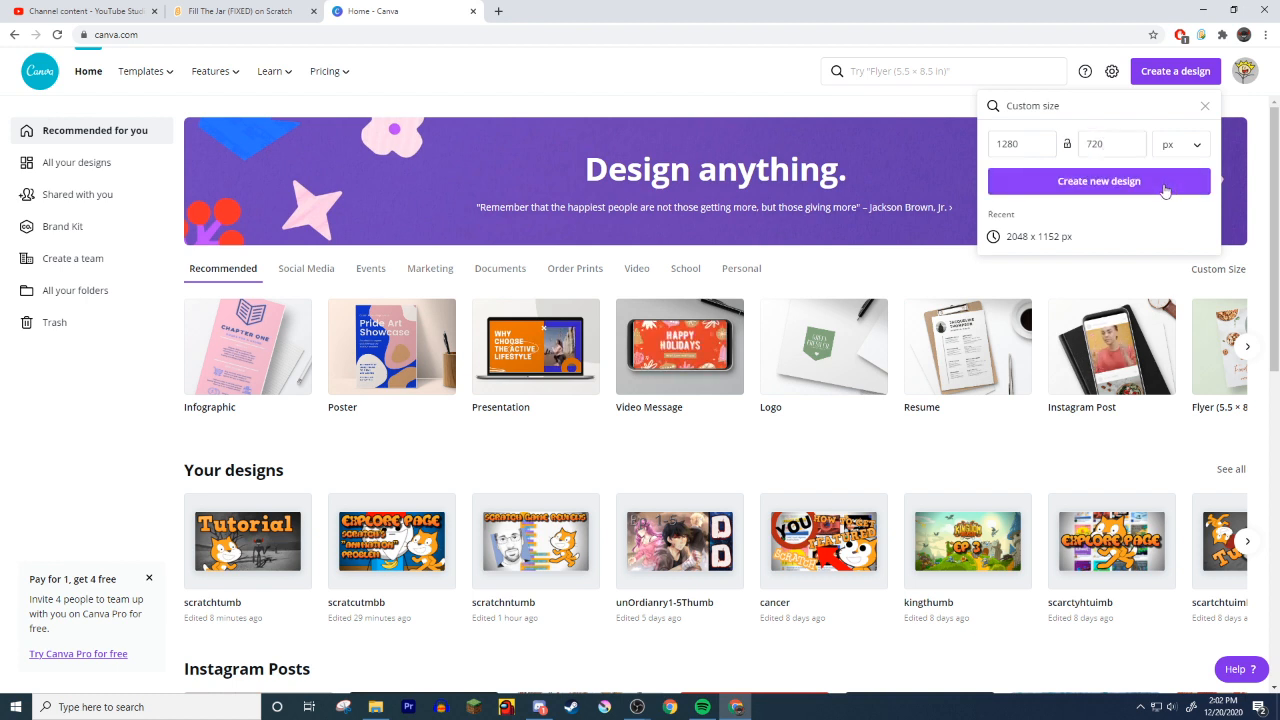
left_click(1098, 180)
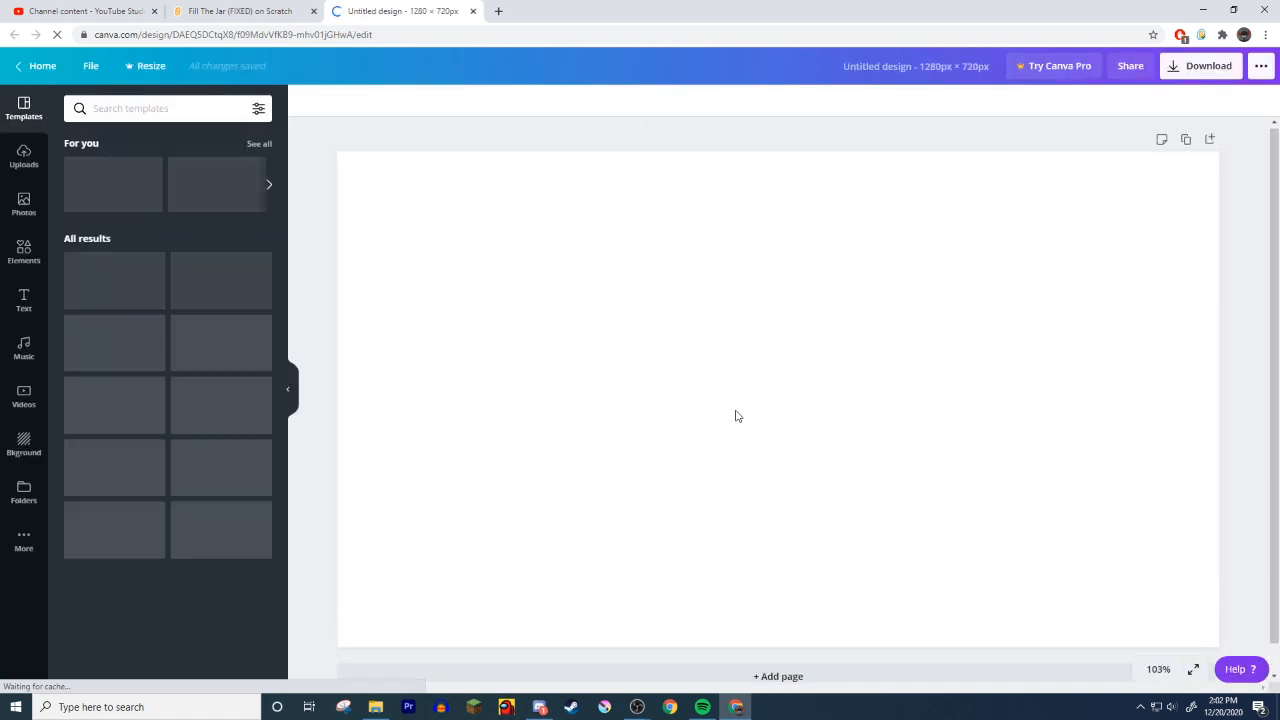
- Place the uploaded Scratch games screenshot from Uploads onto the design
left_click(24, 156)
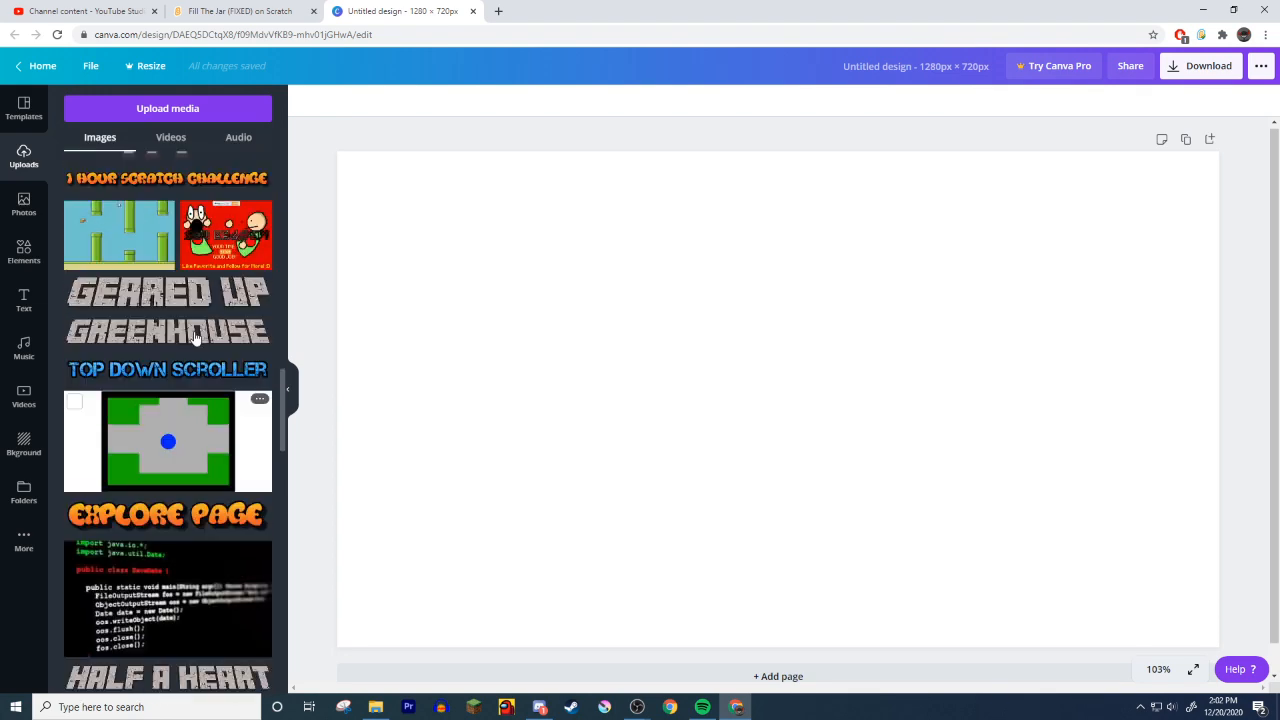
scroll("down", 3)
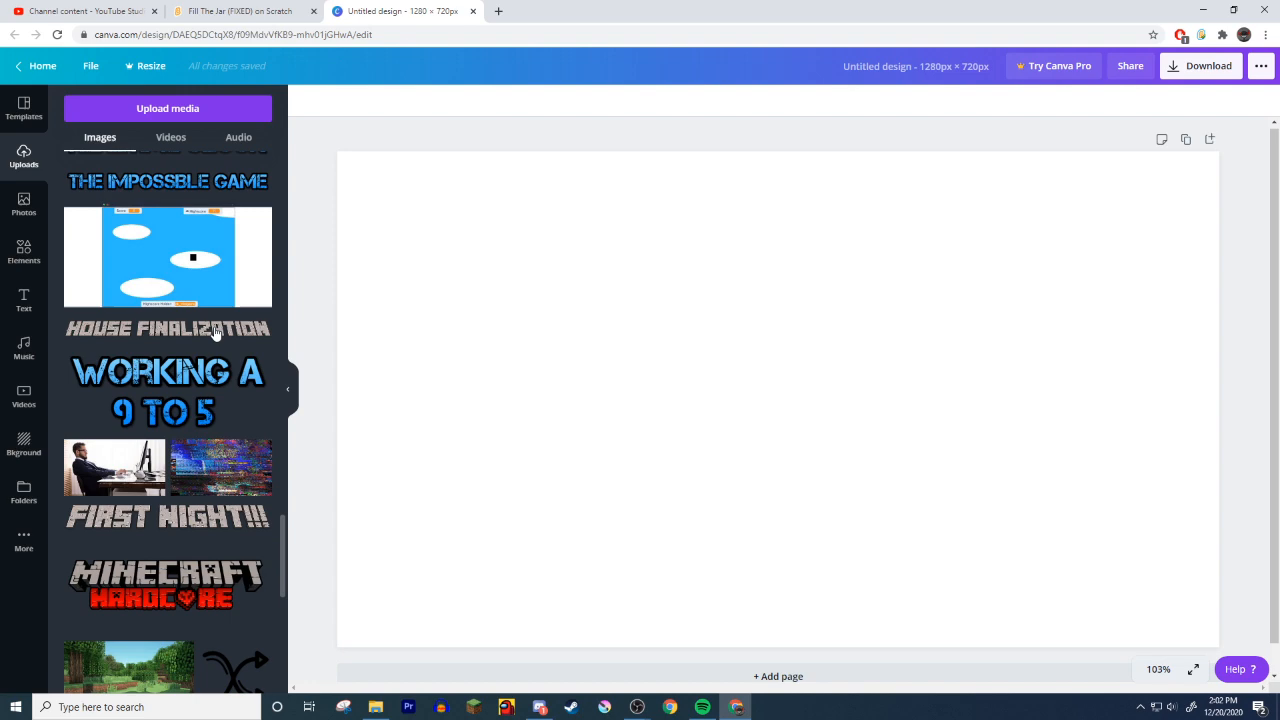
scroll("down", 3)
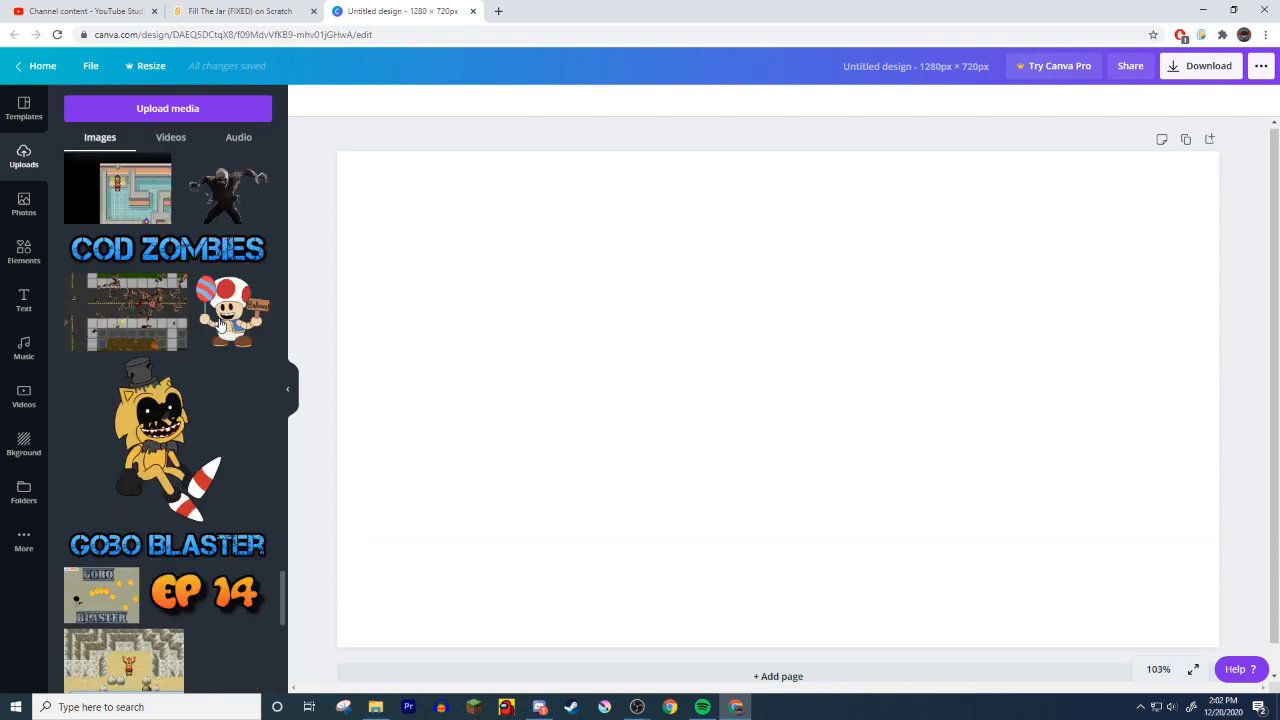
scroll("down", 3)
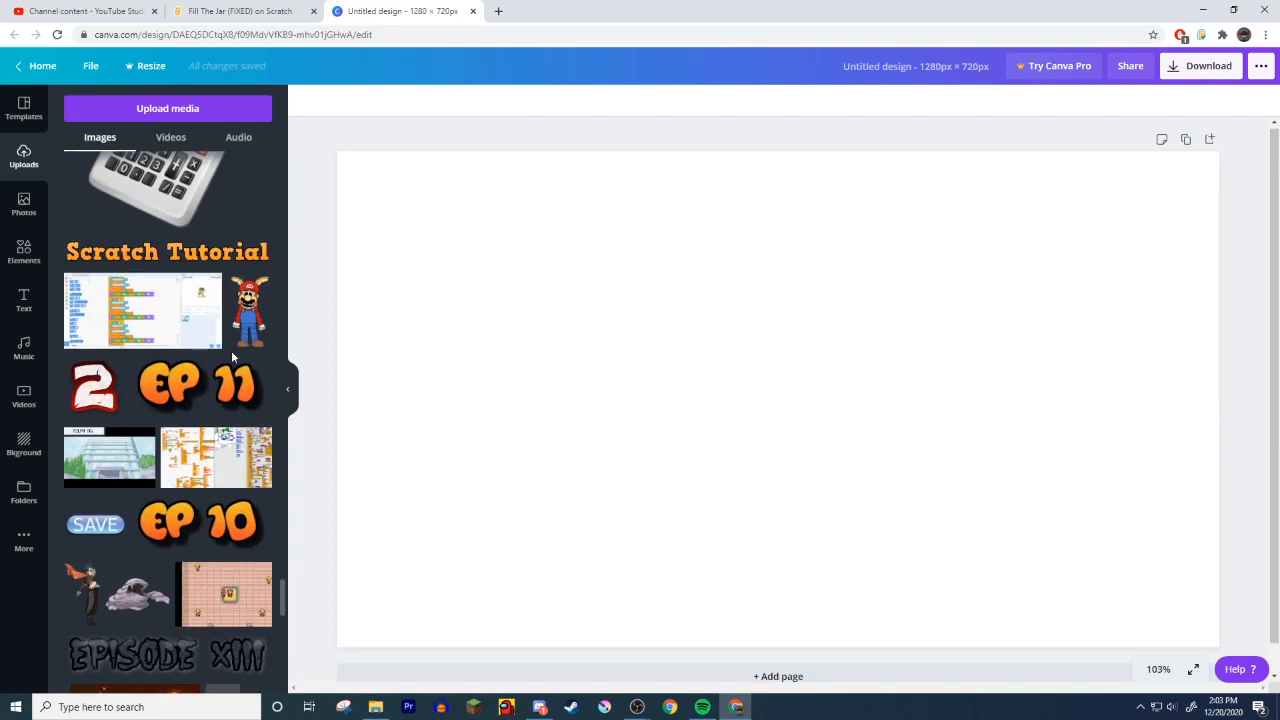
scroll("down", 3)
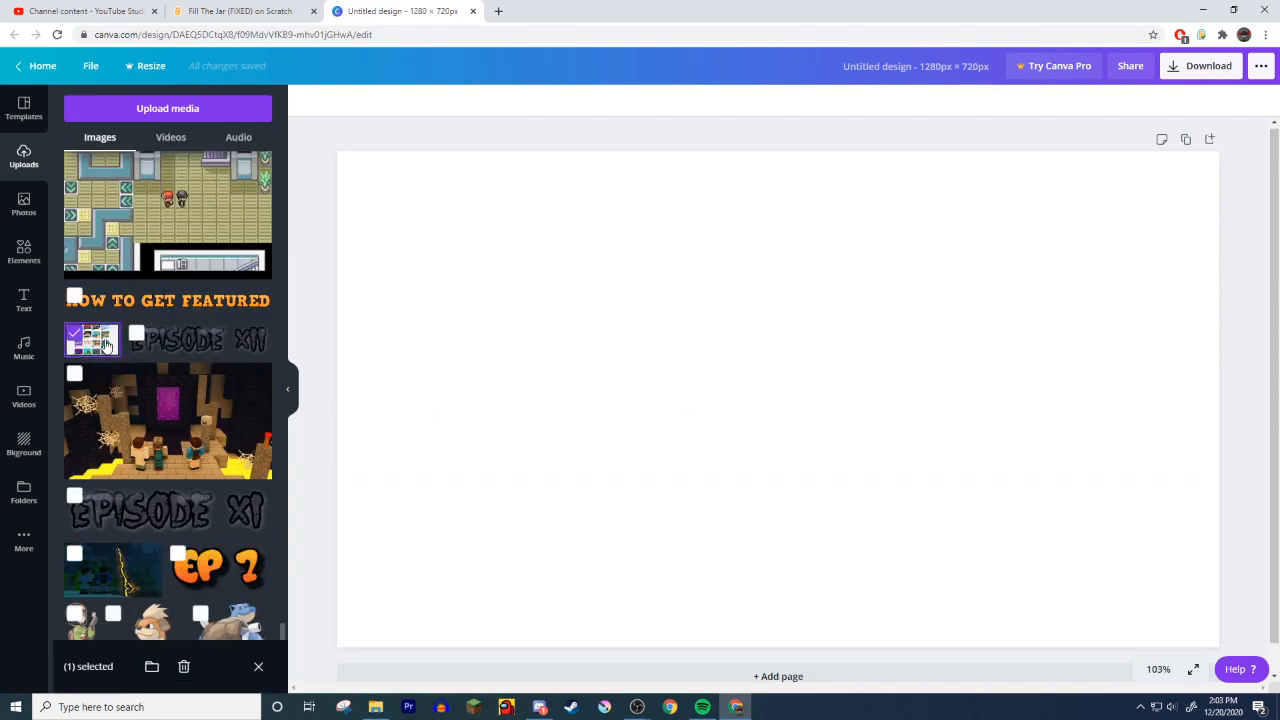
left_click(92, 340)
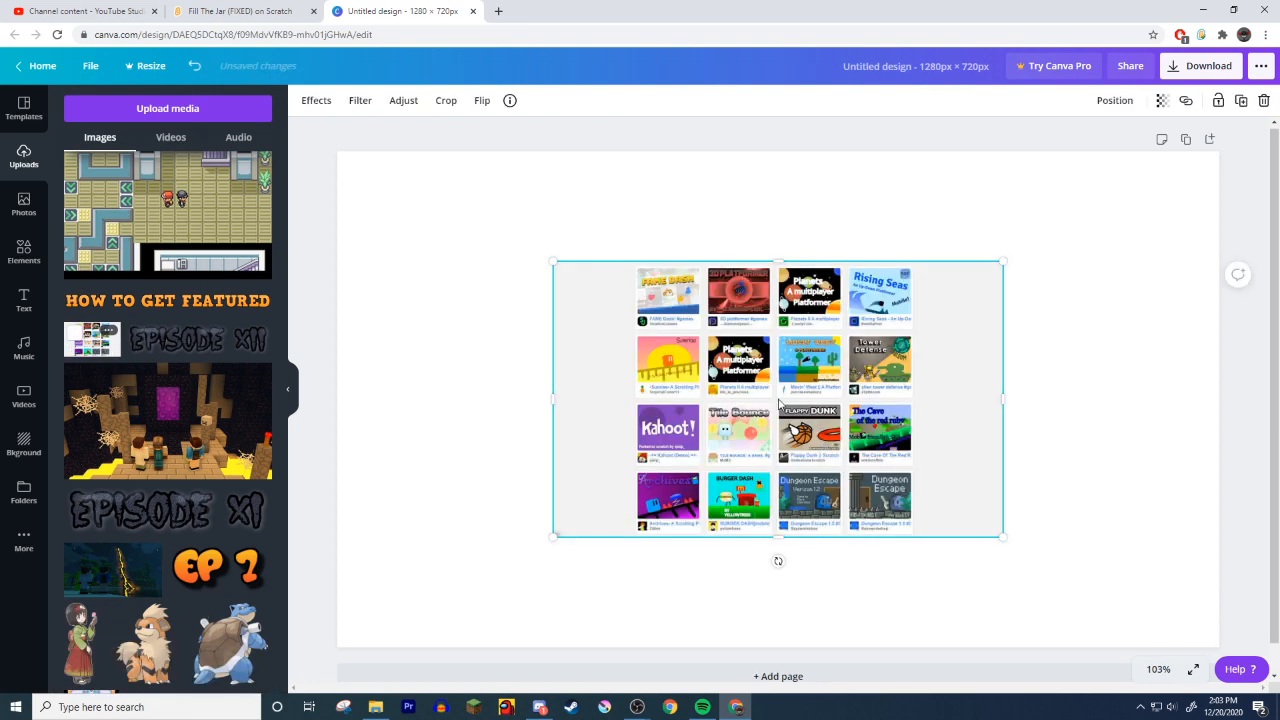
- Enlarge and tilt the screenshot to fill the canvas and bring up its Adjust settings
left_click_drag(778, 400, 562, 290)
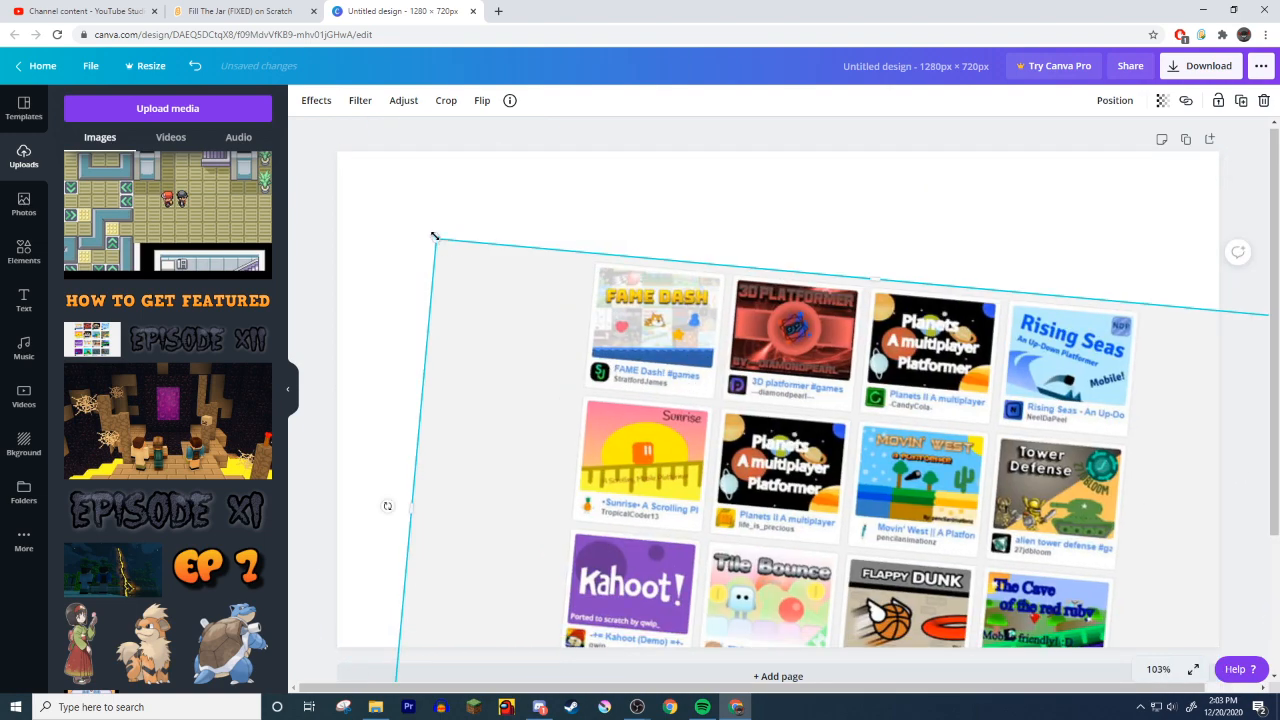
scroll("down", 3)
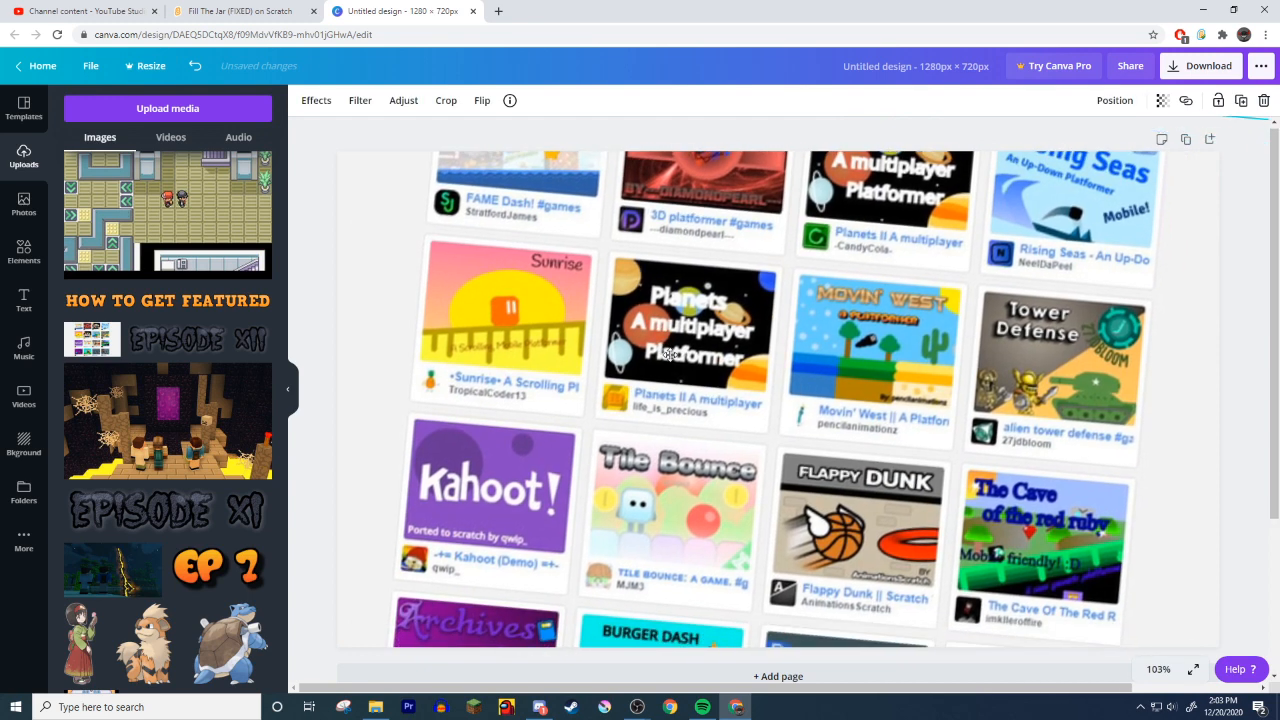
scroll("down", 3)
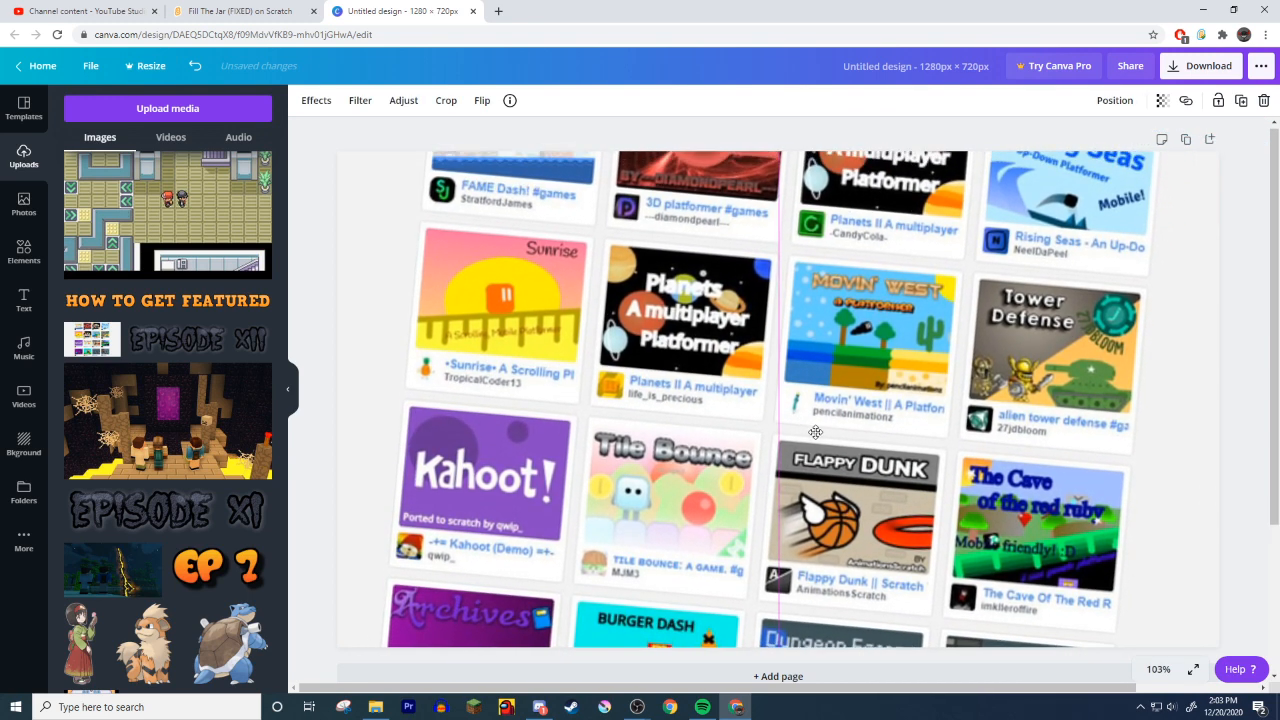
scroll("down", 3)
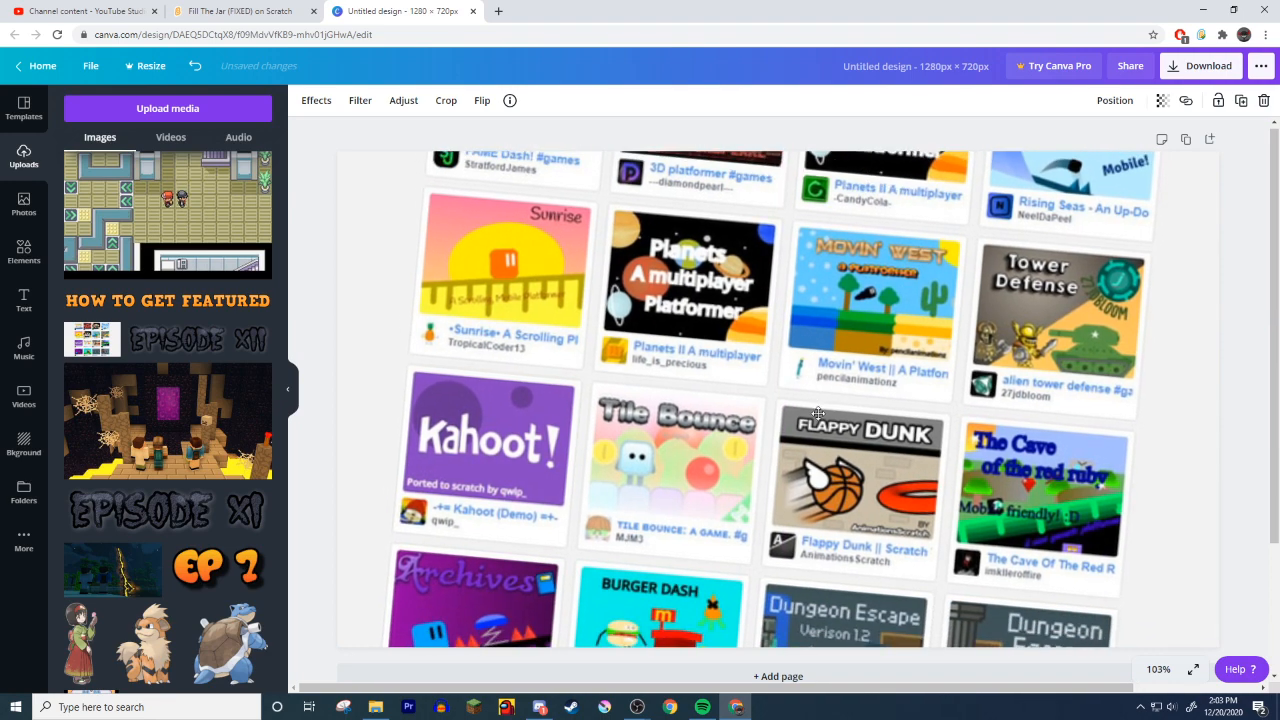
scroll("down", 3)
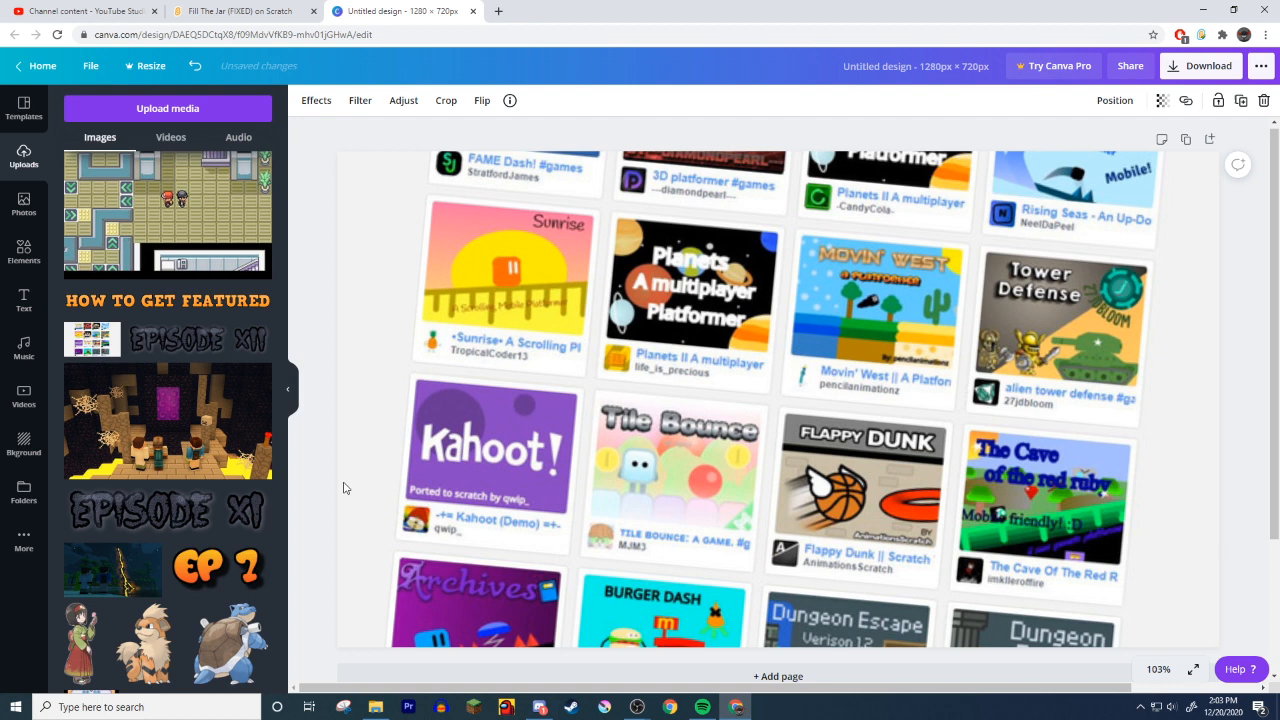
left_click(404, 100)
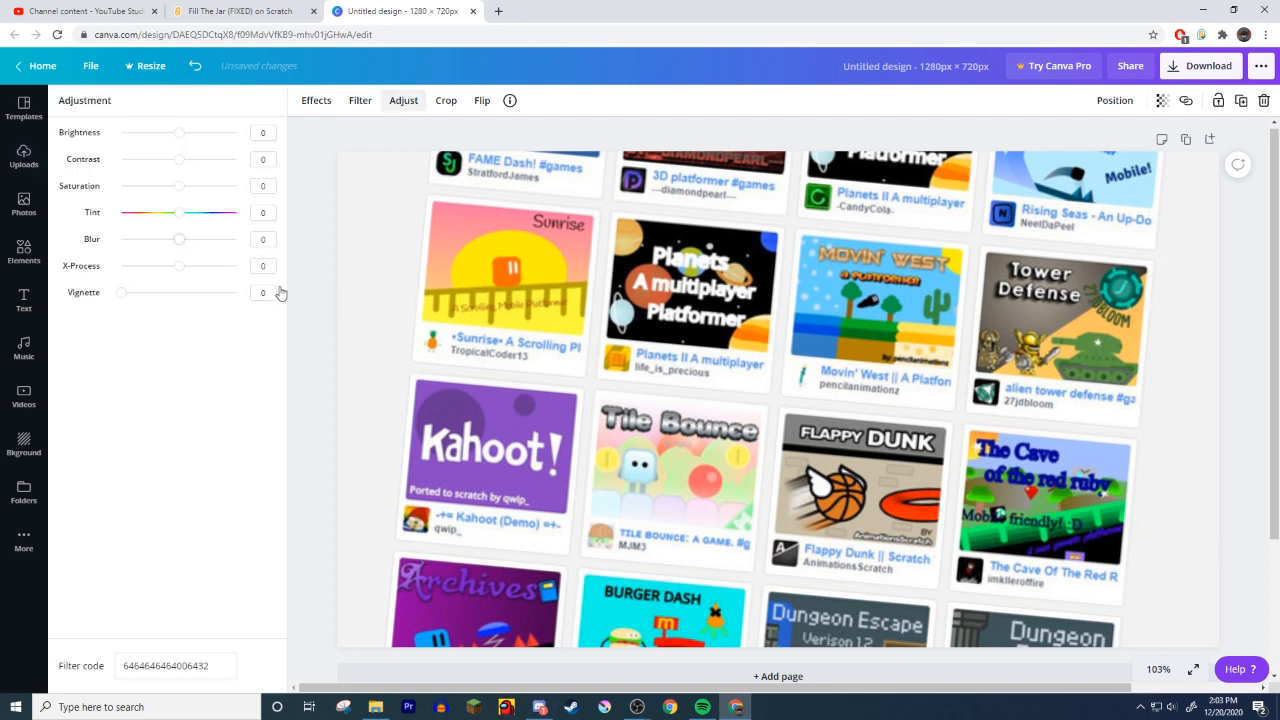
- Give the background screenshot a vignette of 100 and blur of 5
left_click_drag(120, 292, 236, 292)
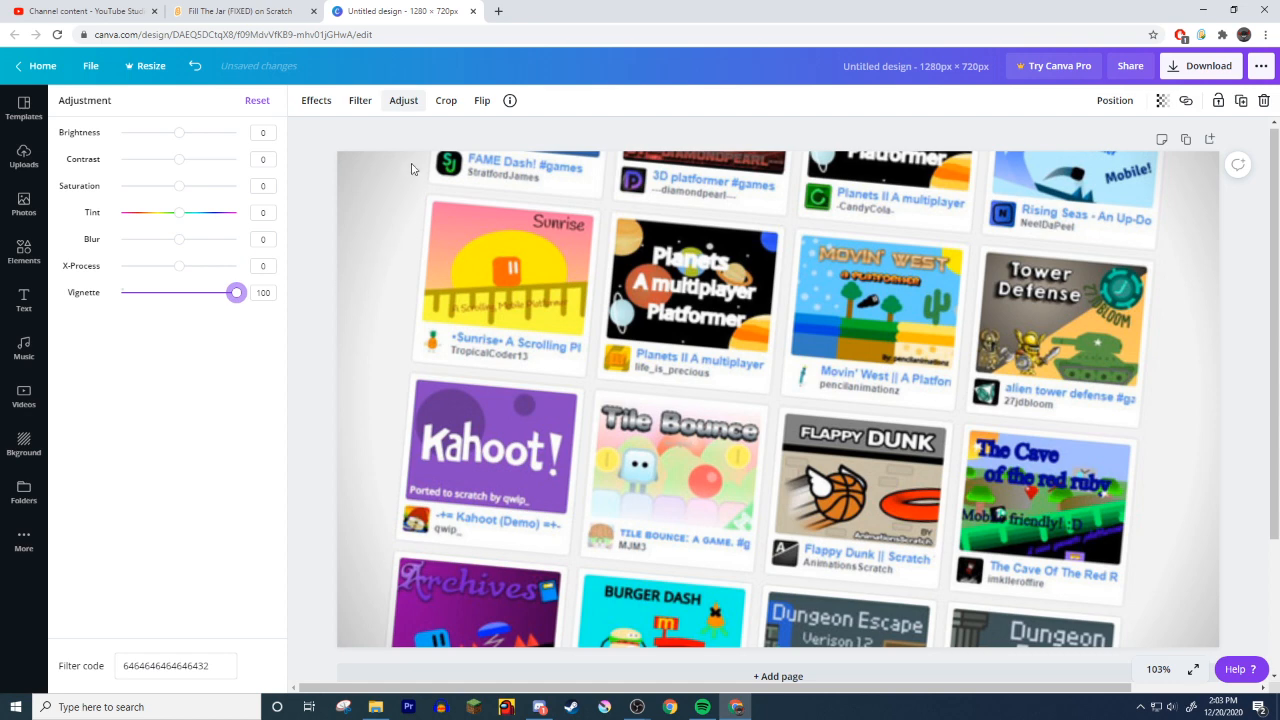
left_click(264, 240)
type("5")
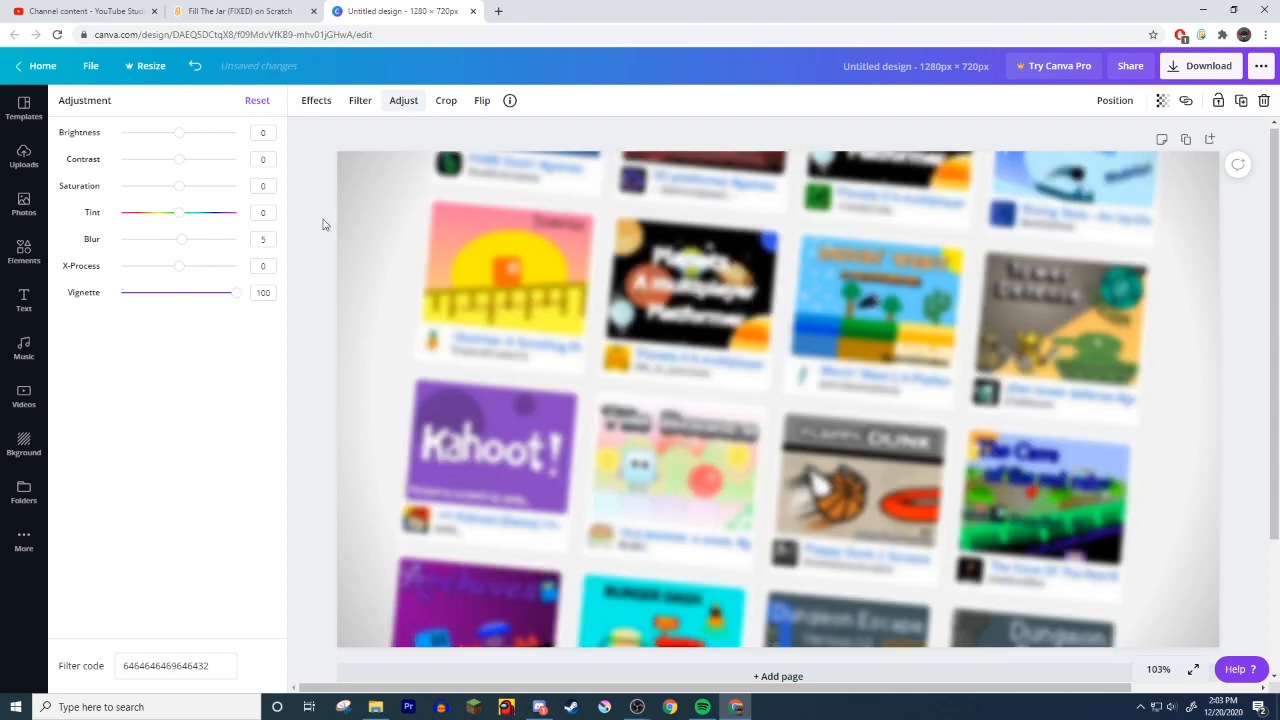
left_click(24, 158)
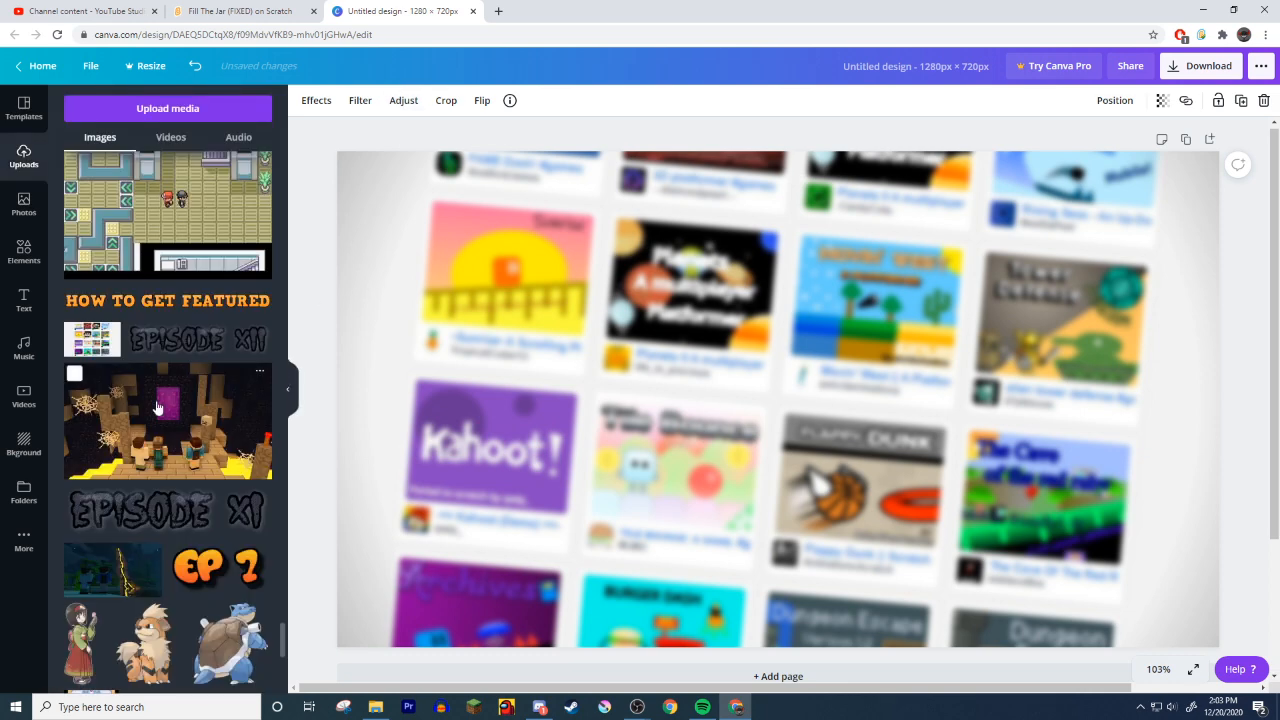
- Scroll through Uploads to find the EXPLORE PAGE graphic and Scratch cat image
scroll("down", 3)
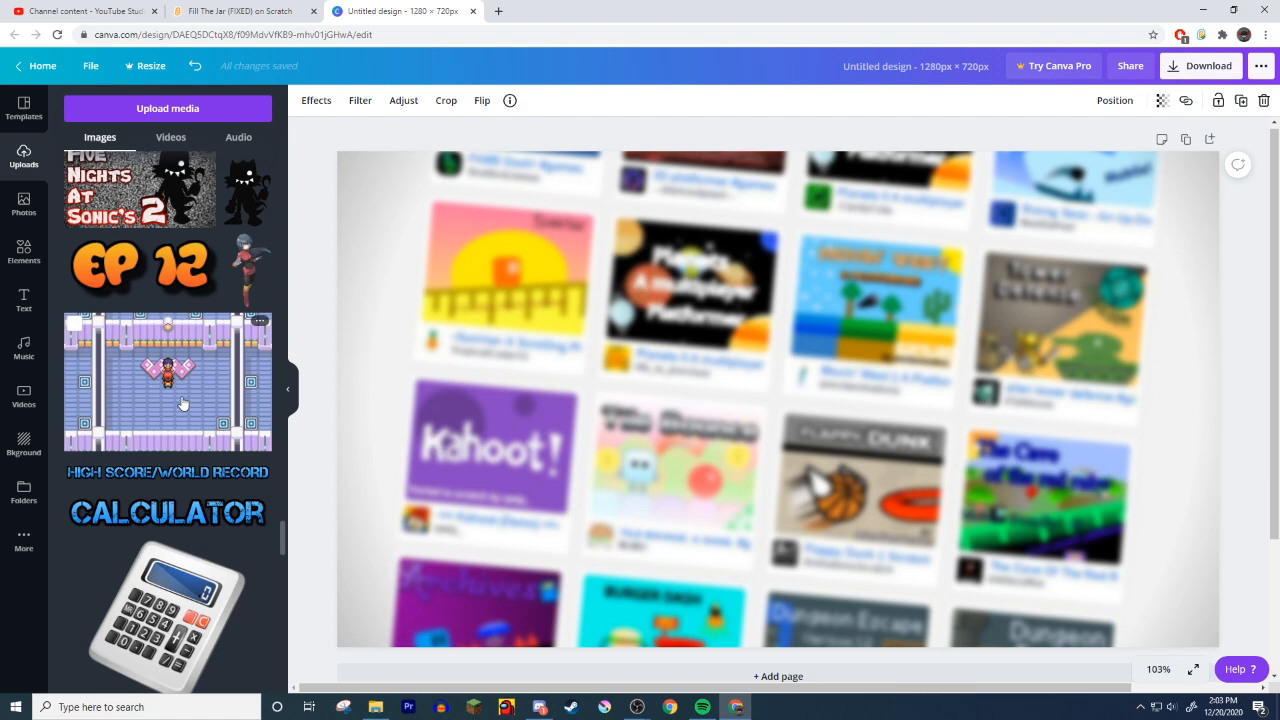
scroll("down", 3)
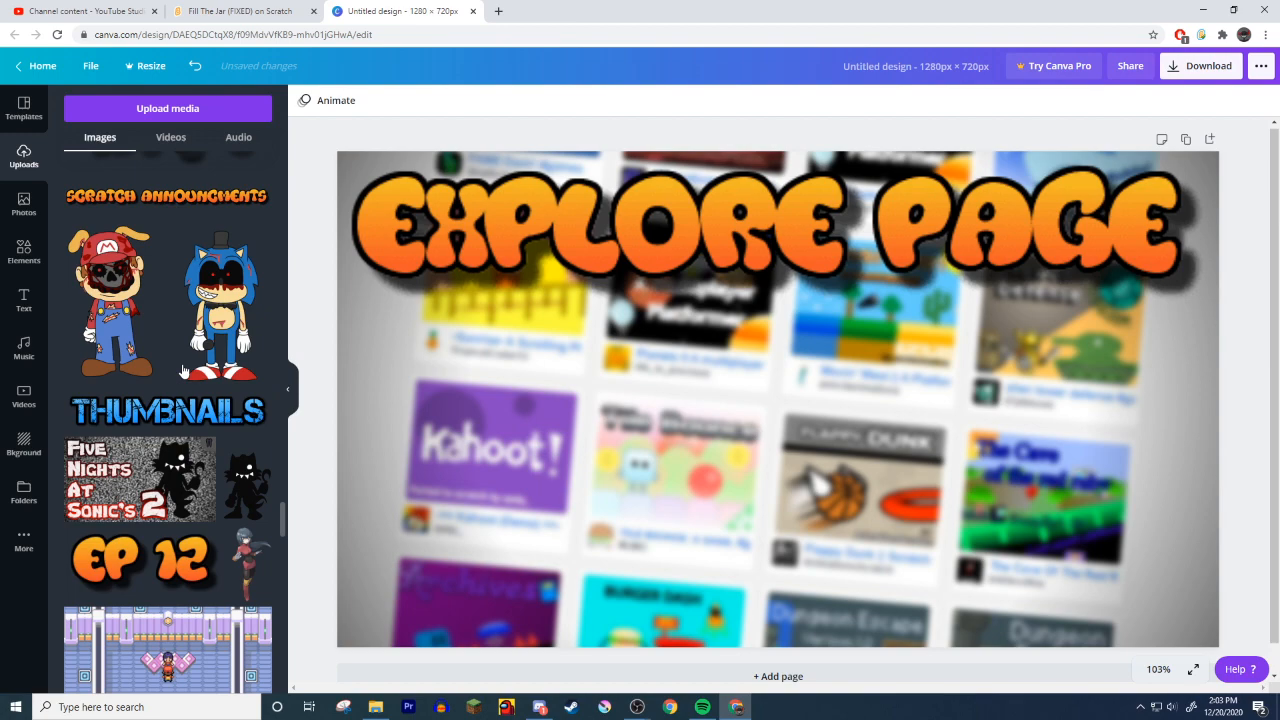
scroll("down", 3)
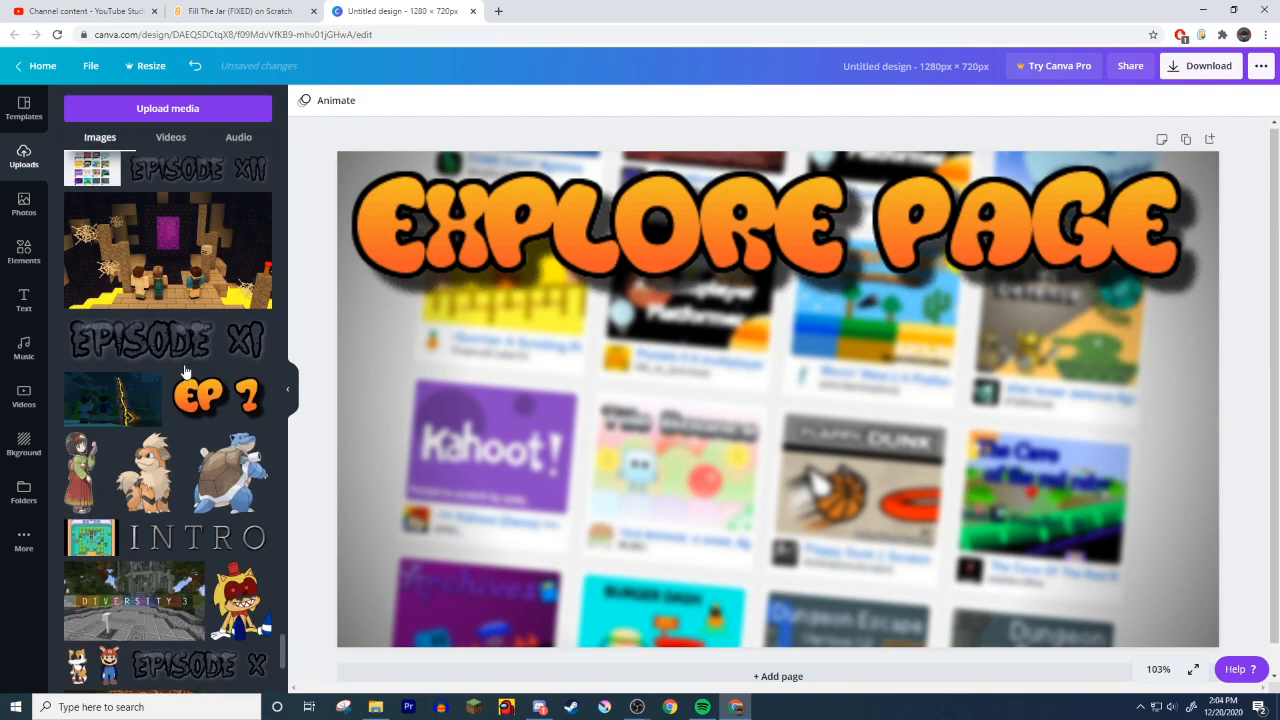
scroll("down", 3)
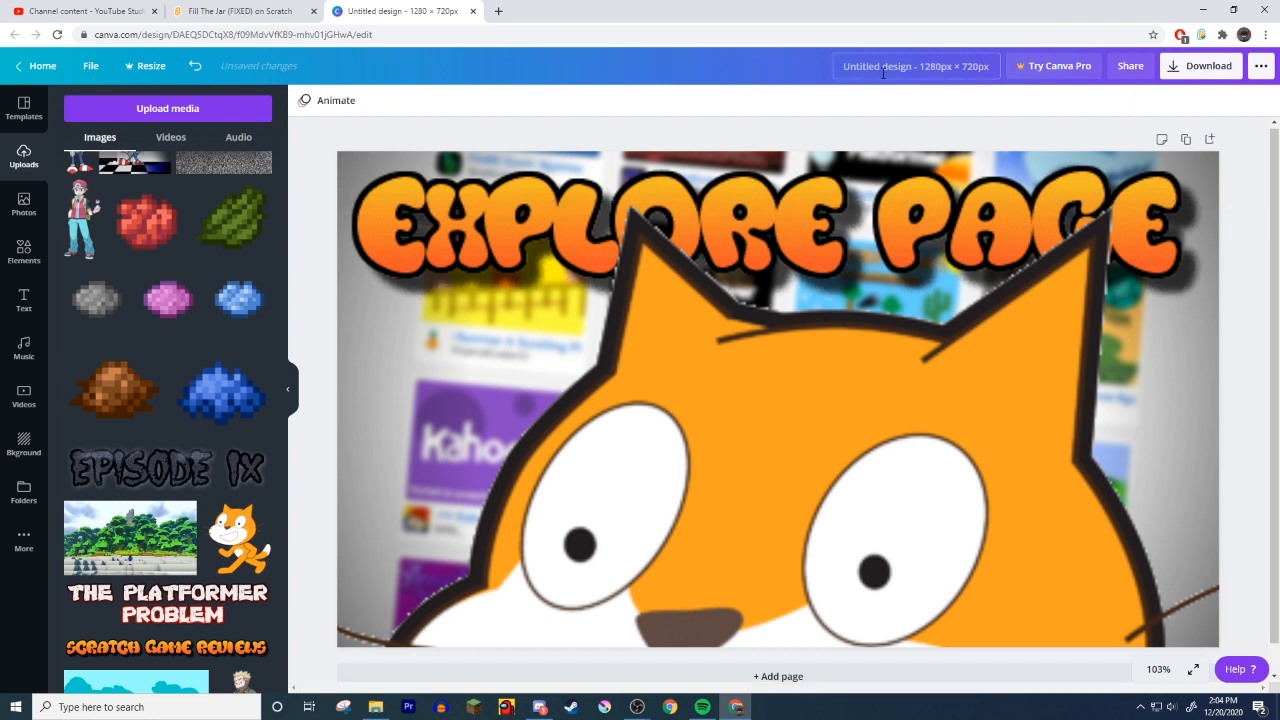
- Name the design, download it as a PNG, and switch to the Scratch project tab
type("scarcgtytjnui,mb")
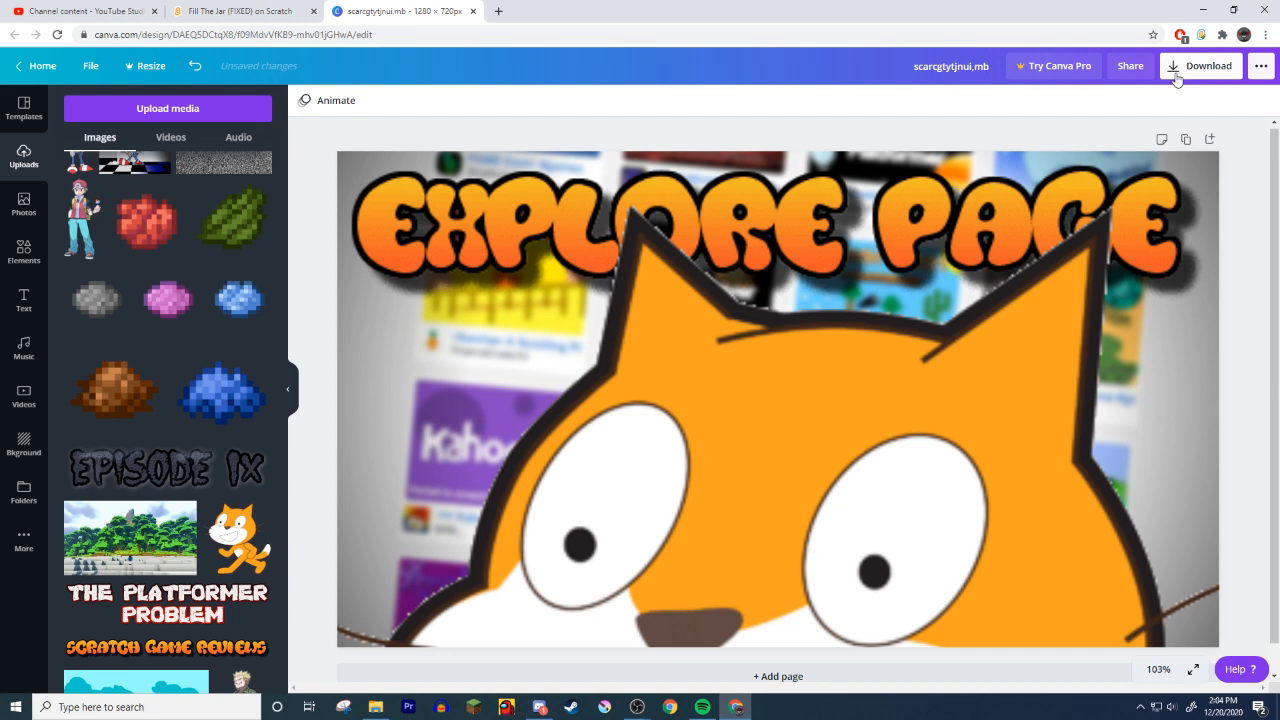
left_click(1200, 64)
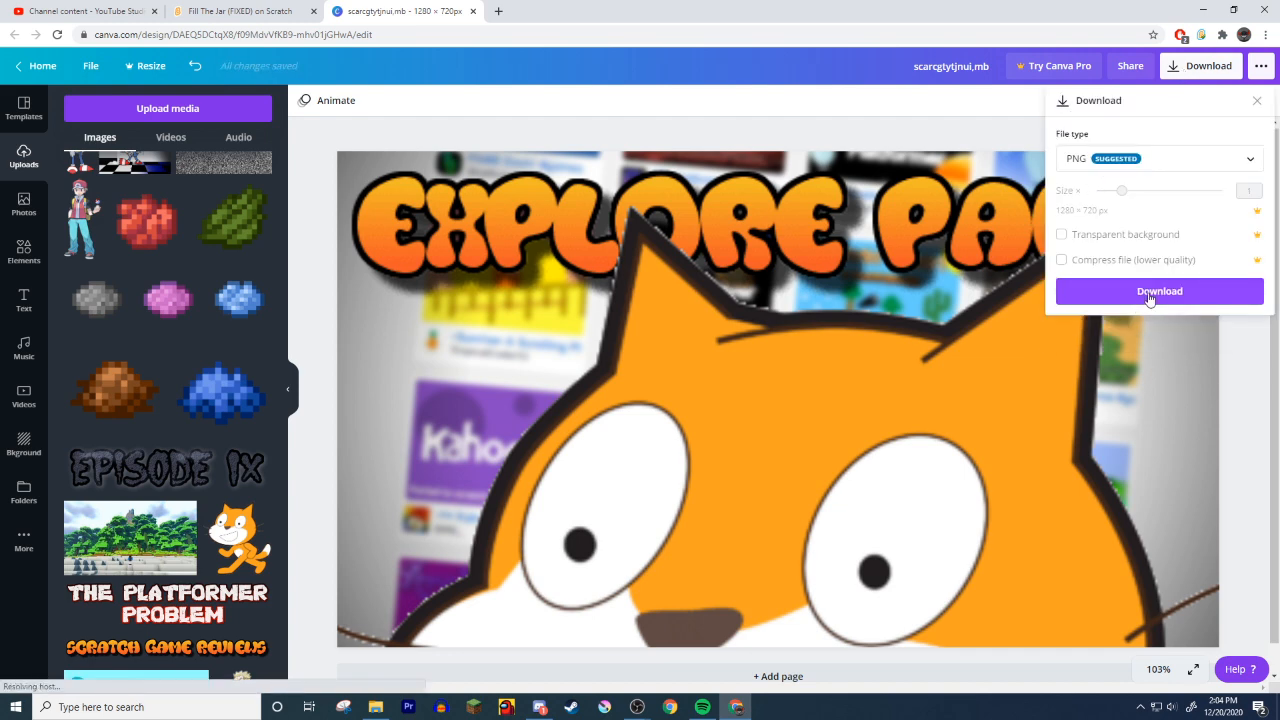
left_click(1160, 292)
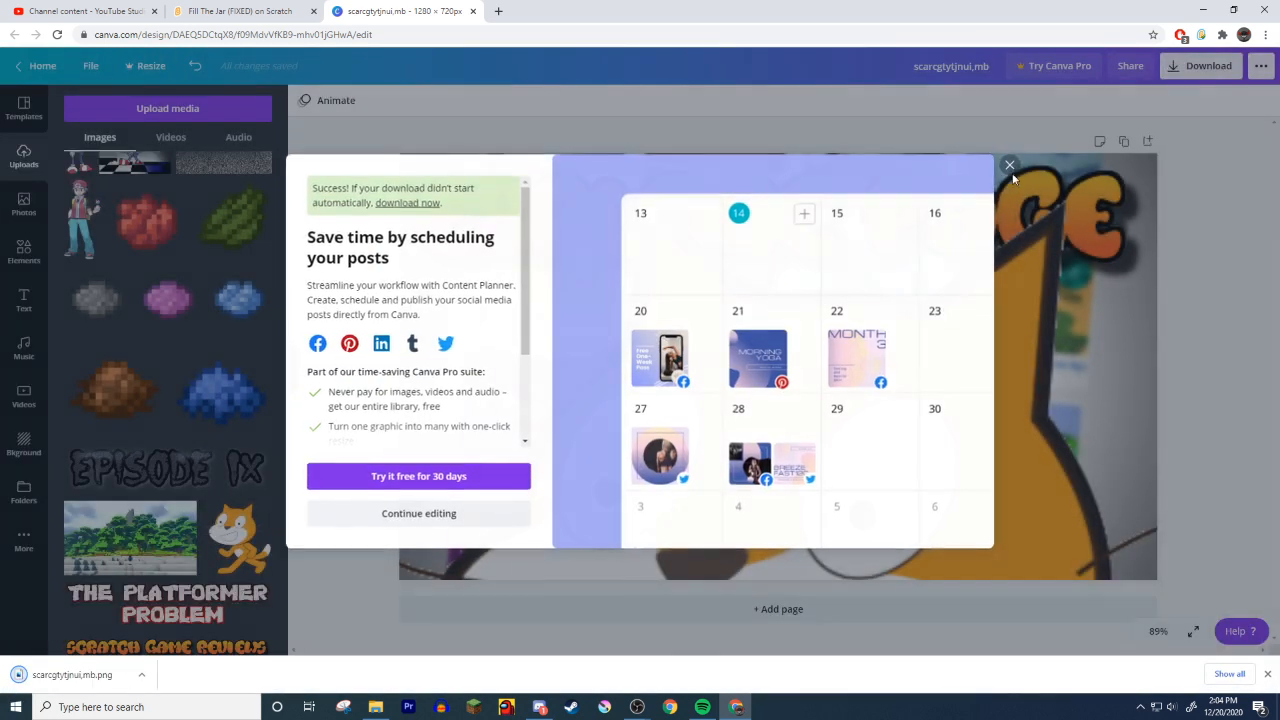
left_click(1008, 164)
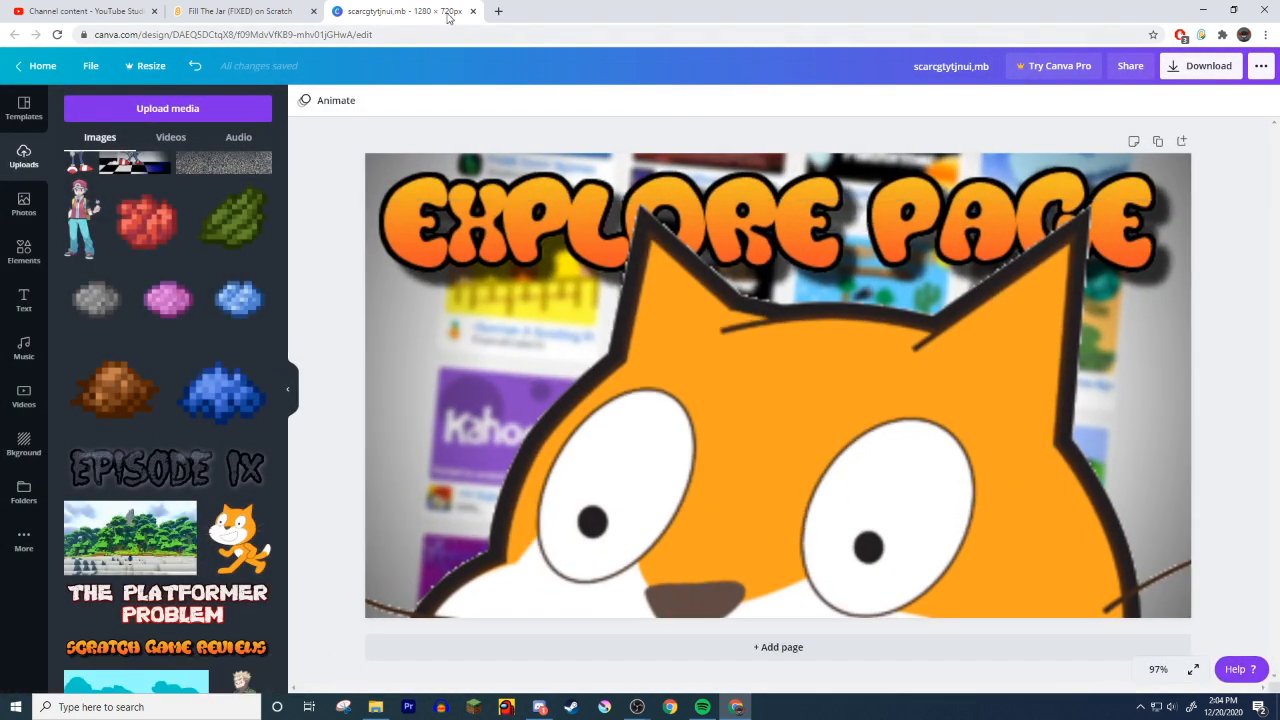
left_click(230, 12)
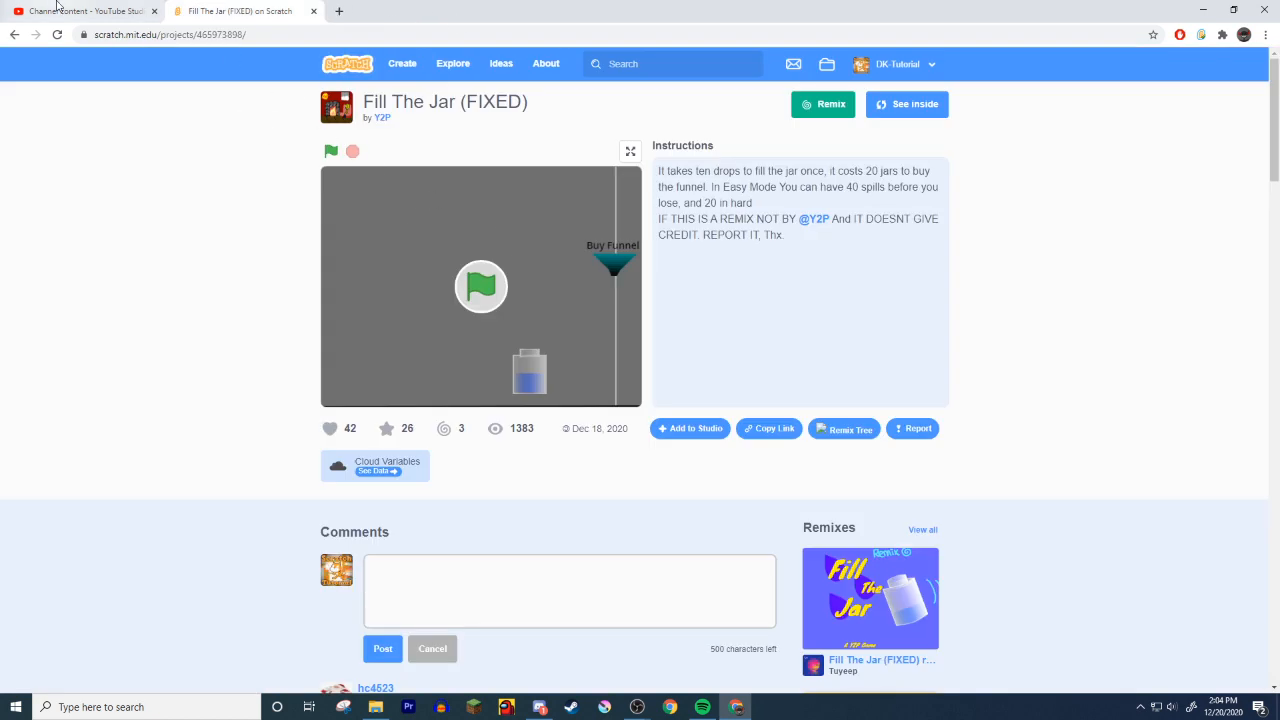
- Set the downloaded Canva PNG from Downloads as the video's custom thumbnail
left_click(84, 12)
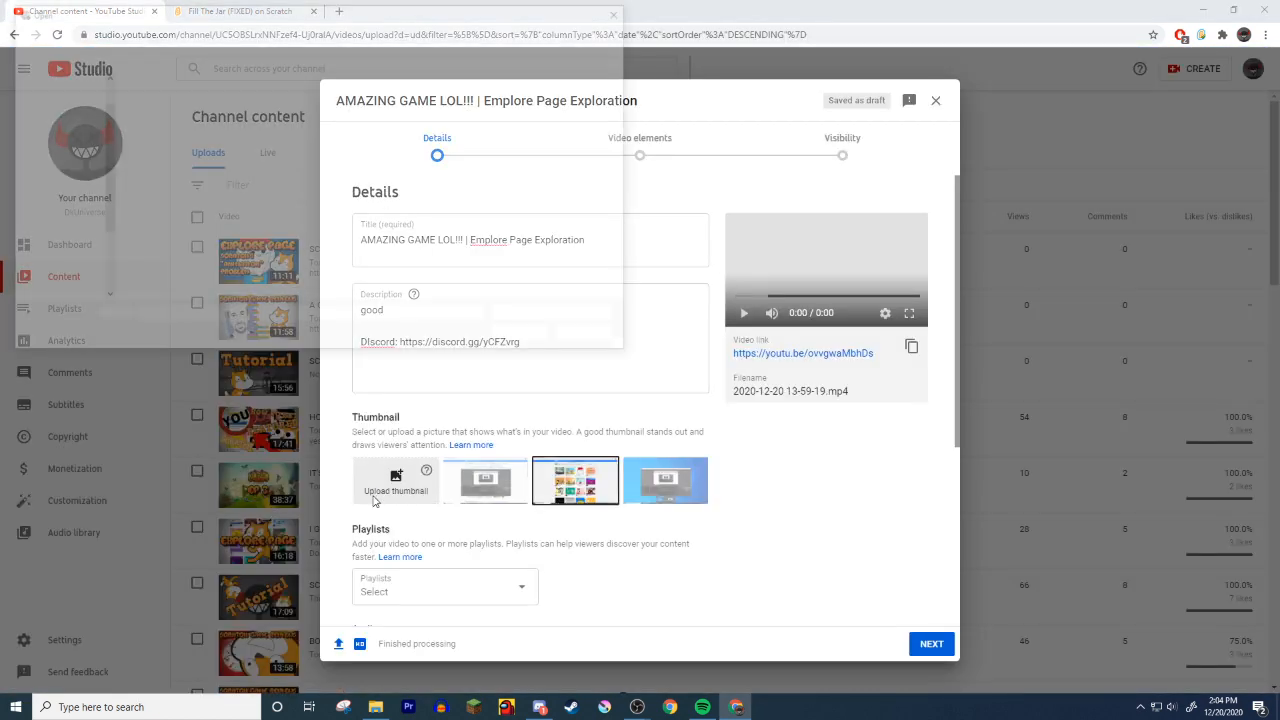
left_click(396, 480)
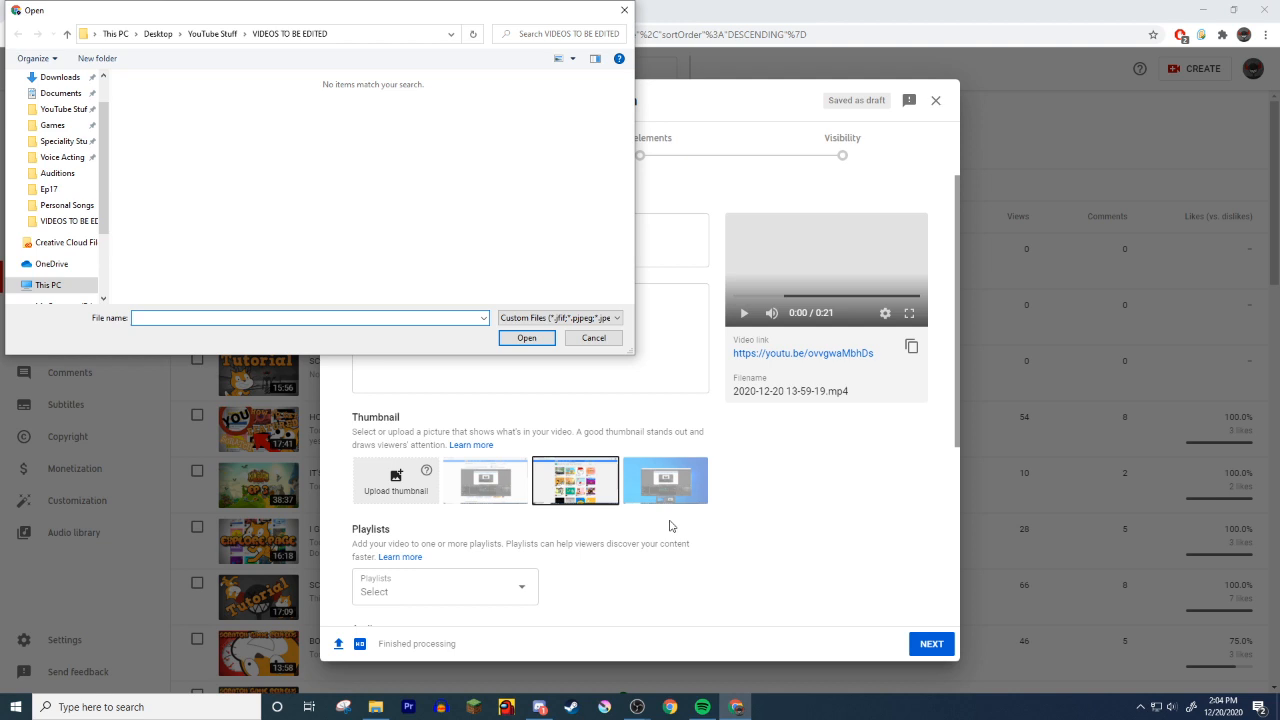
left_click(60, 76)
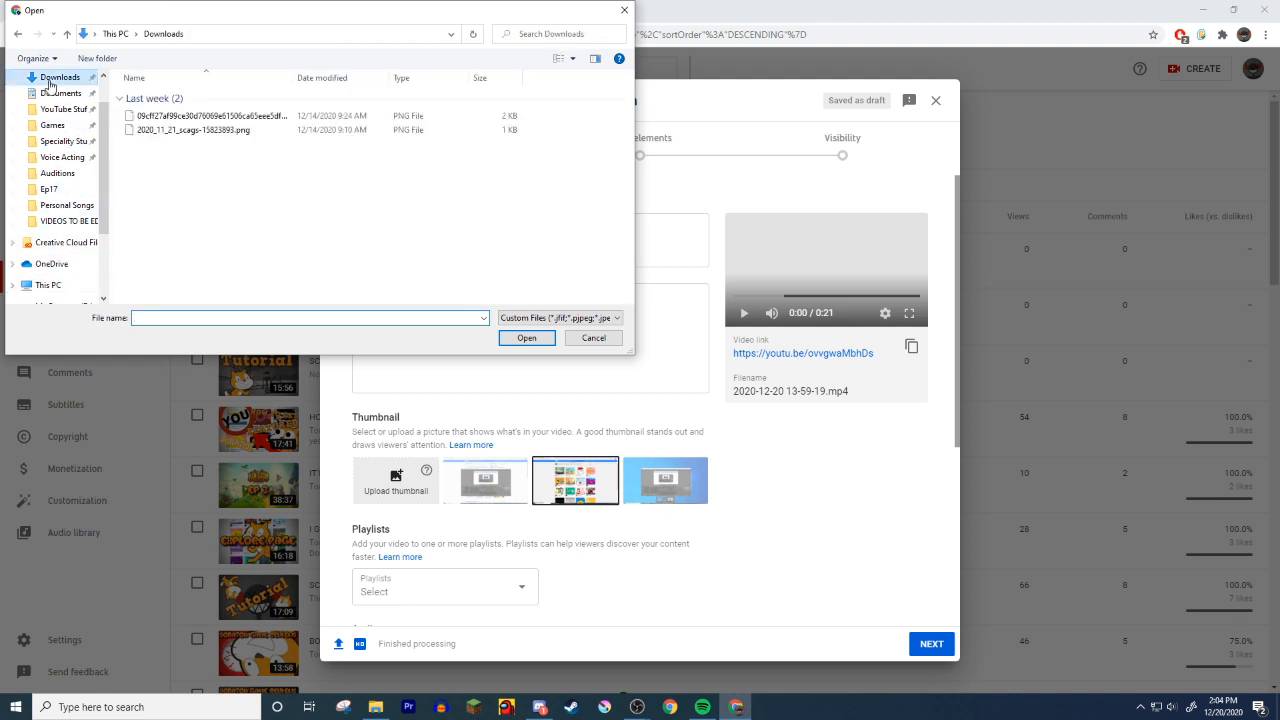
left_click(526, 338)
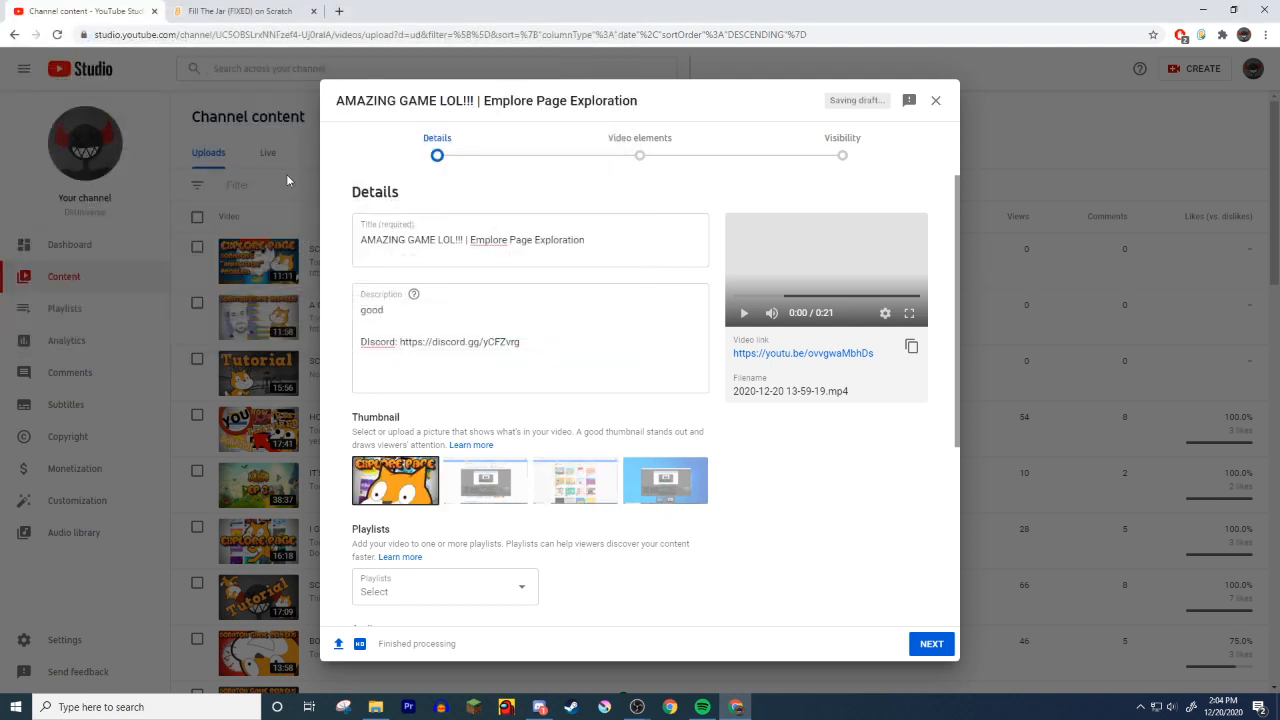
- Add the video to the Explore Page Exploration playlist and mark it not made for kids
scroll("down", 3)
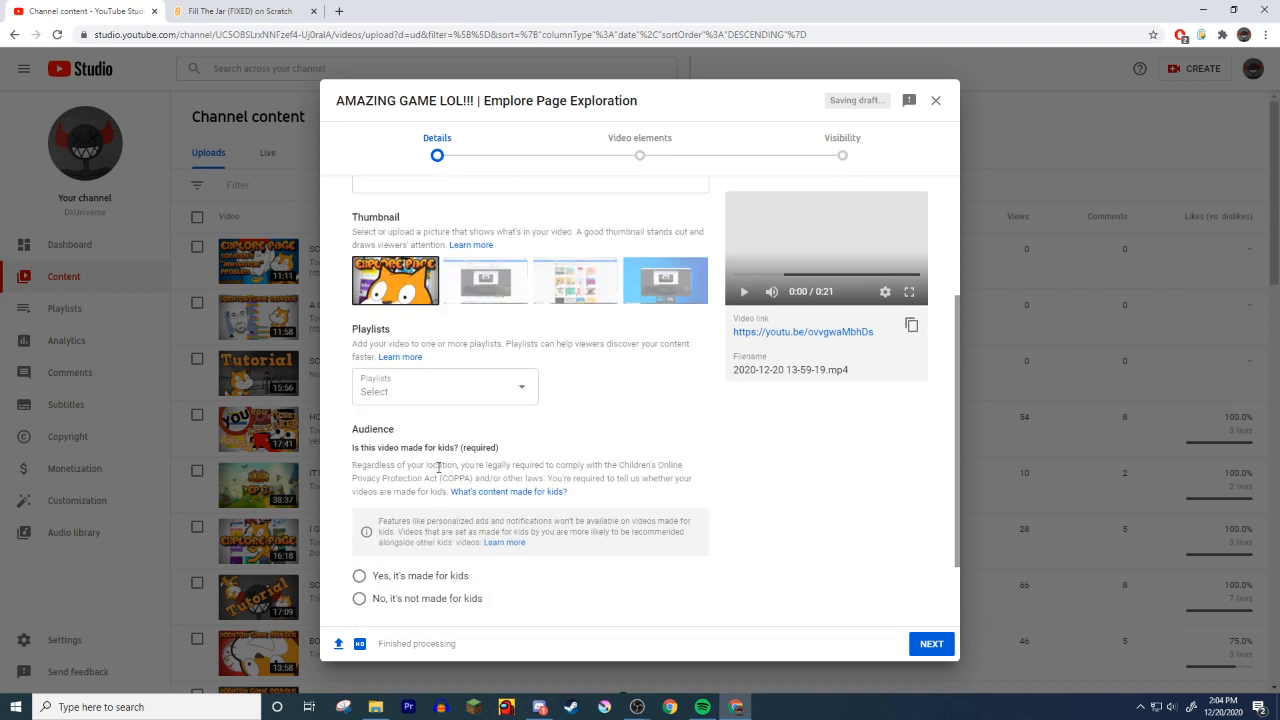
left_click(444, 388)
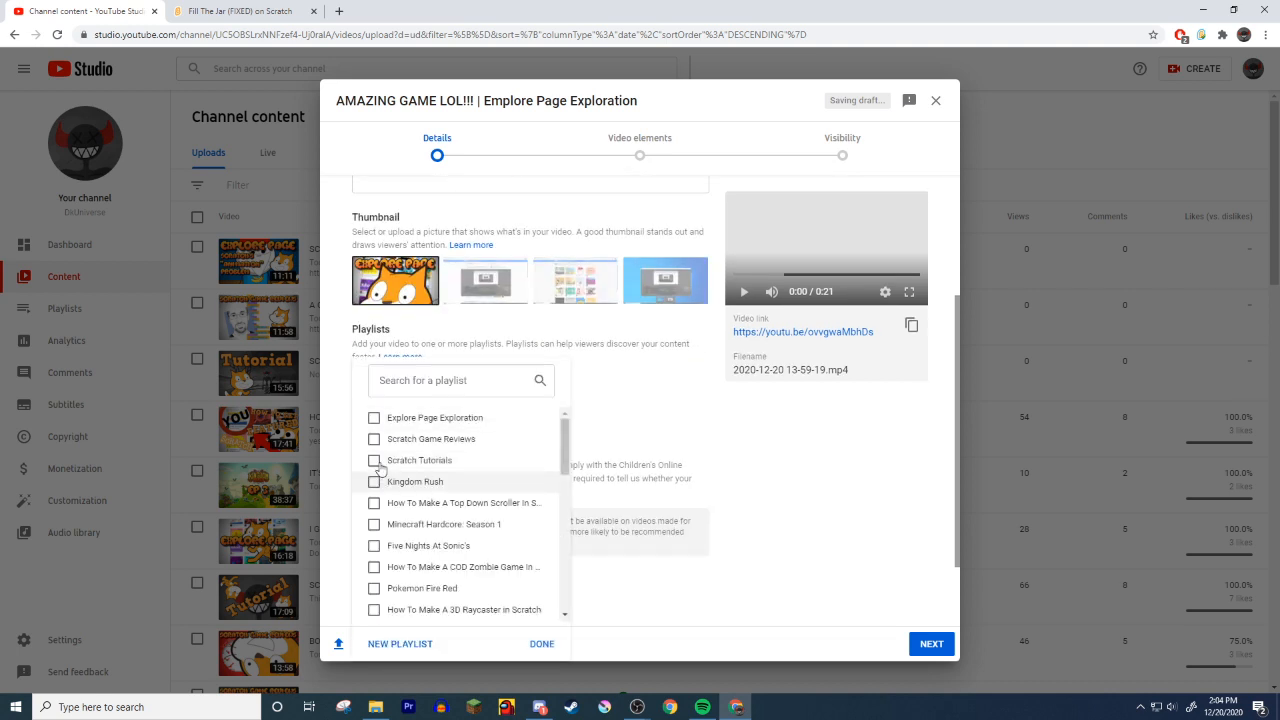
left_click(374, 418)
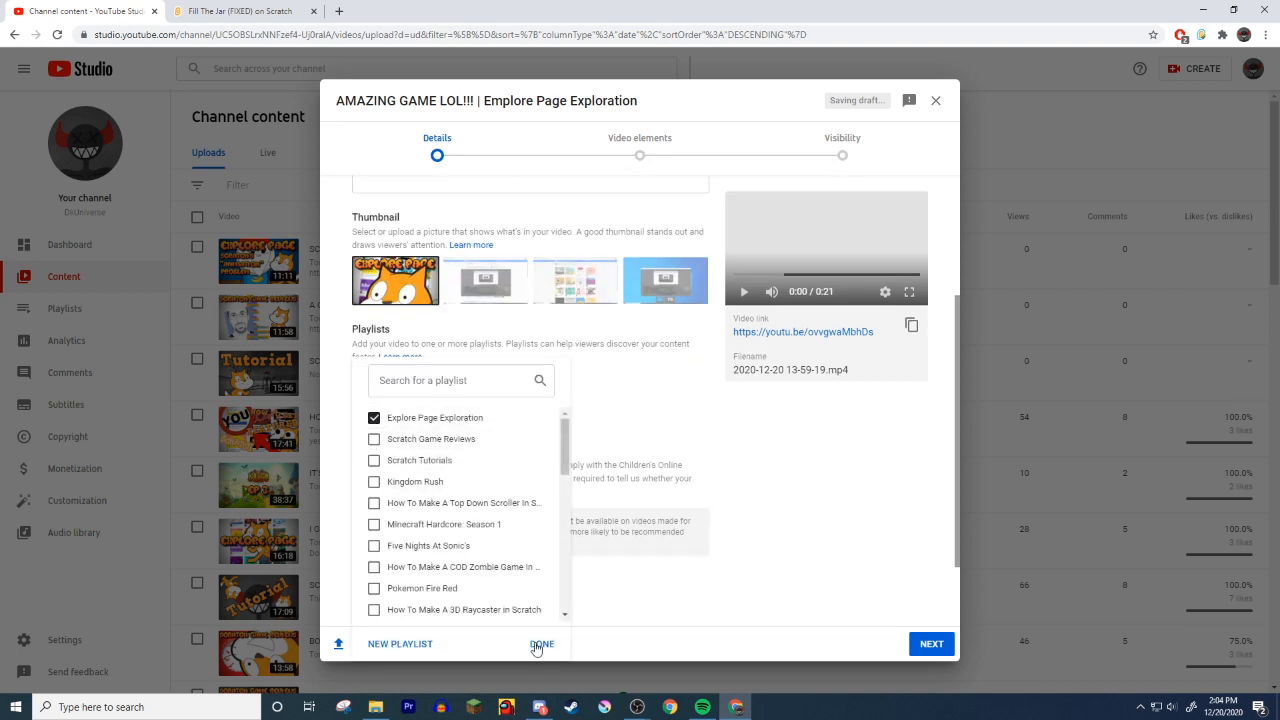
left_click(540, 644)
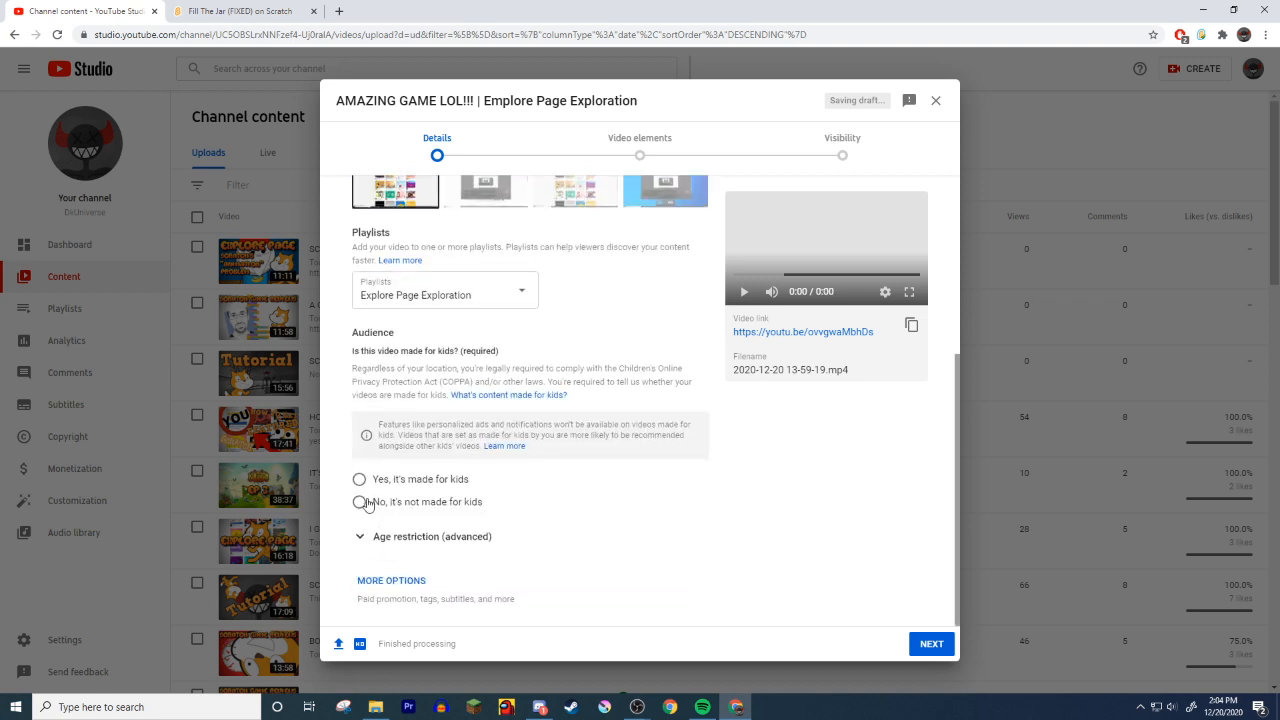
left_click(360, 500)
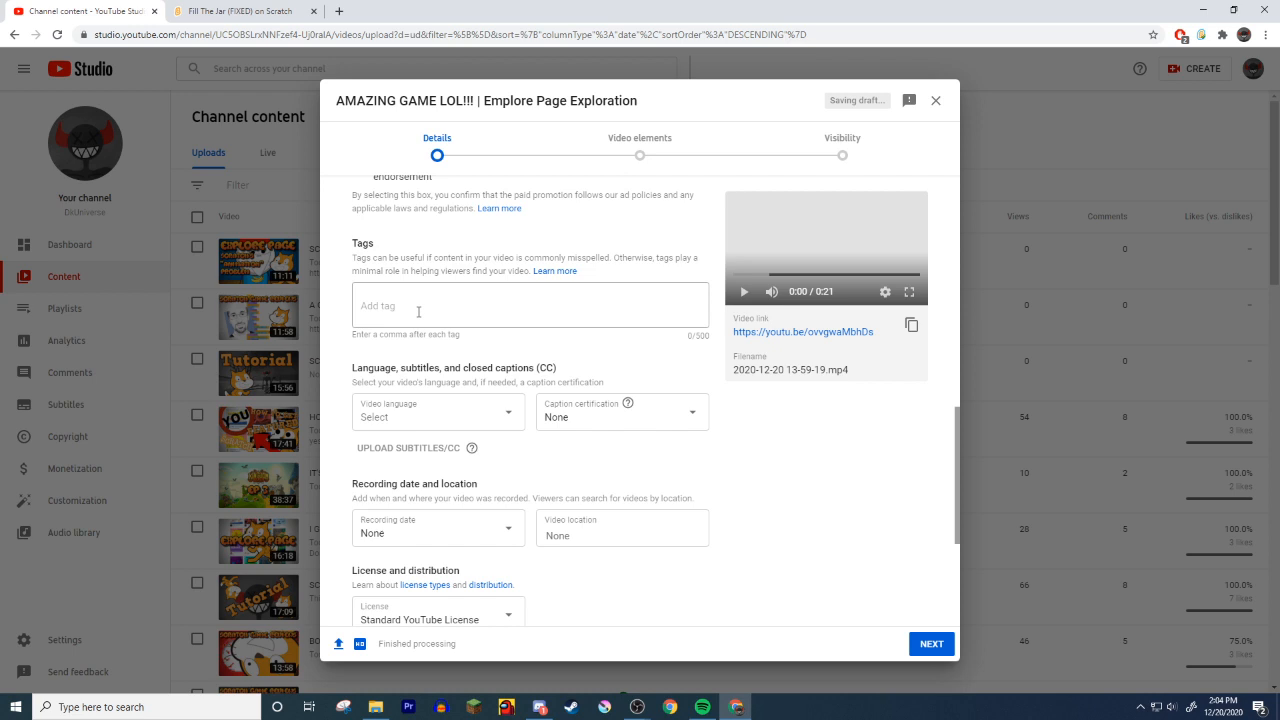
- Enter the tags scratch and exploration, fixing the mistyped 'scar' first
type("scar")
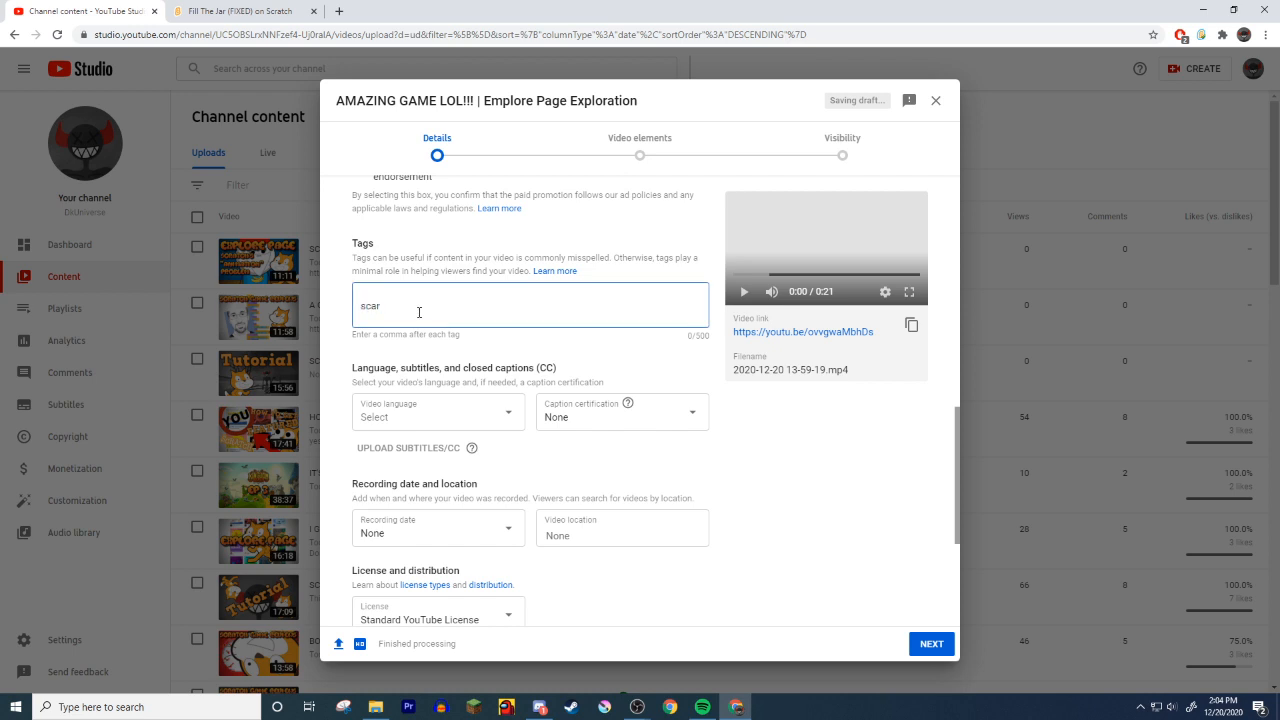
key("BackSpace")
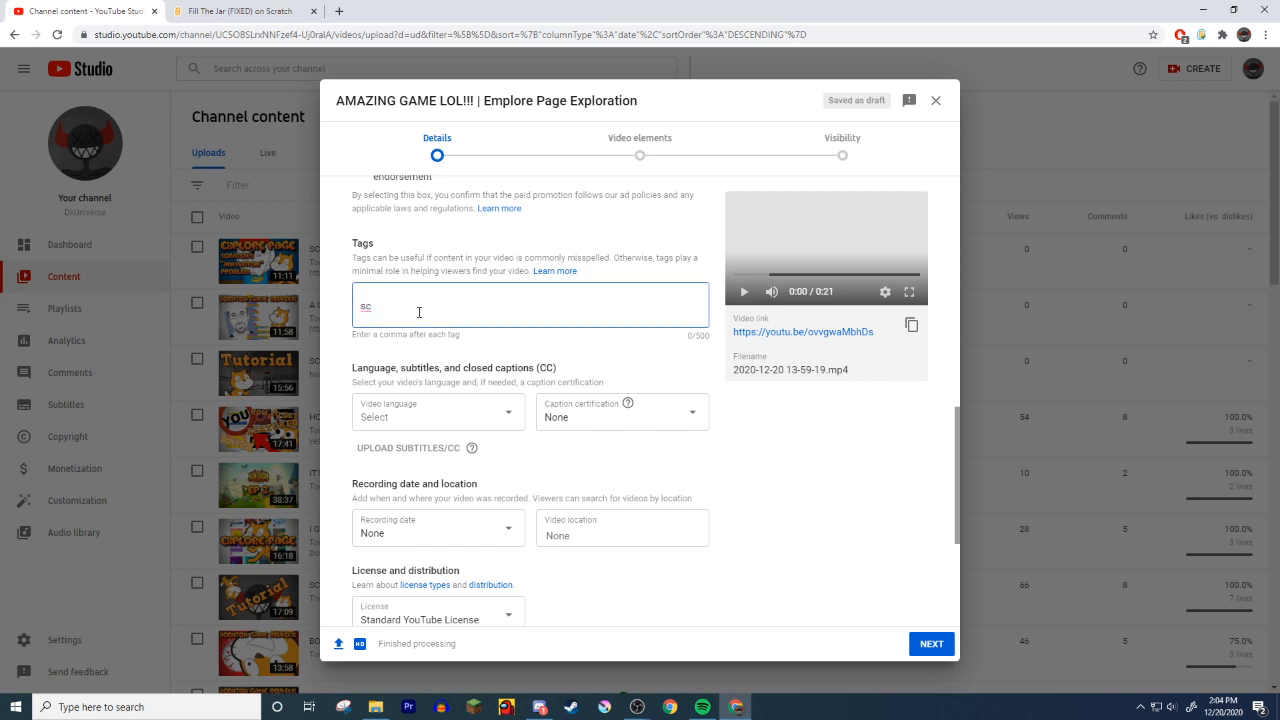
type("scratch explore pag")
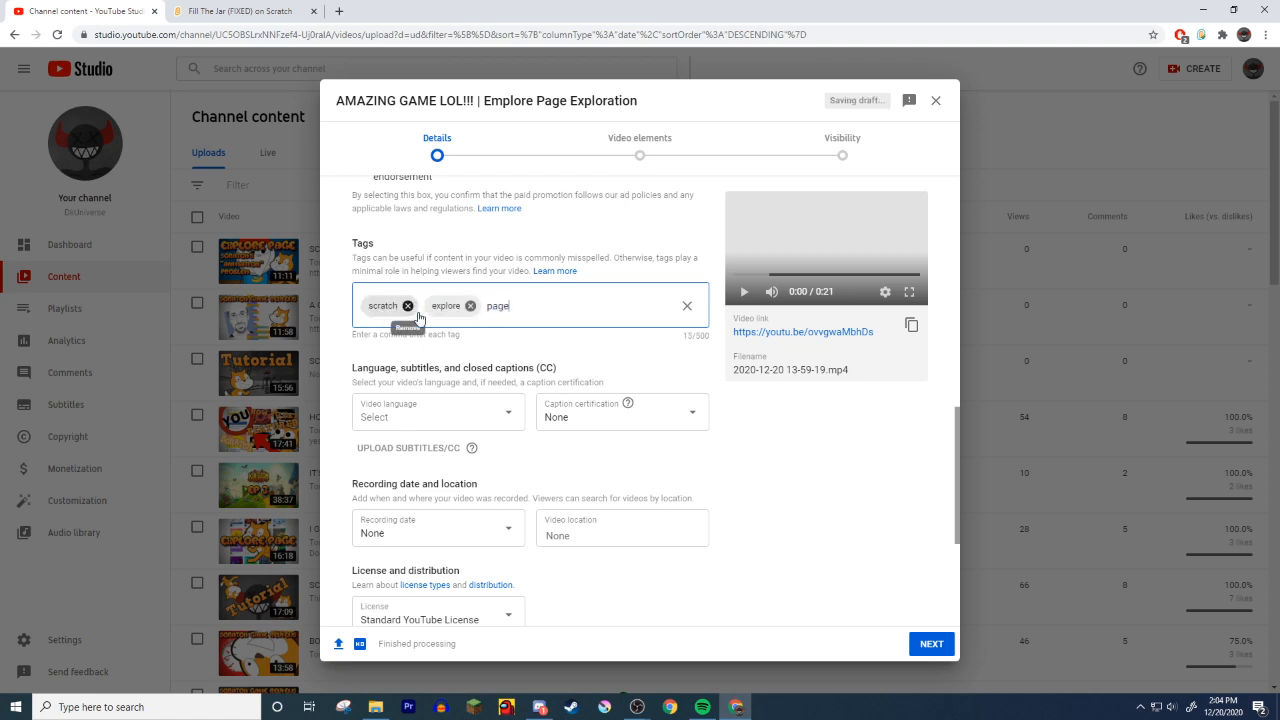
type("exploration, dkuniverse, deku")
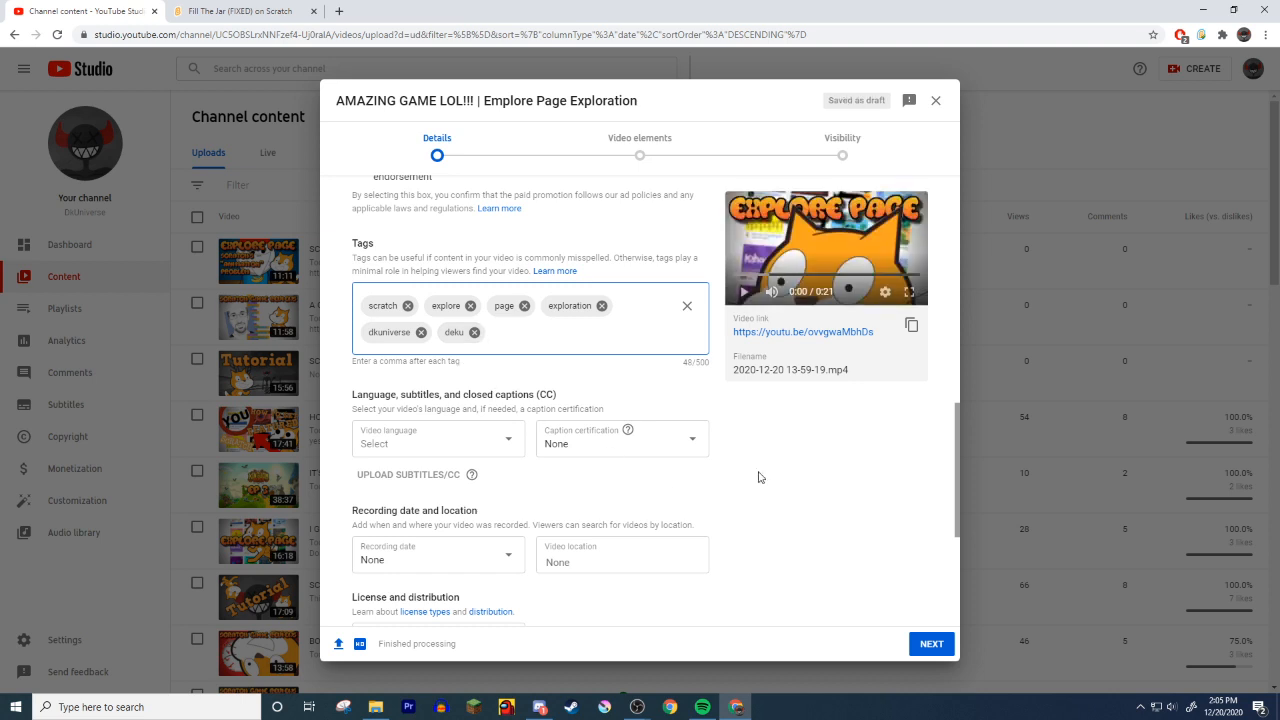
mouse_move(796, 224)
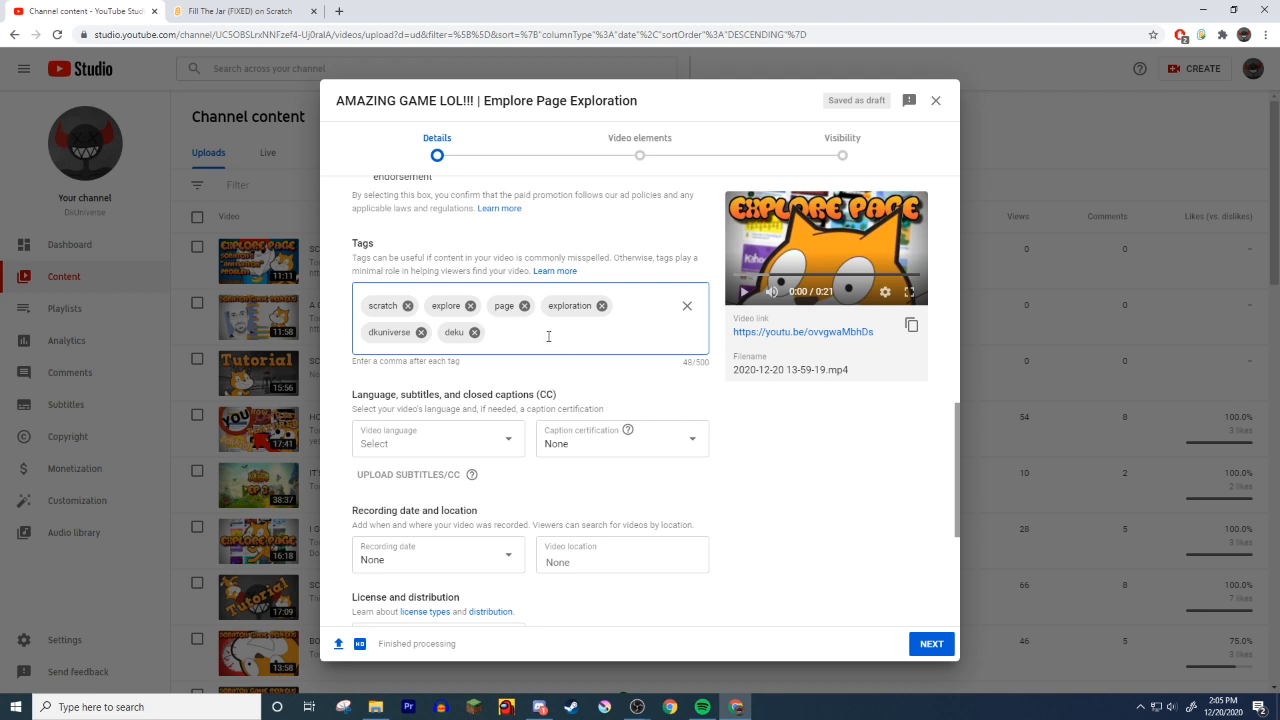
mouse_move(524, 332)
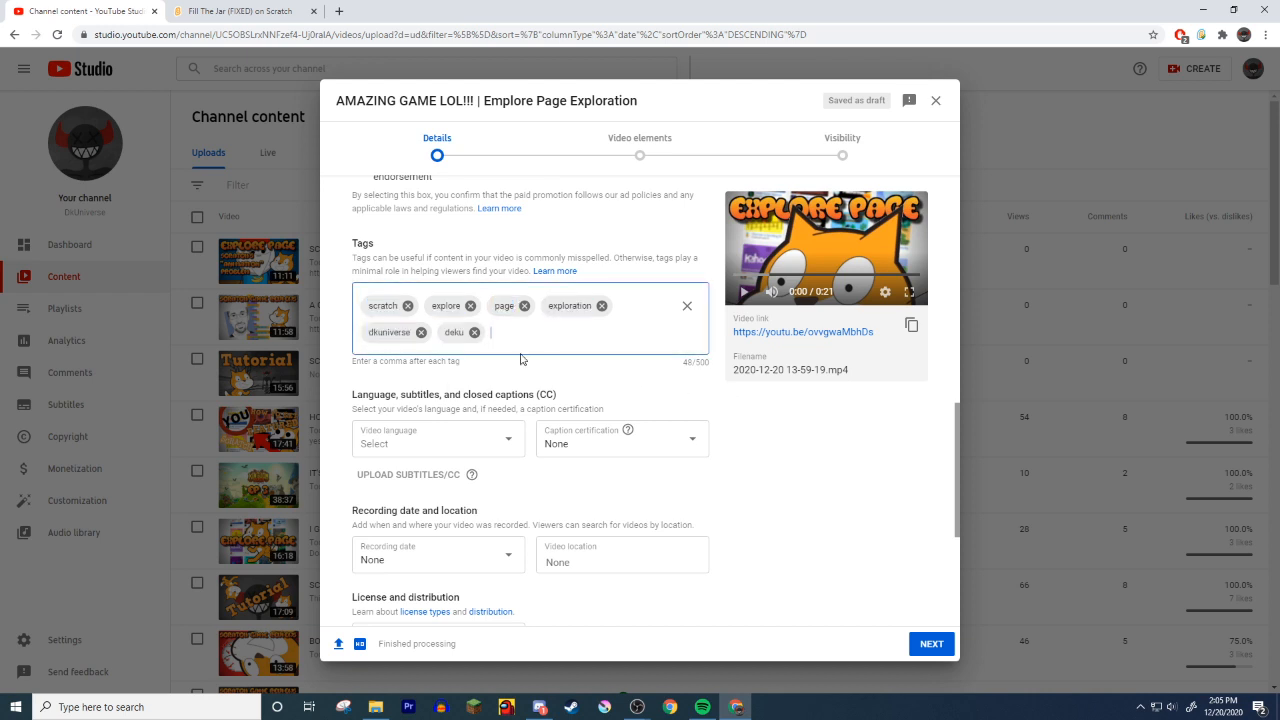
- Set the category to Gaming, then change it to Entertainment
scroll("down", 3)
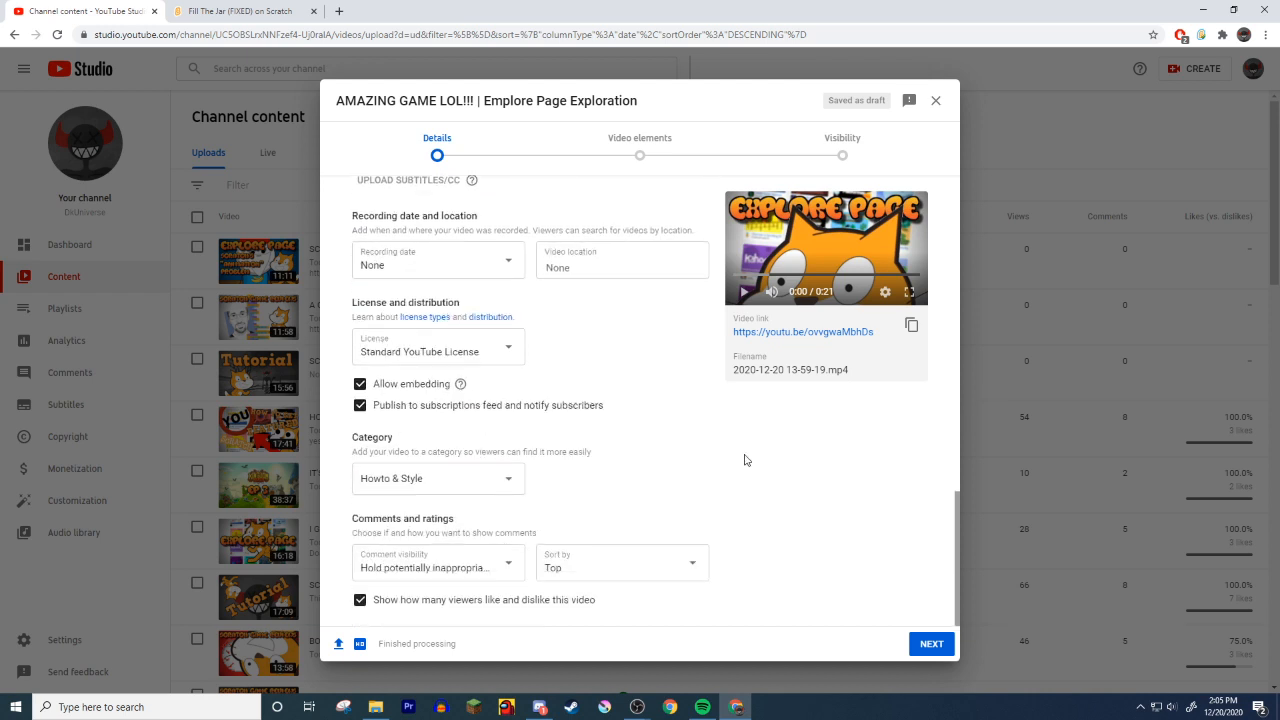
left_click(438, 478)
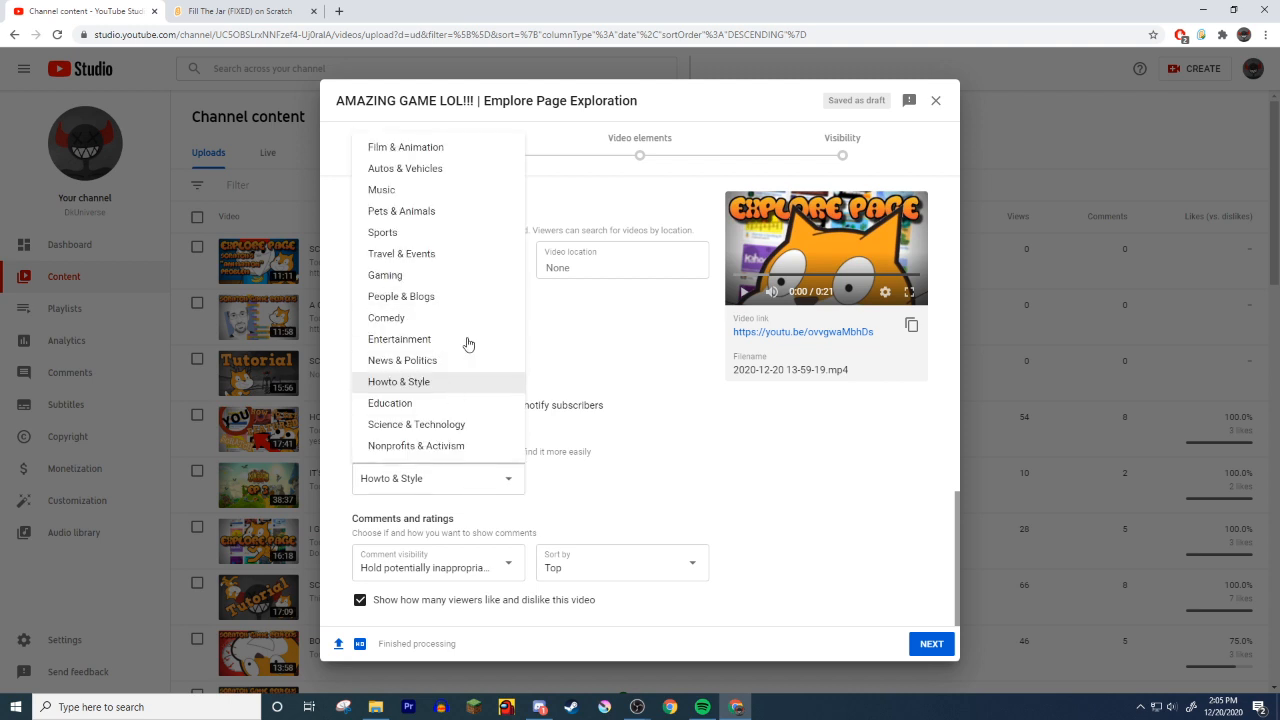
mouse_move(398, 300)
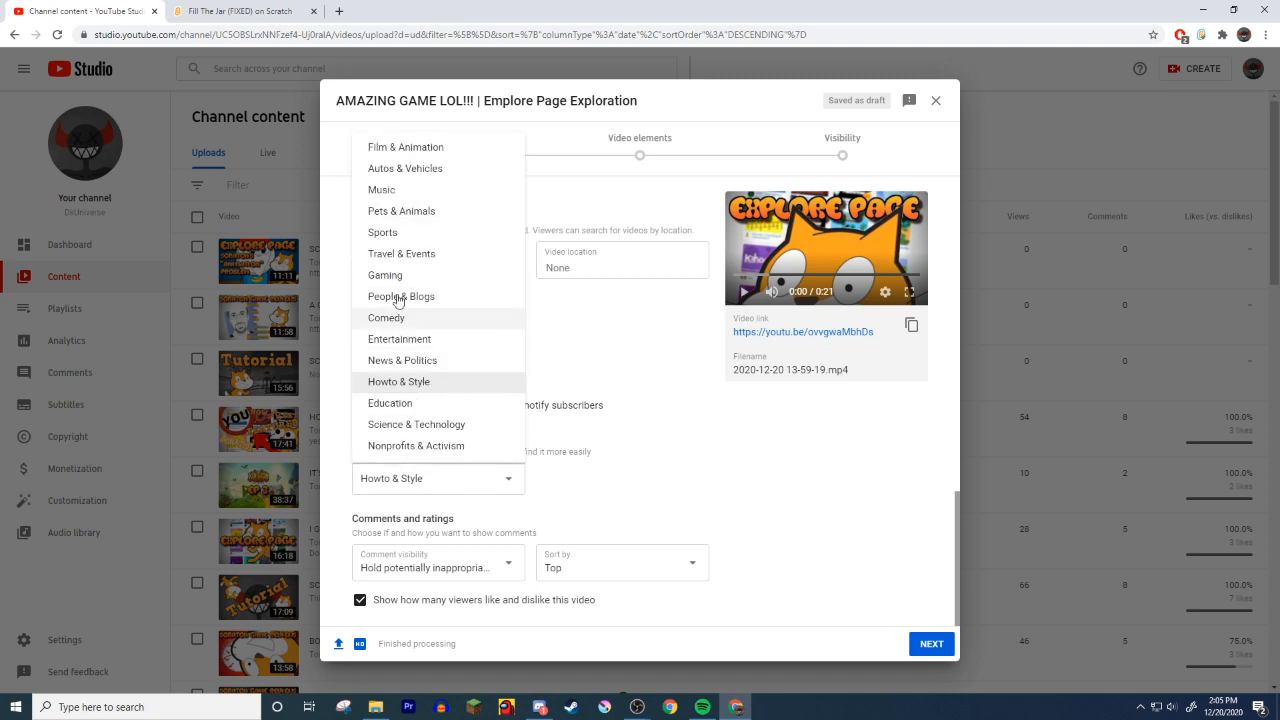
left_click(384, 276)
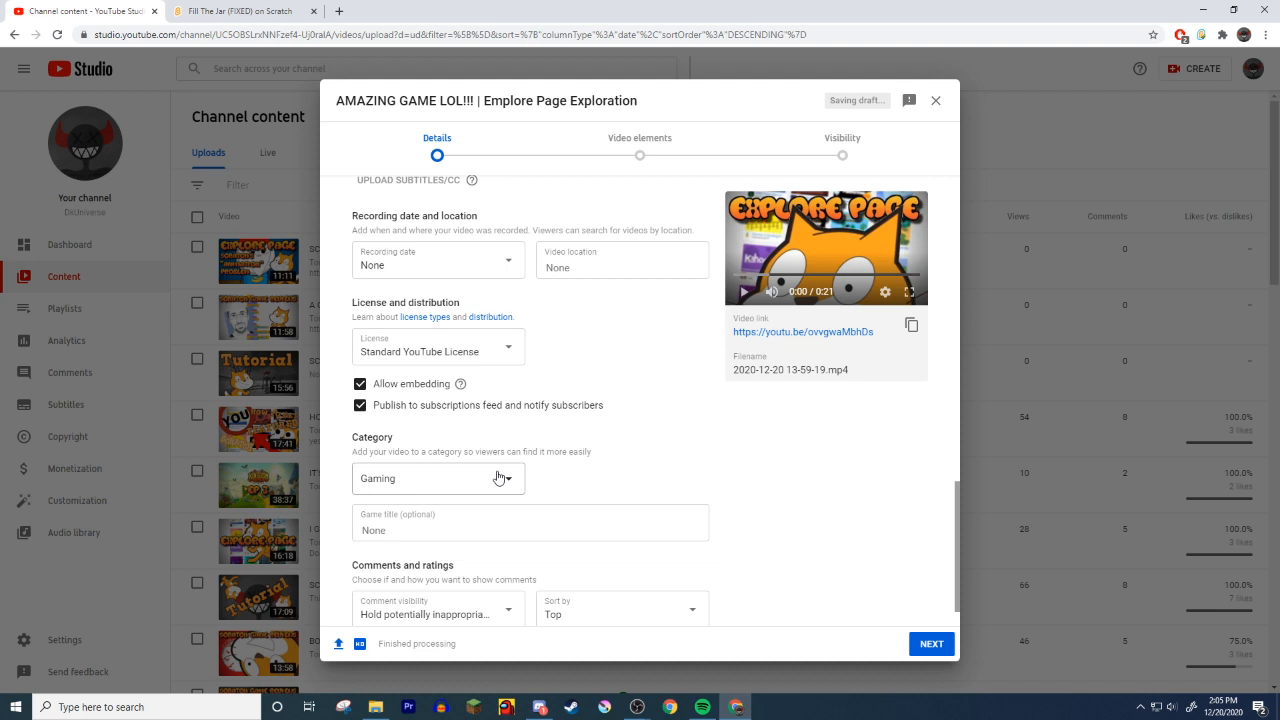
left_click(436, 478)
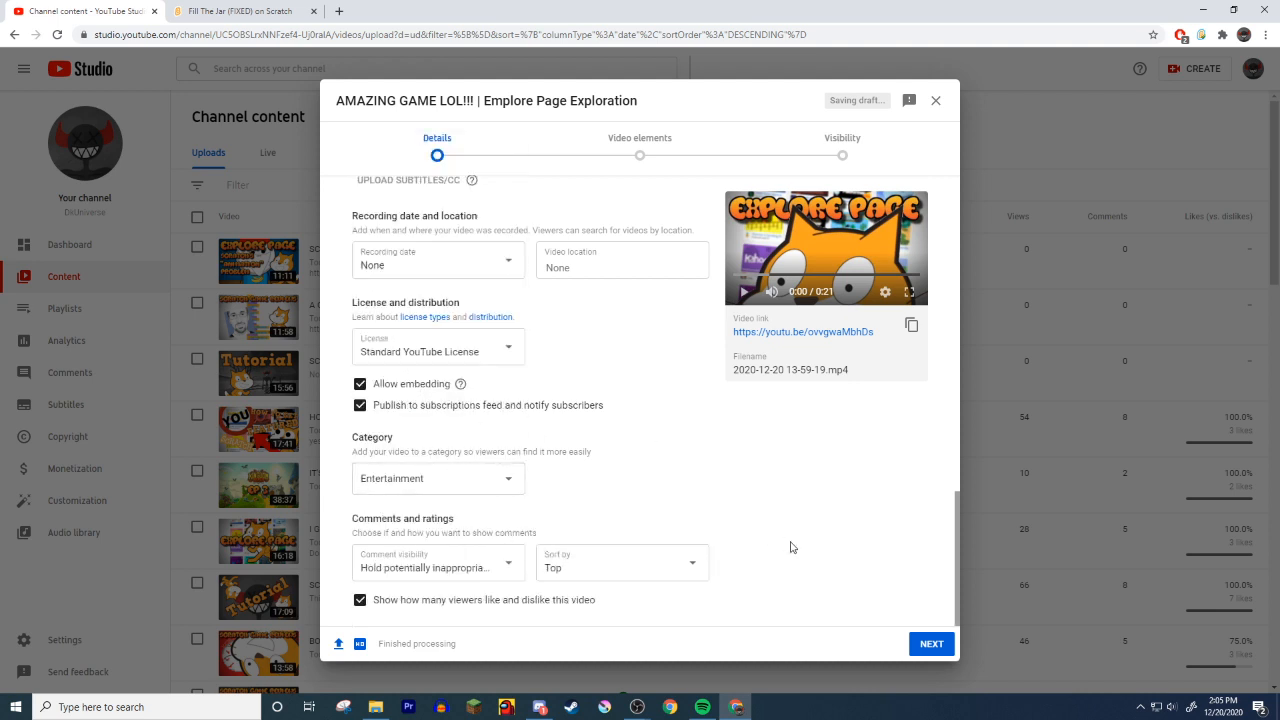
left_click(930, 644)
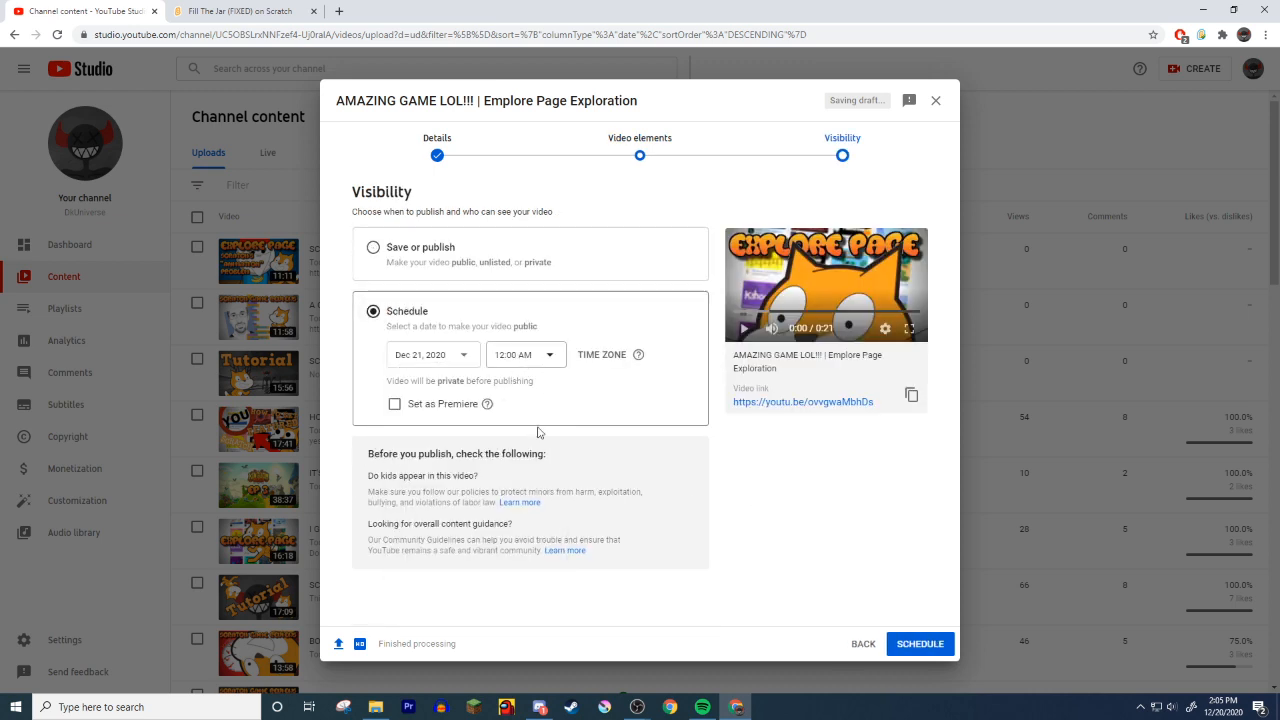
- Schedule the release time for 12:00 PM on Dec 21, 2020
left_click(520, 354)
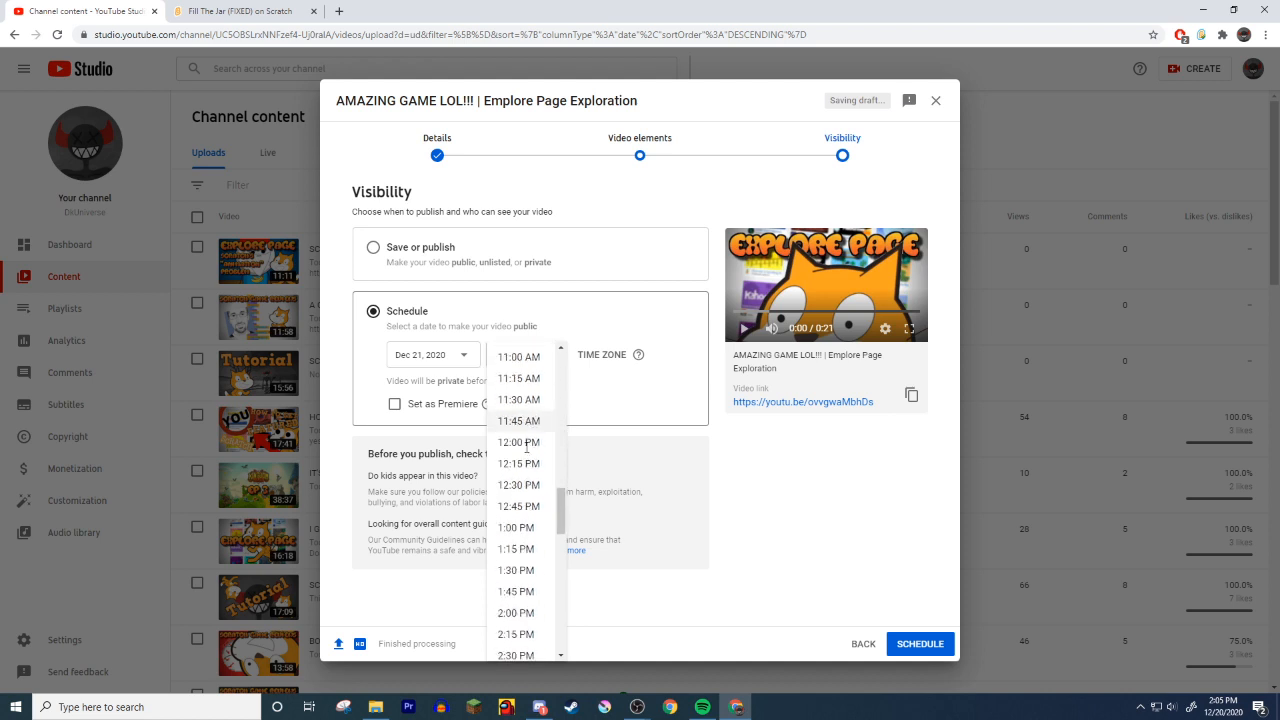
left_click(518, 442)
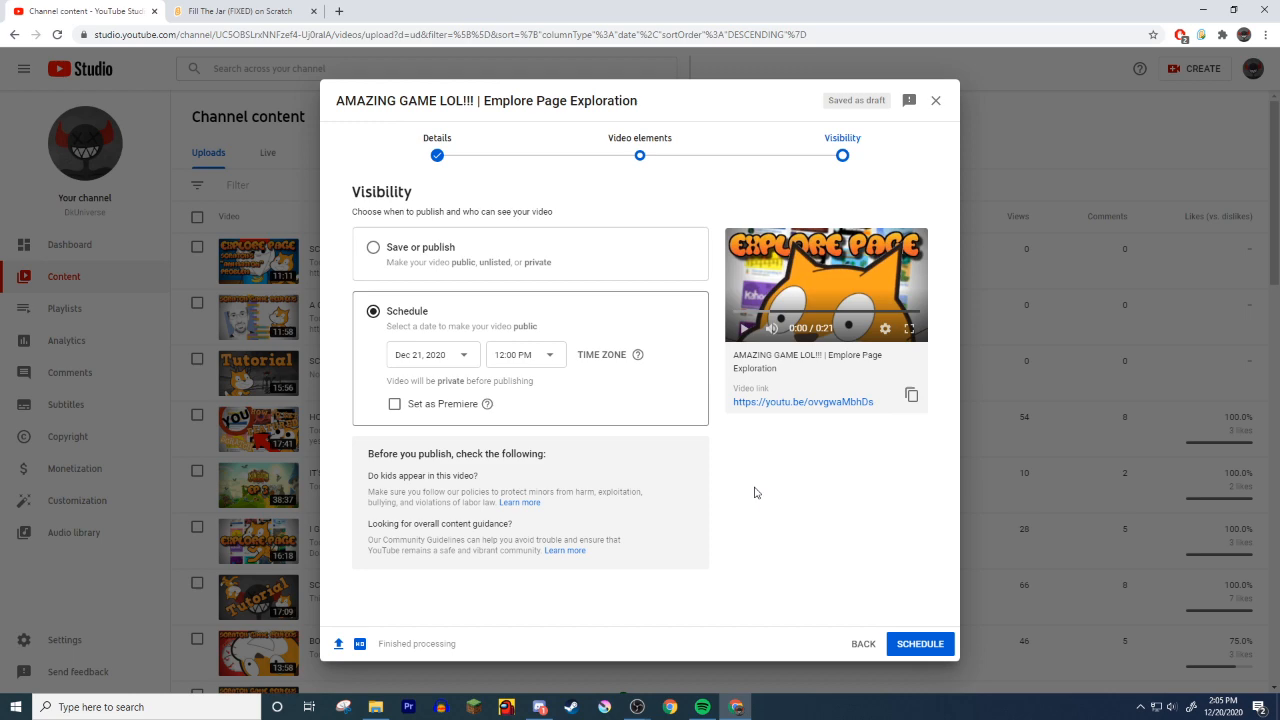
mouse_move(952, 124)
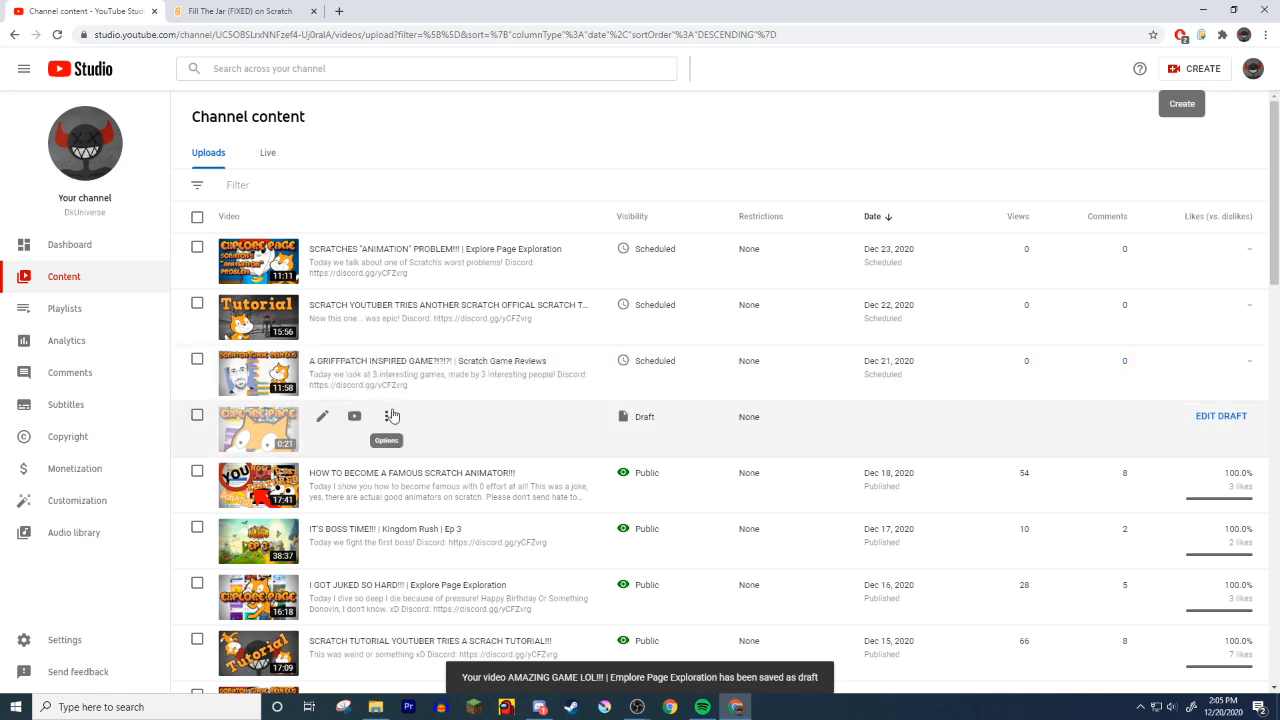
- Delete the leftover draft upload forever, check Monetization, and return to the Content list
left_click(392, 416)
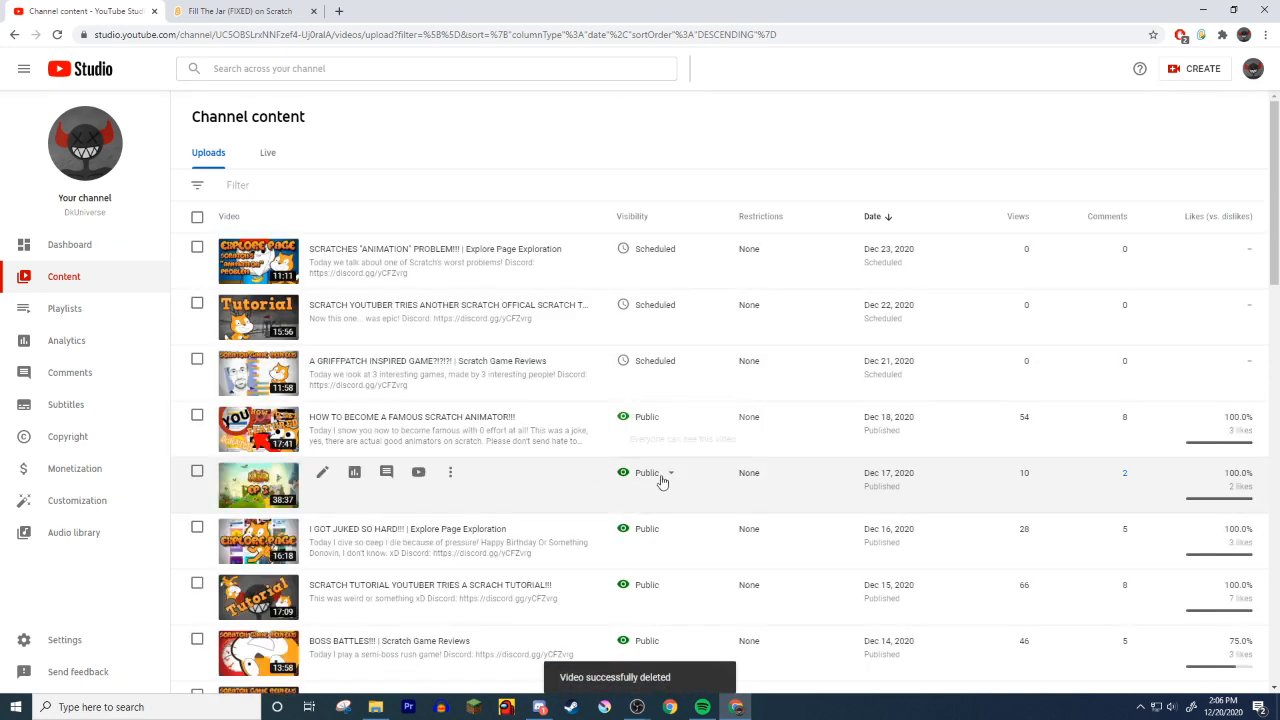
mouse_move(648, 472)
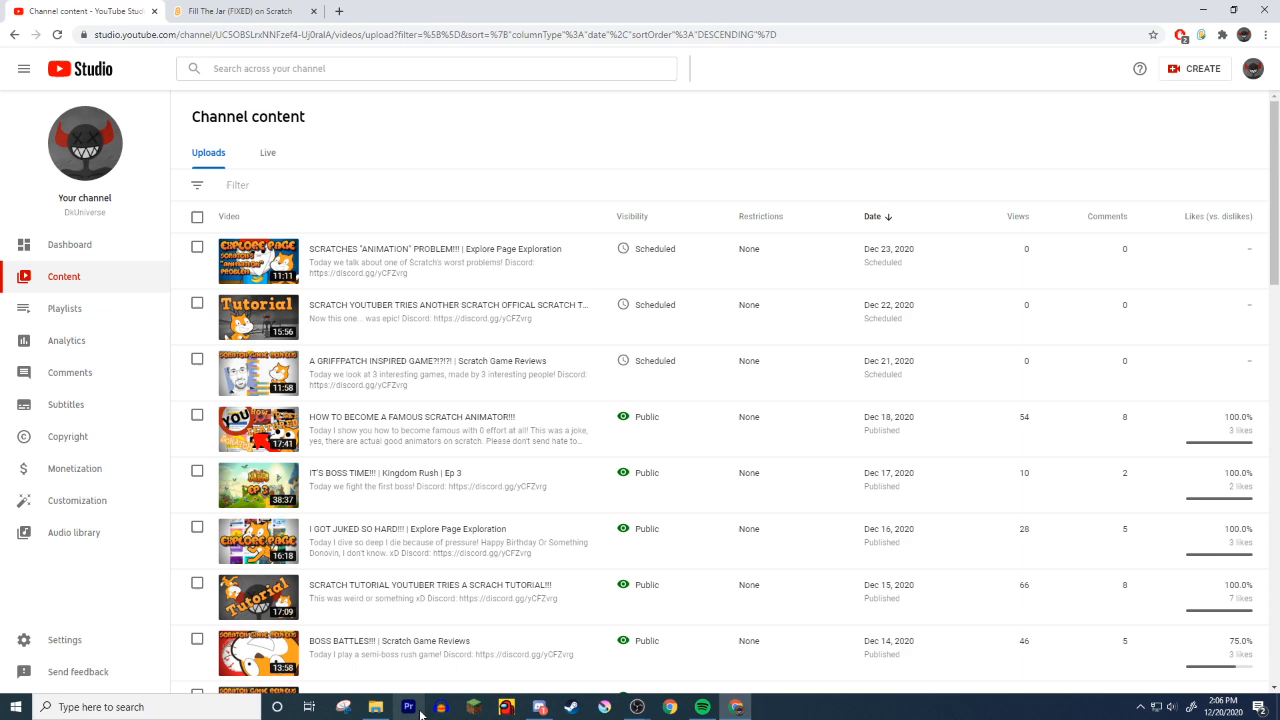
scroll("down", 3)
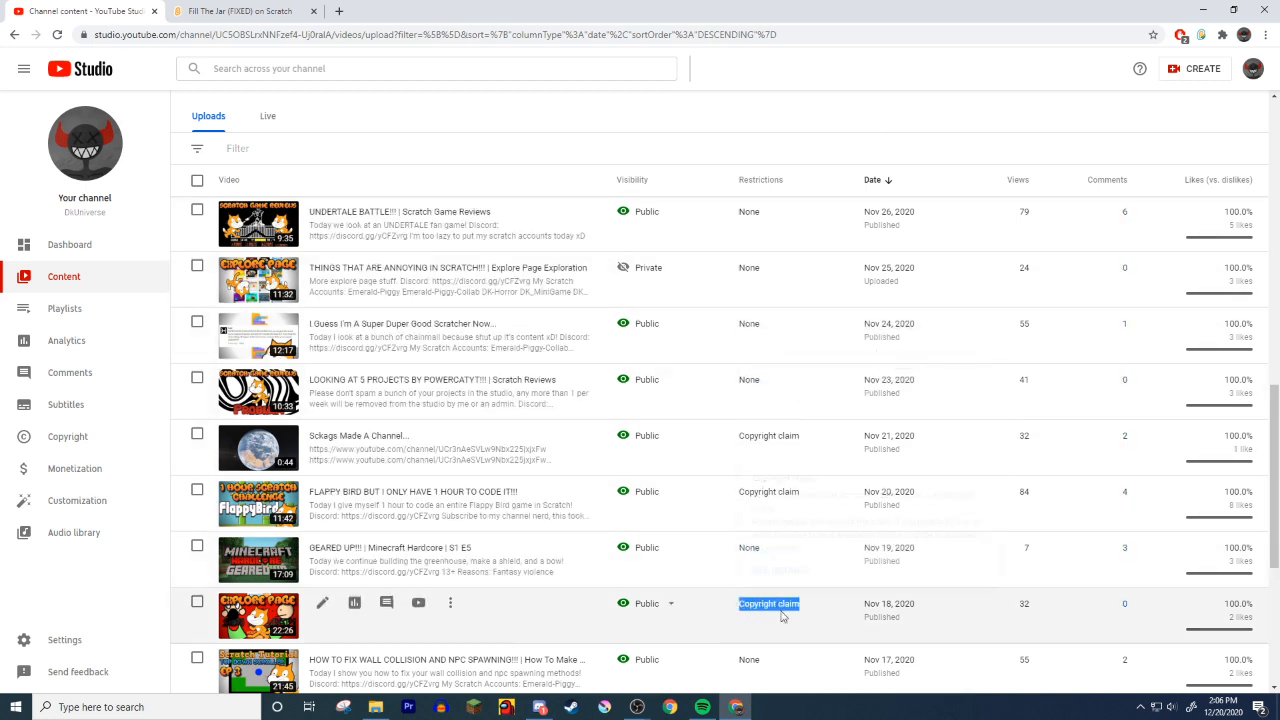
mouse_move(768, 604)
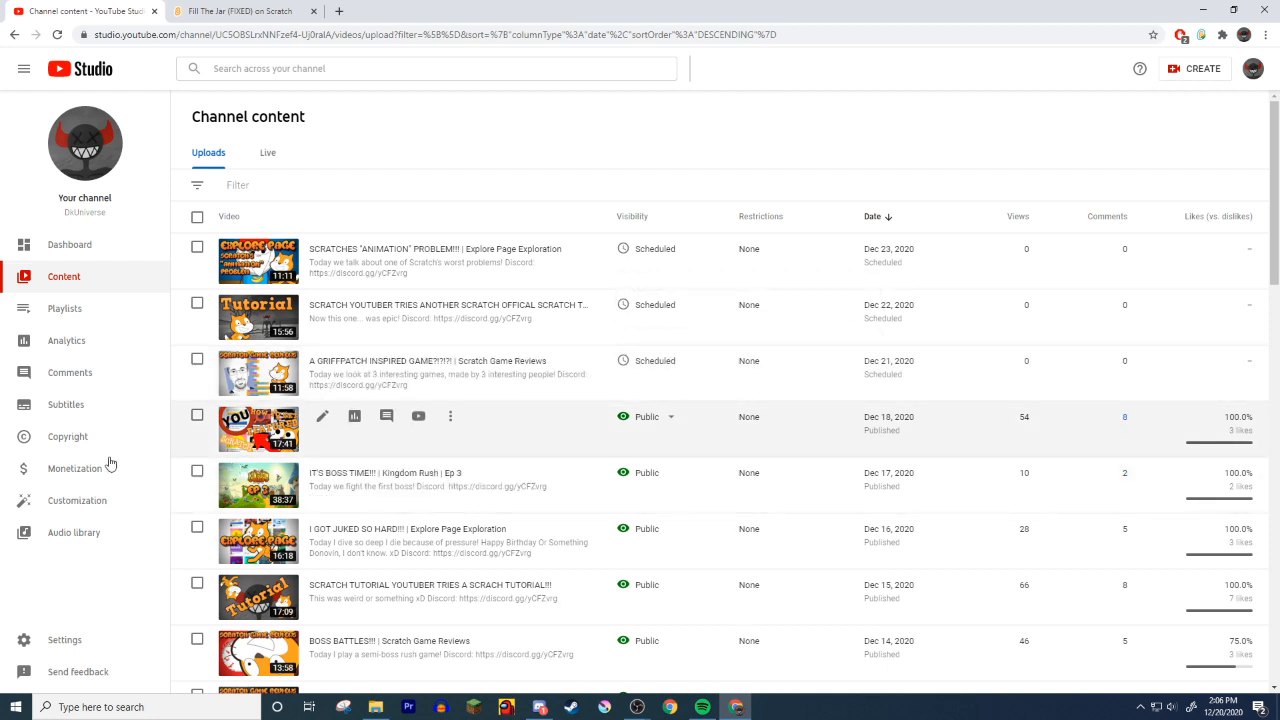
left_click(74, 468)
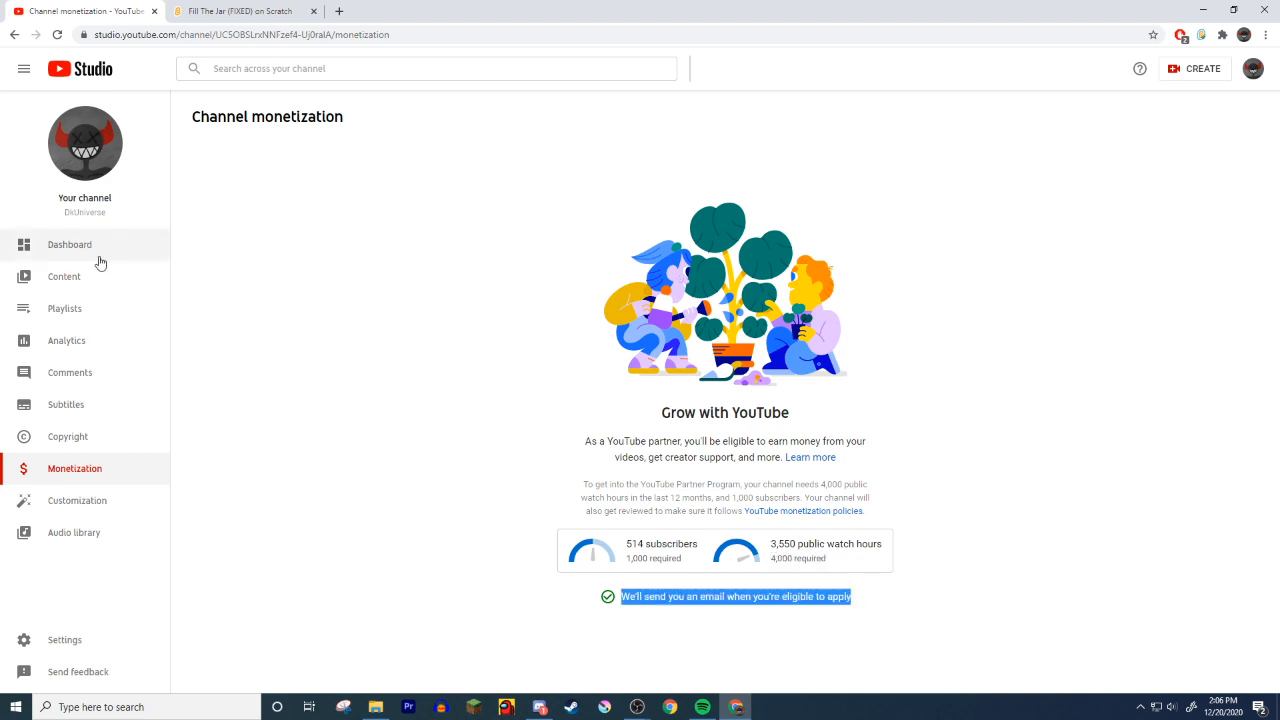
left_click(64, 276)
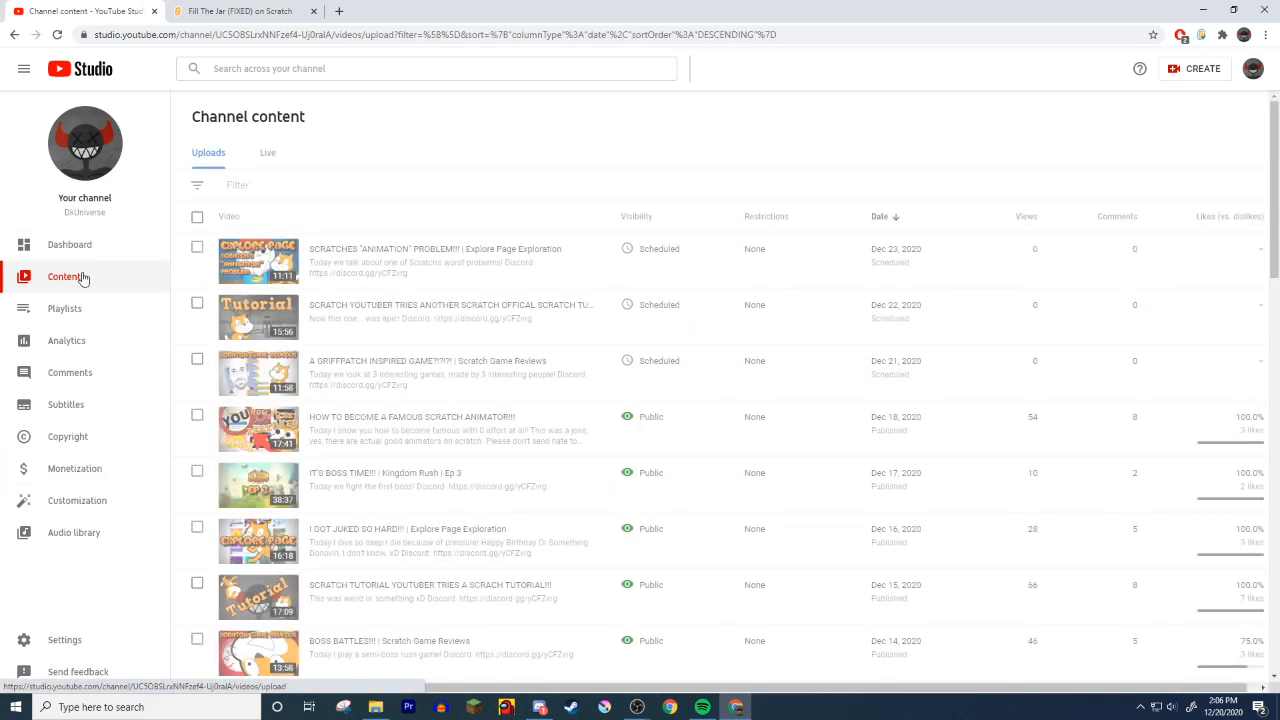